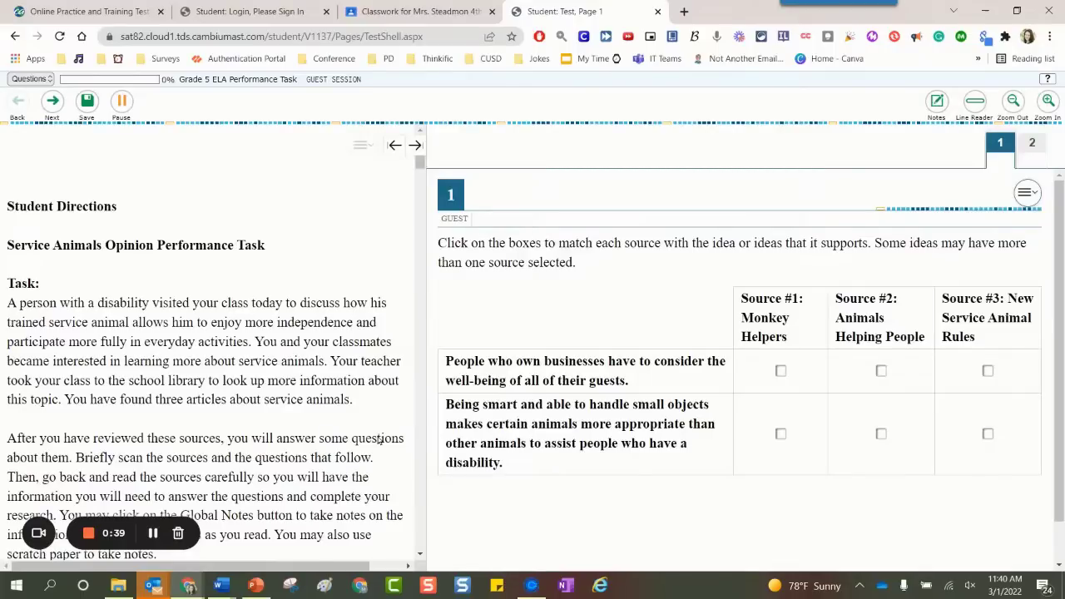
pyautogui.moveTo(305, 336)
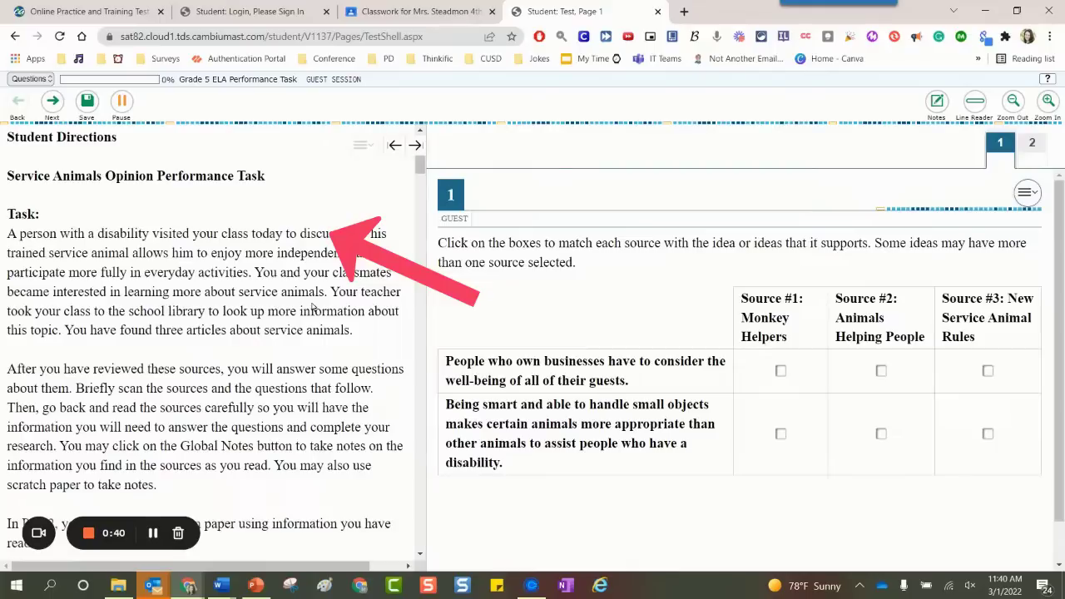
# Highlight the Source #1 heading of "Monkey Helpers" in yellow.
pyautogui.scroll(-3)
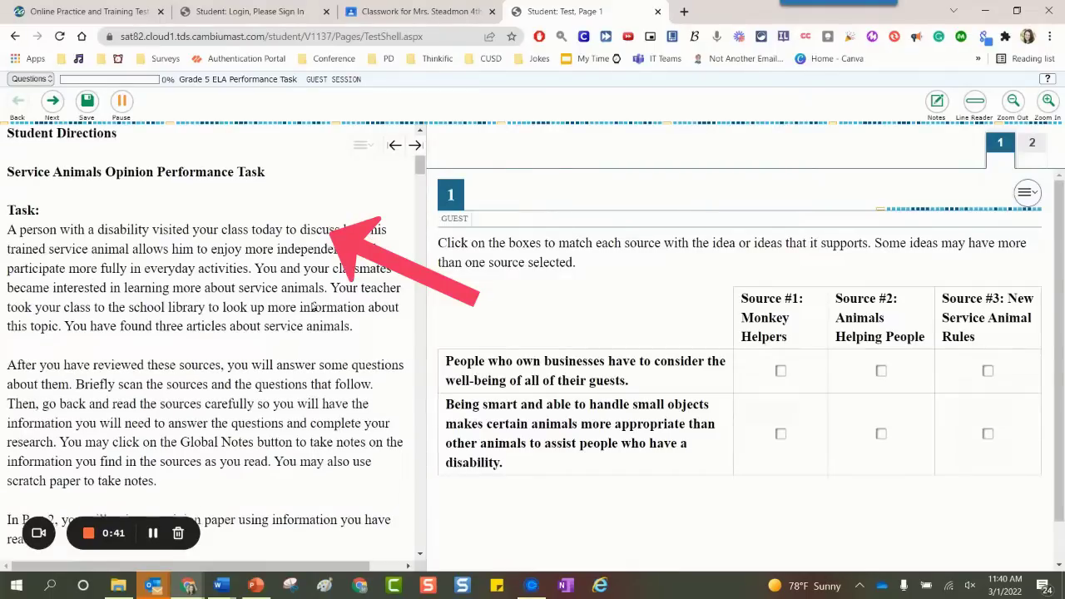
pyautogui.scroll(-3)
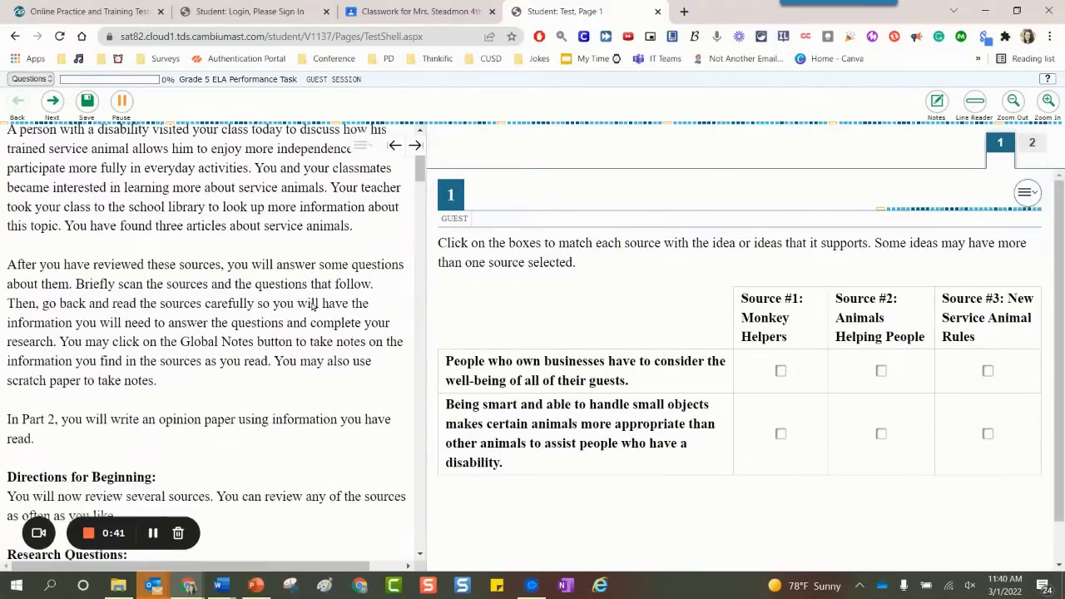
pyautogui.scroll(-3)
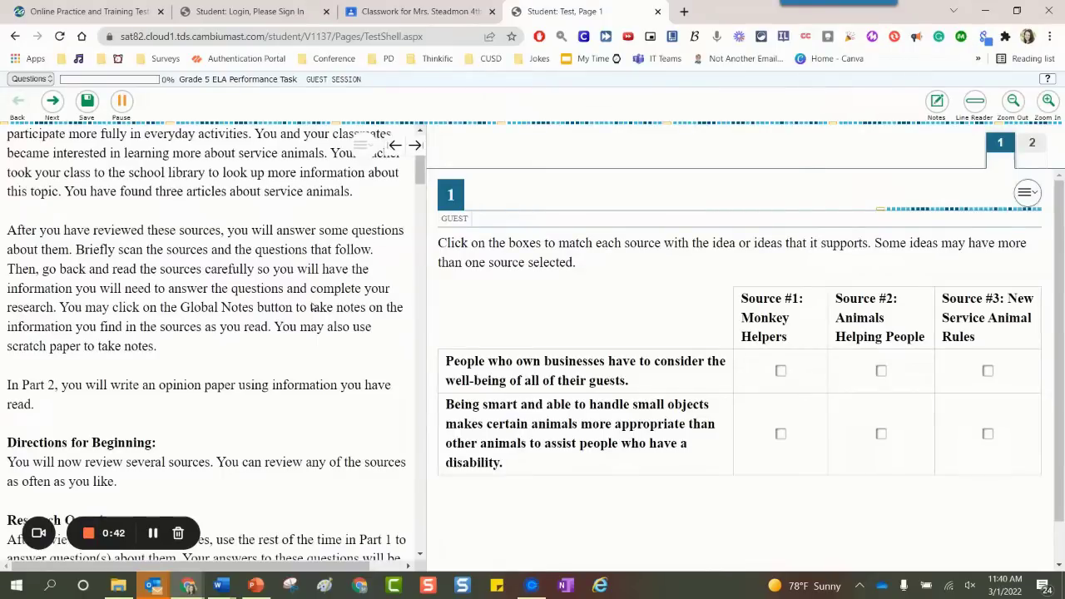
pyautogui.scroll(-3)
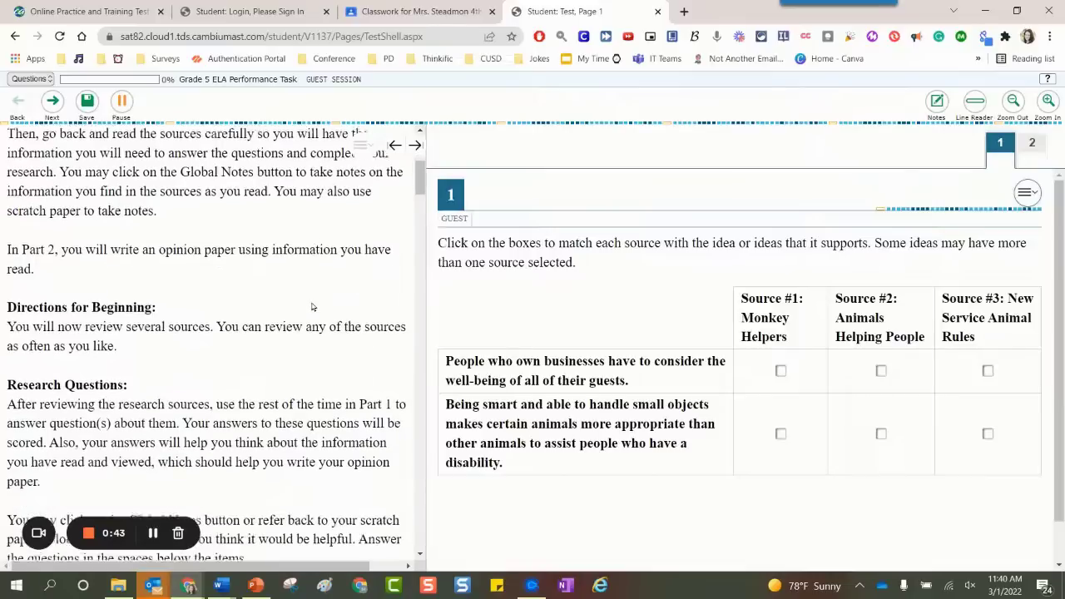
pyautogui.scroll(-3)
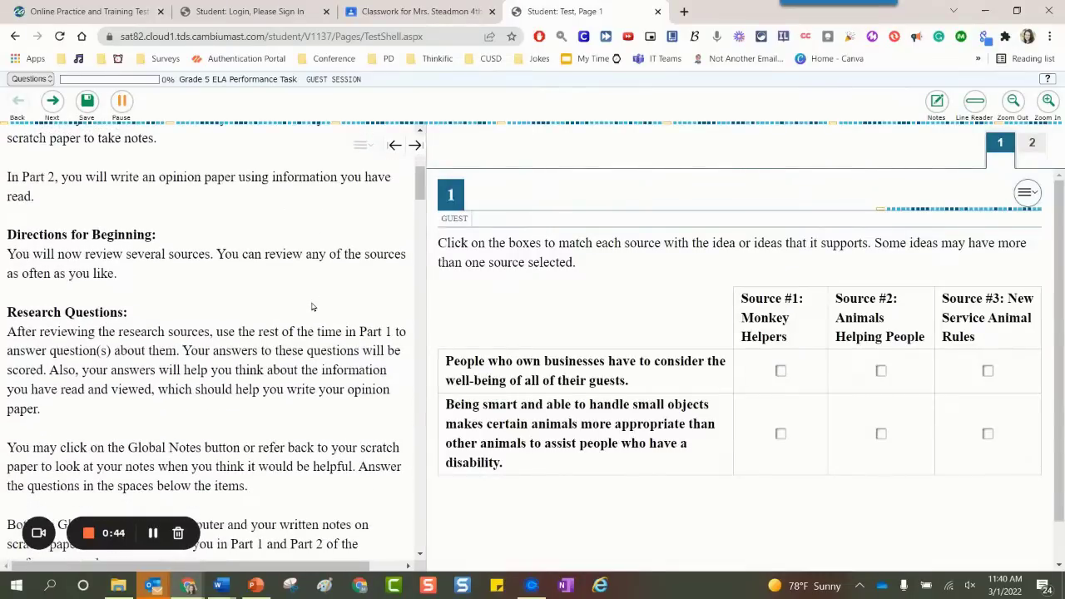
pyautogui.scroll(-3)
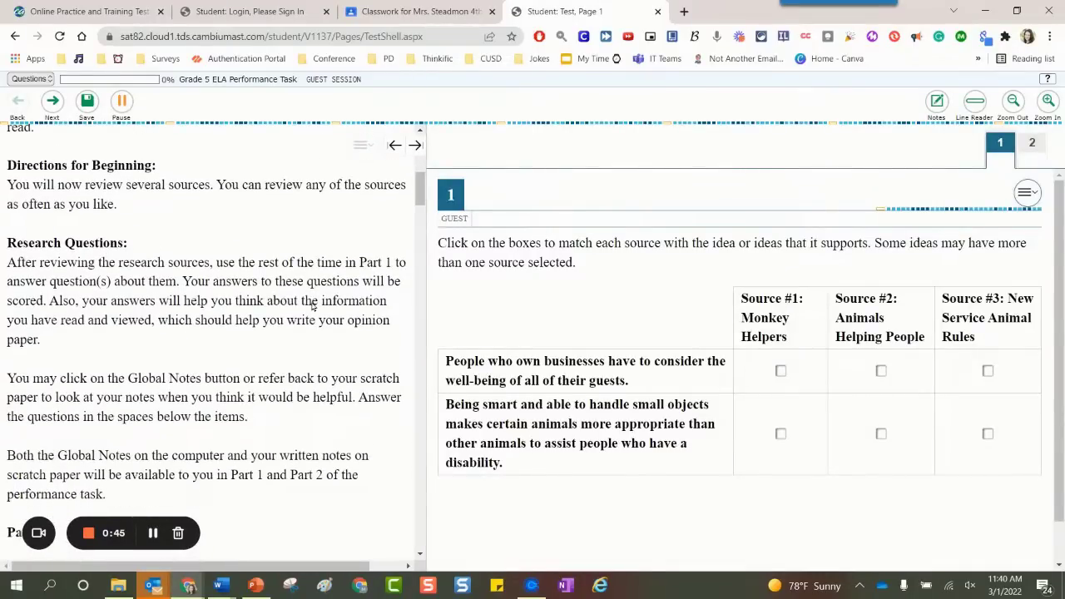
pyautogui.scroll(-3)
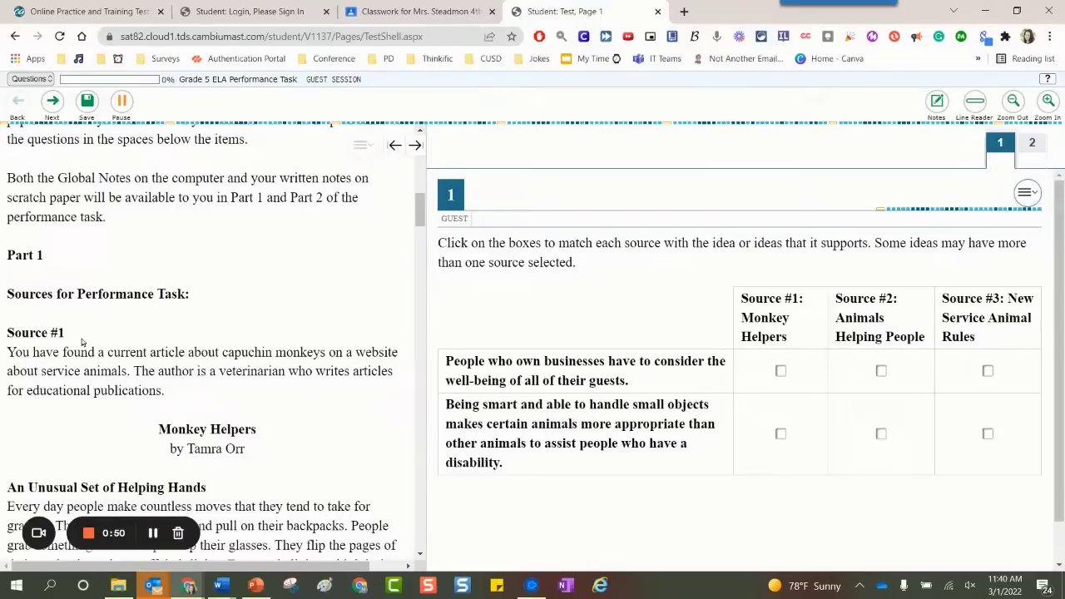
pyautogui.doubleClick(35, 333)
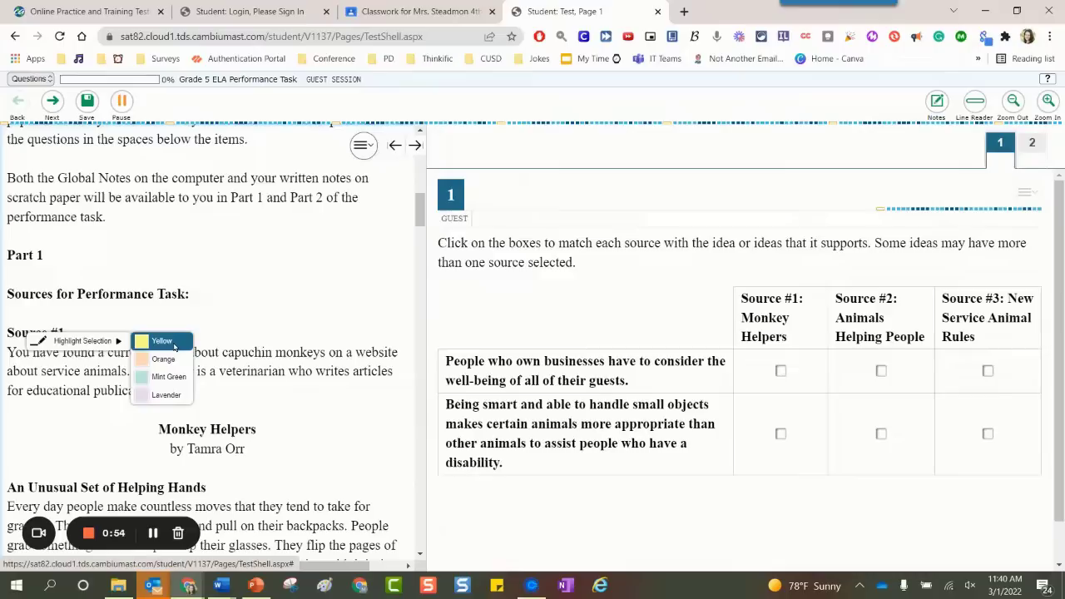
pyautogui.click(164, 341)
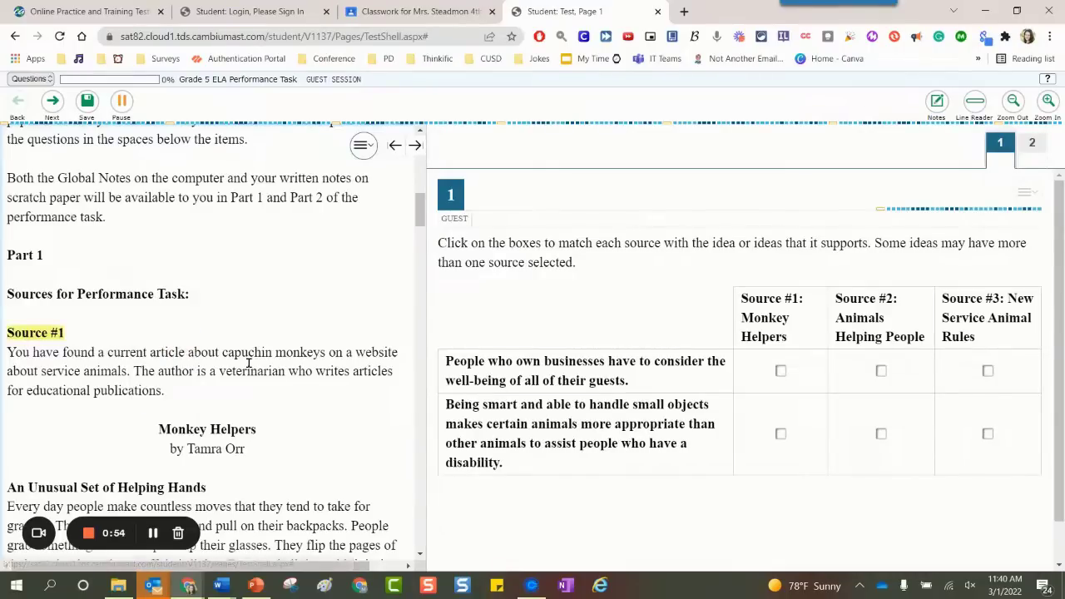
# Highlight the sentence about time and effort training monkeys in yellow.
pyautogui.scroll(-3)
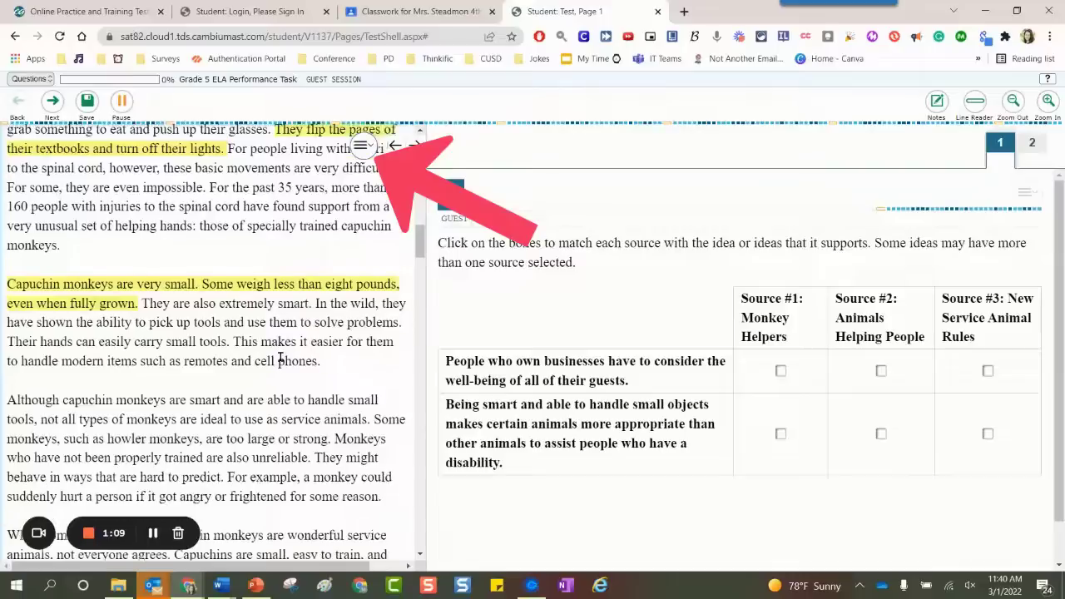
pyautogui.scroll(-3)
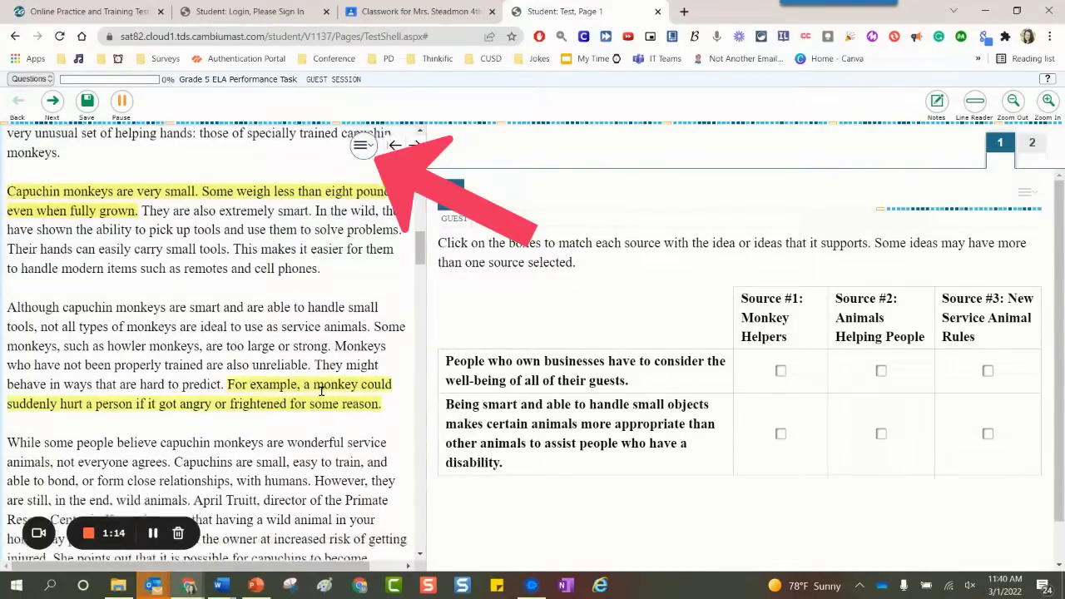
pyautogui.scroll(-3)
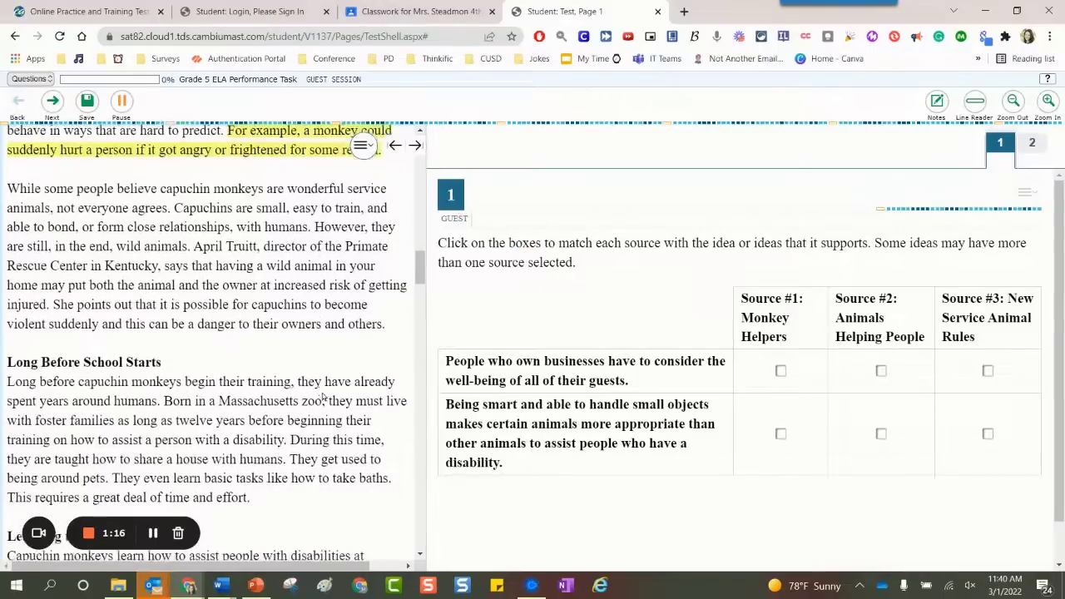
pyautogui.scroll(-3)
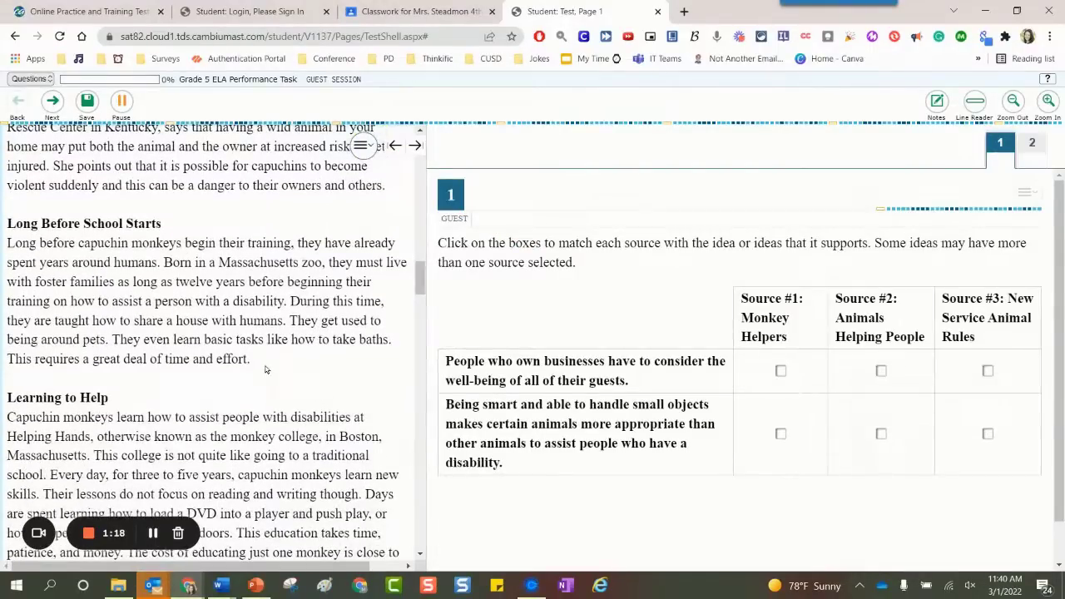
pyautogui.moveTo(69, 360); pyautogui.dragTo(248, 359)
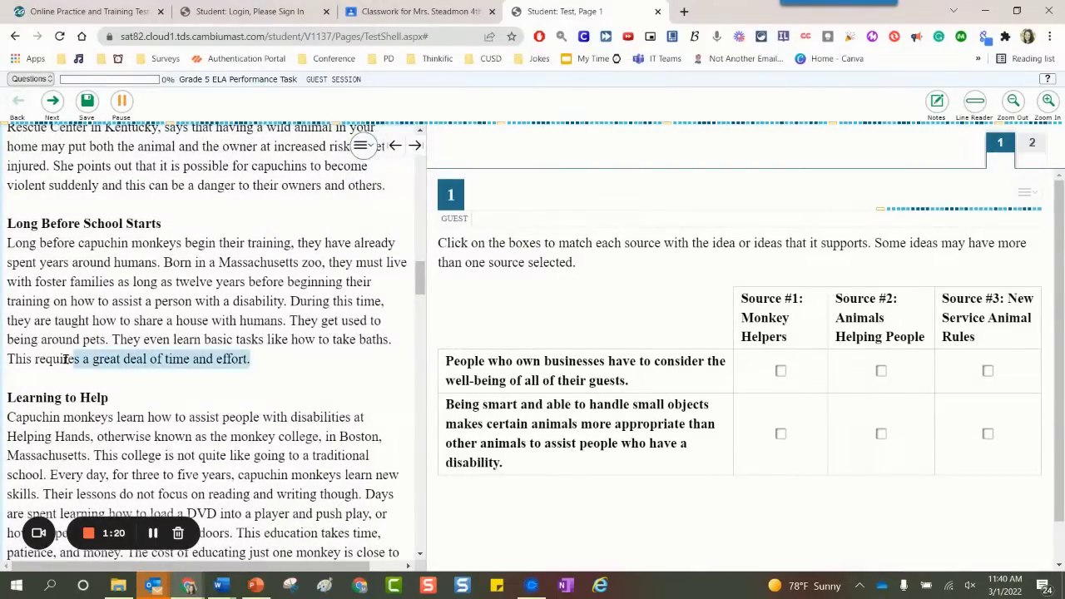
pyautogui.rightClick(157, 359)
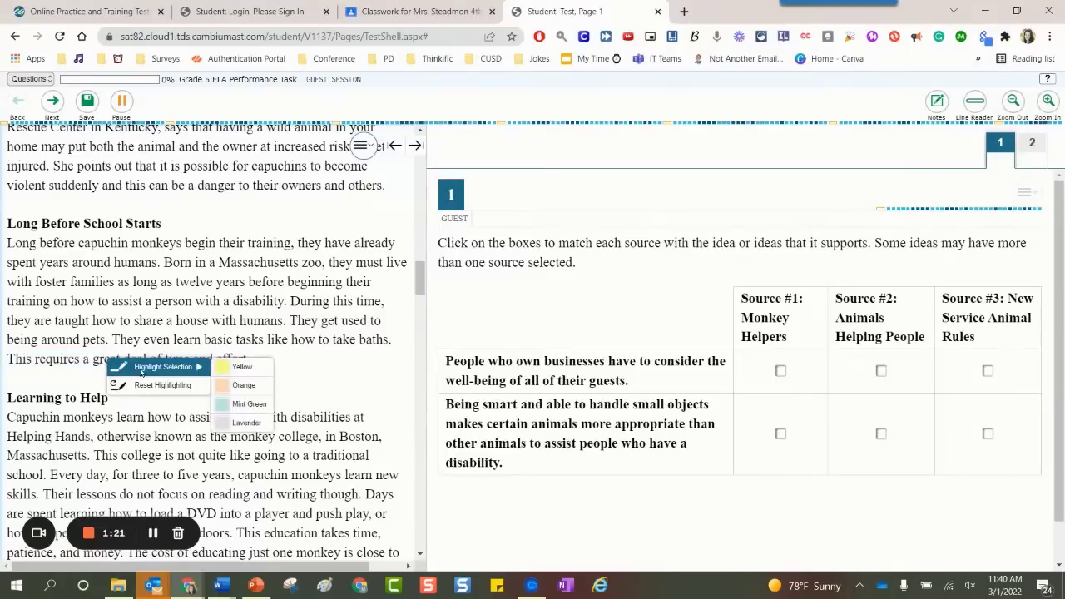
pyautogui.click(243, 368)
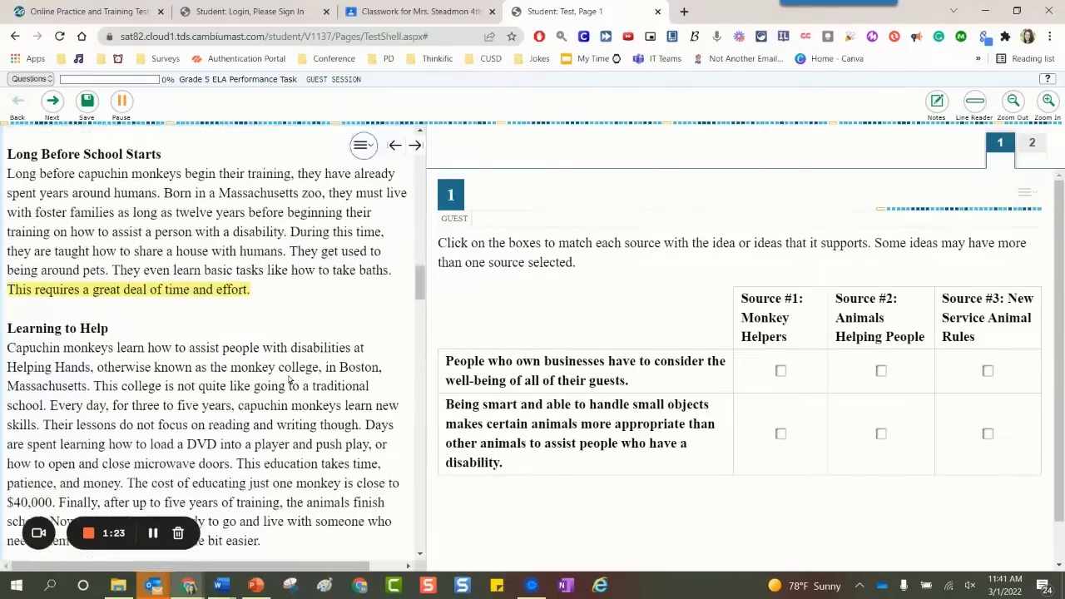
# Highlight the Animals Helping People title and the special-animals sentence in orange.
pyautogui.scroll(-3)
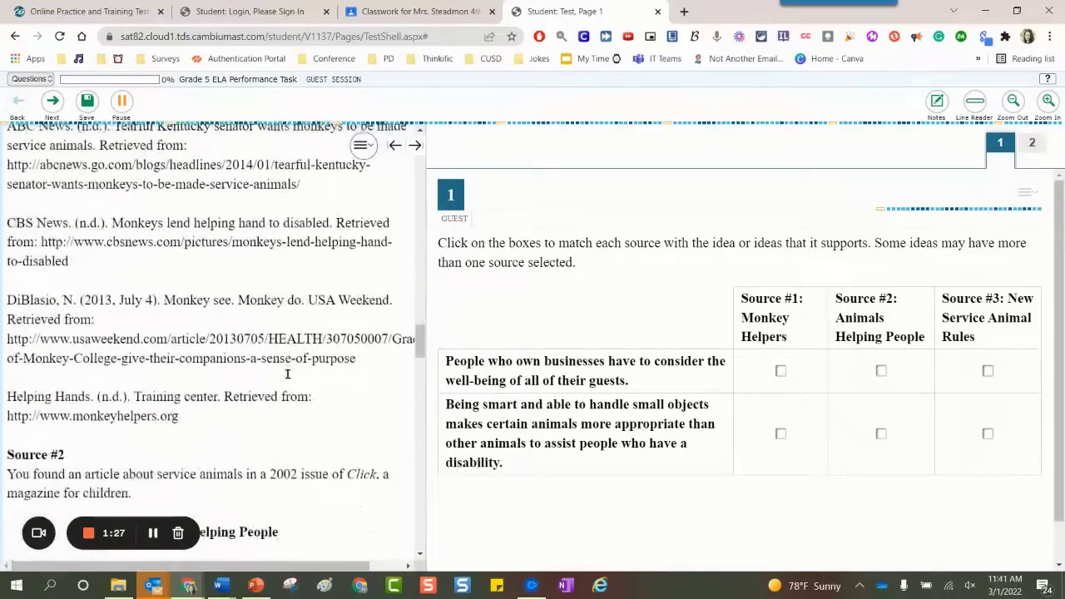
pyautogui.scroll(-3)
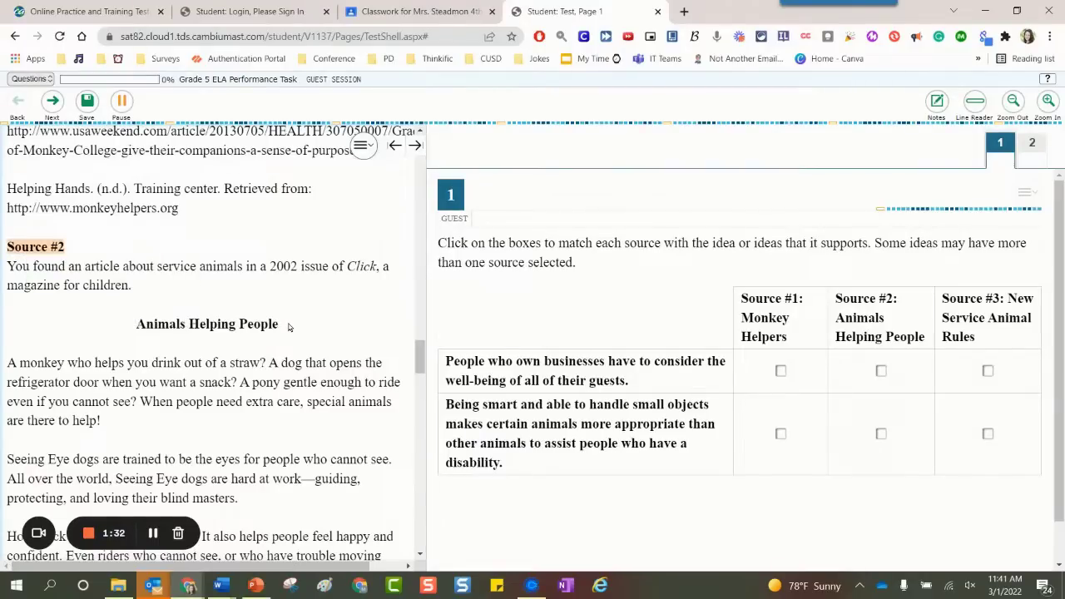
pyautogui.doubleClick(206, 323)
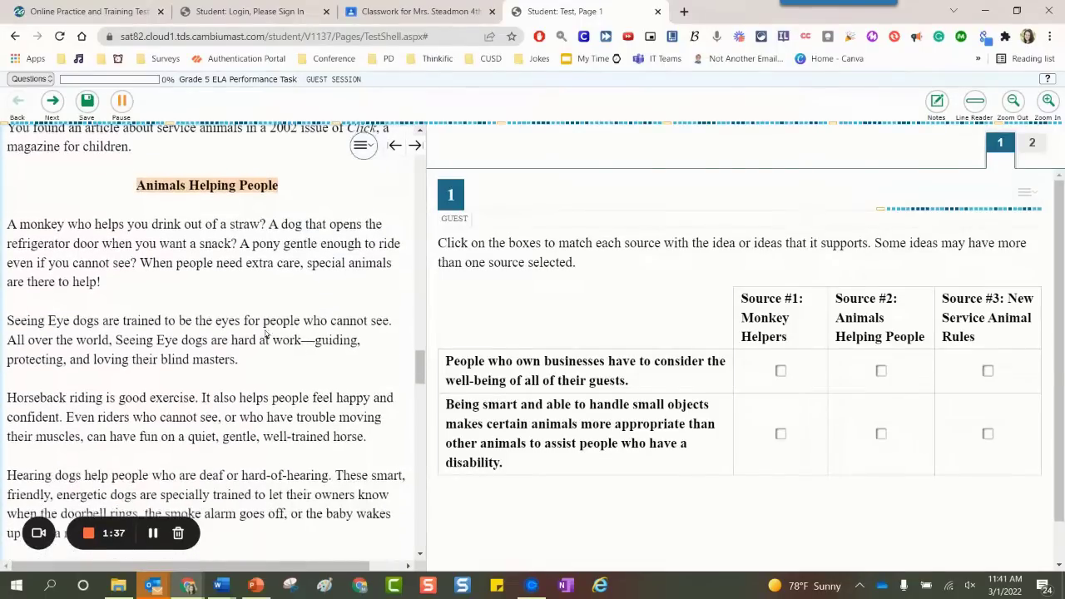
pyautogui.moveTo(140, 263); pyautogui.dragTo(100, 281)
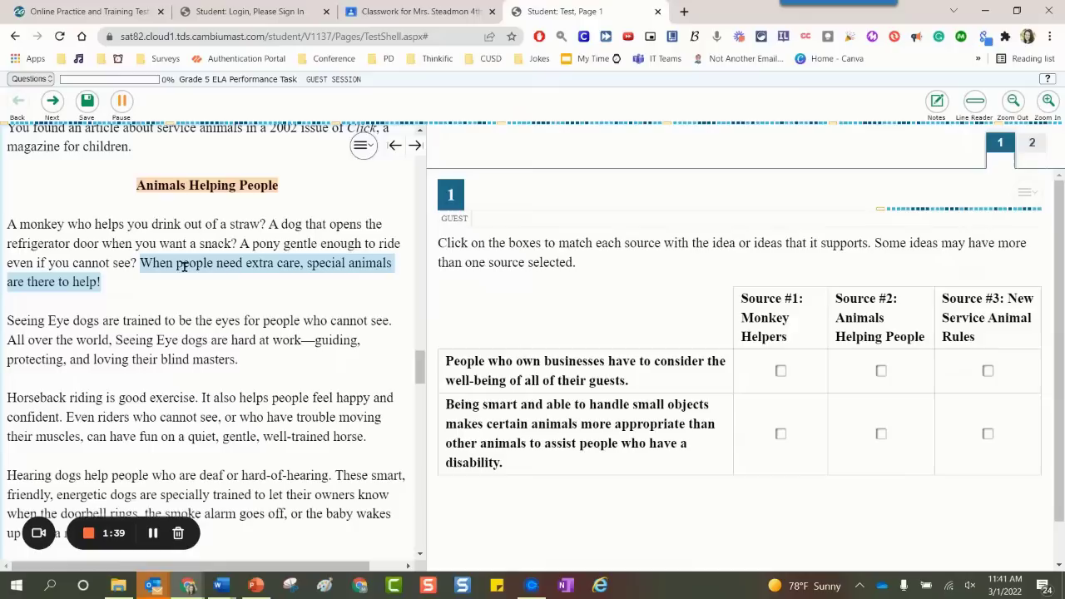
pyautogui.click(241, 271)
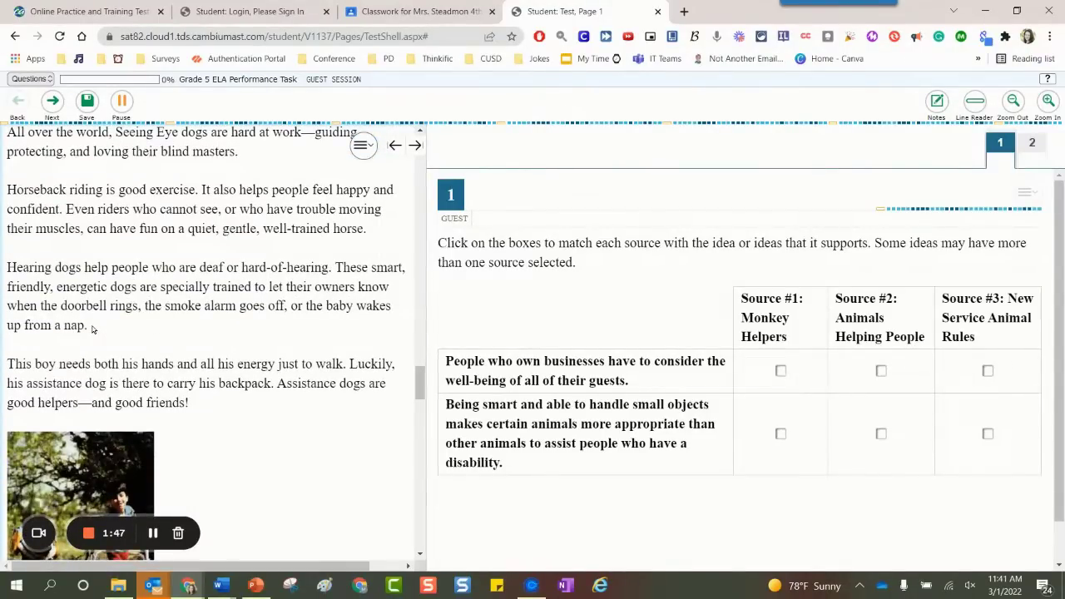
# Highlight the sentence about swimming with dolphins in orange.
pyautogui.moveTo(7, 266); pyautogui.dragTo(86, 324)
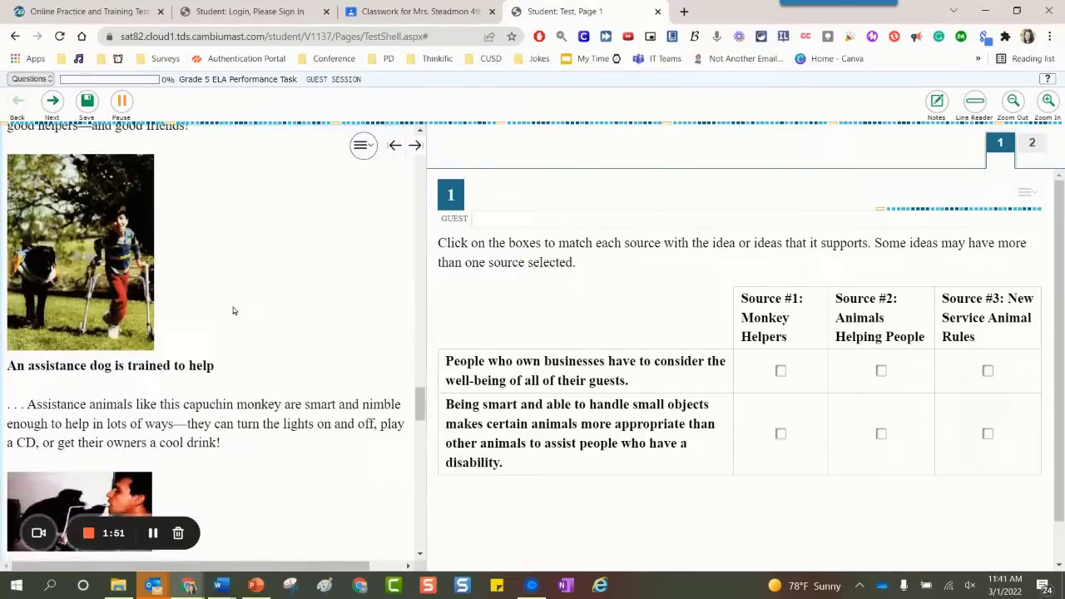
pyautogui.scroll(-3)
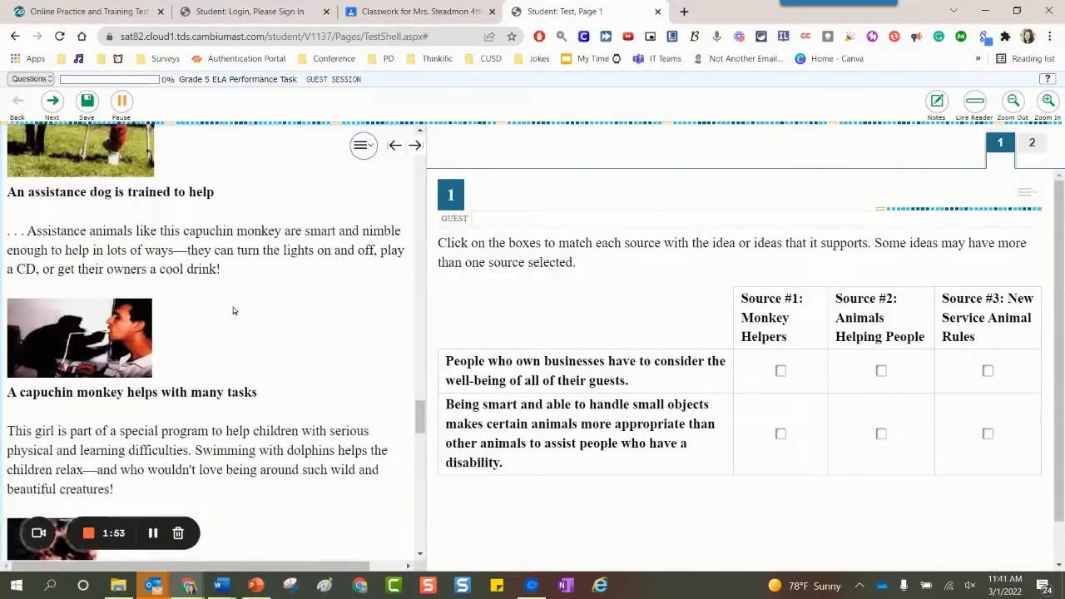
pyautogui.scroll(-3)
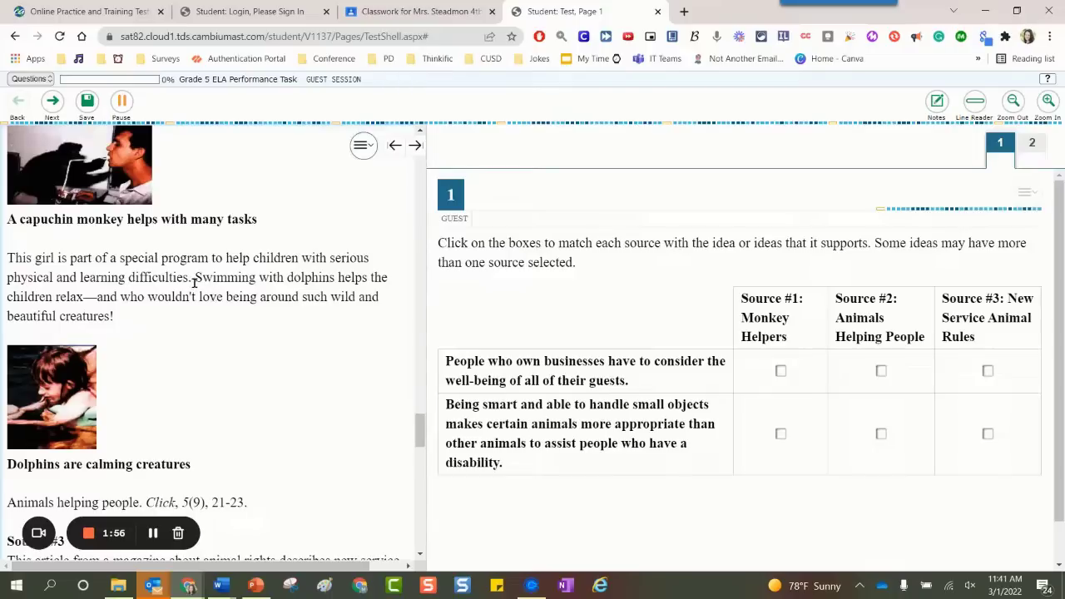
pyautogui.moveTo(193, 277); pyautogui.dragTo(113, 316)
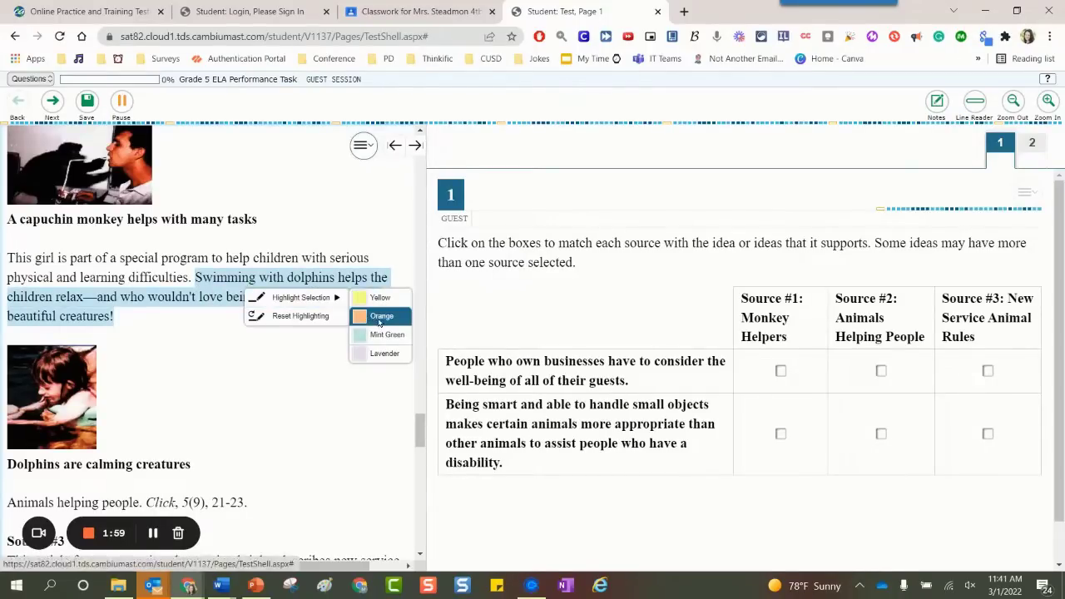
pyautogui.scroll(-3)
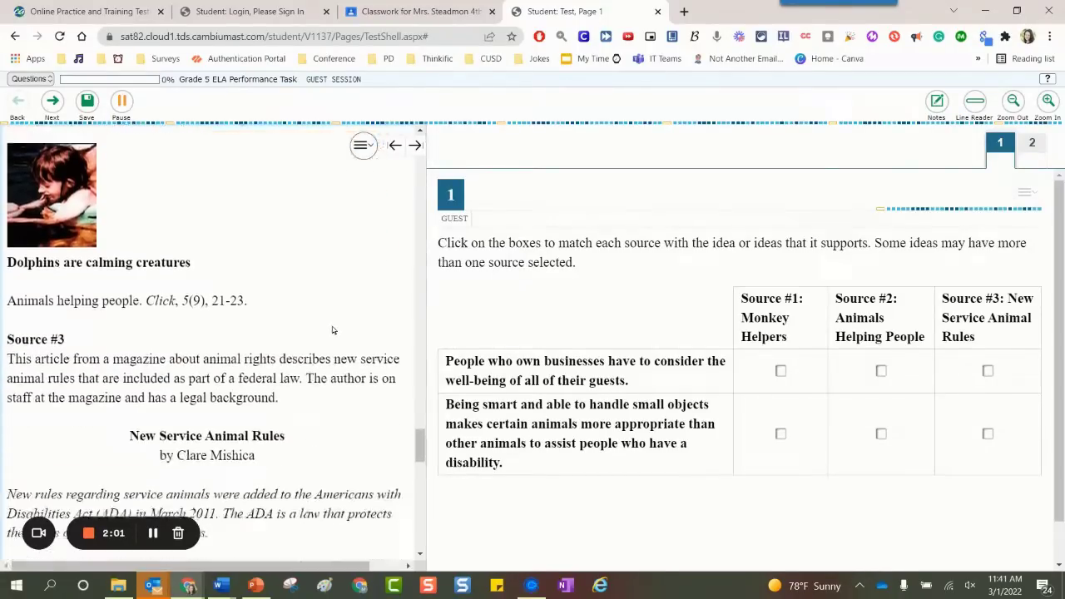
# Highlight the New Service Animal Rules title and an opening sentence in teal.
pyautogui.scroll(-3)
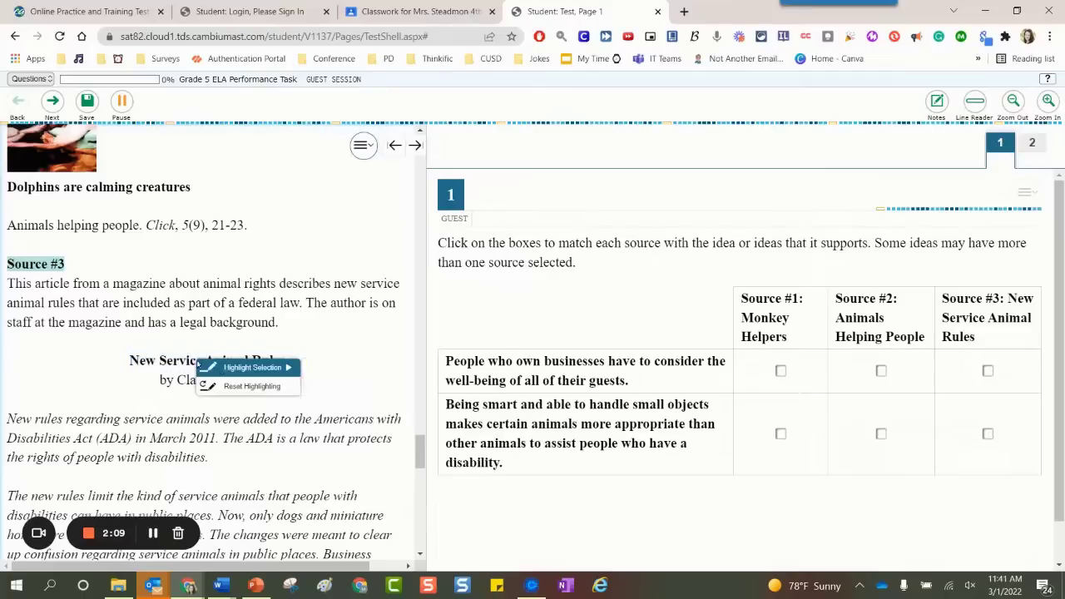
pyautogui.click(253, 368)
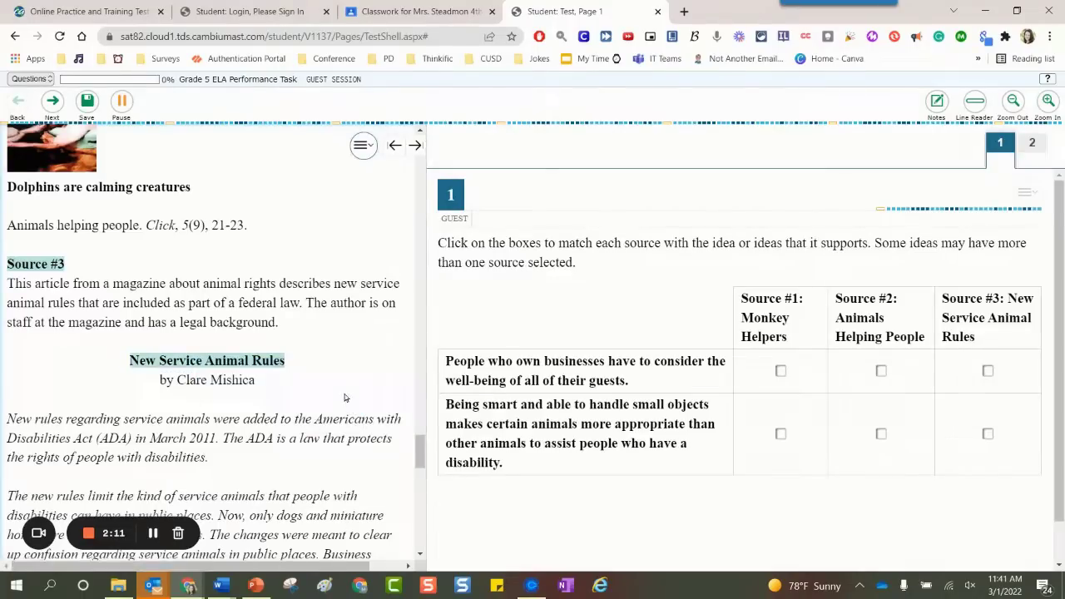
pyautogui.scroll(-3)
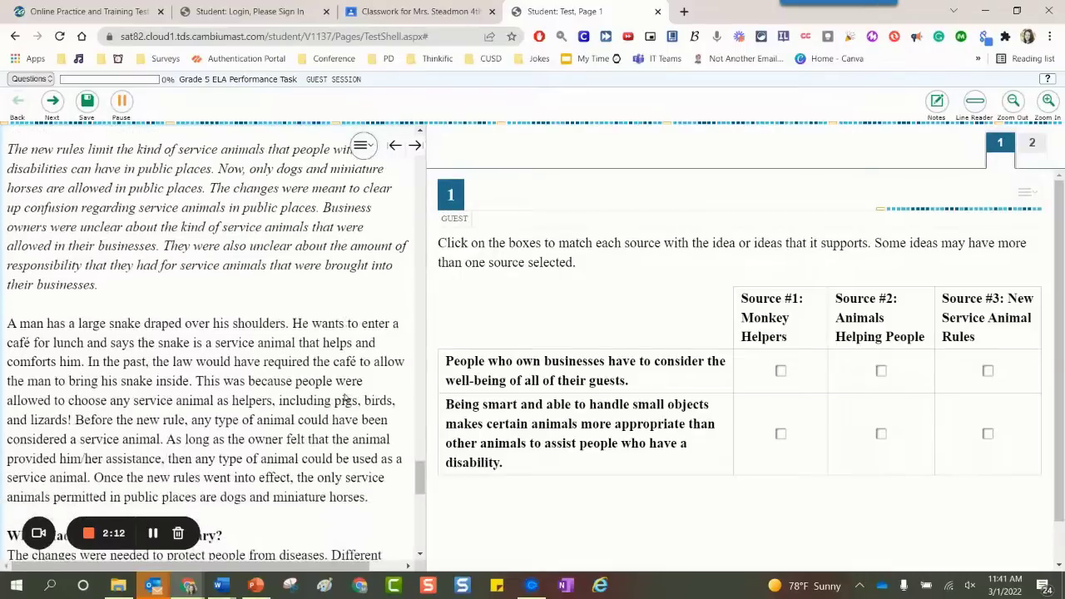
pyautogui.scroll(-3)
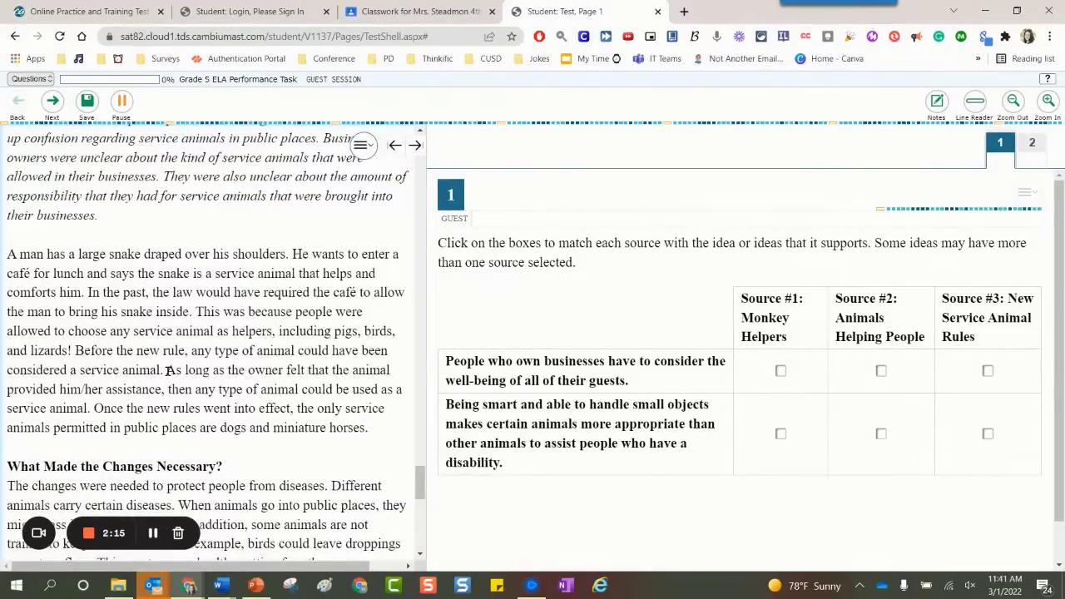
pyautogui.moveTo(167, 370); pyautogui.dragTo(93, 407)
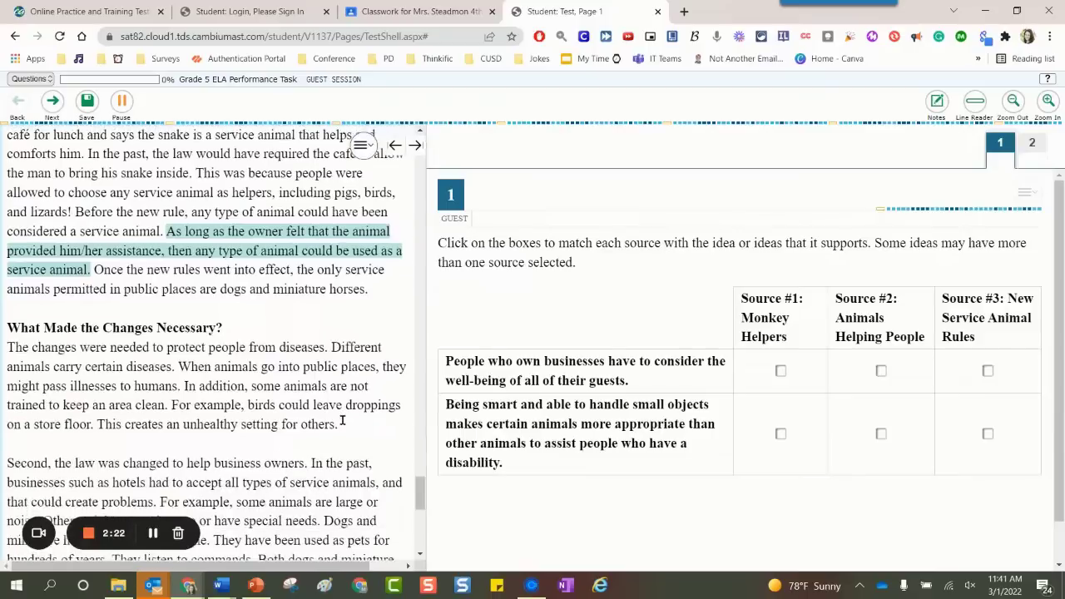
# Highlight the sentences about animals spreading illnesses and trained guide animals in teal.
pyautogui.scroll(-3)
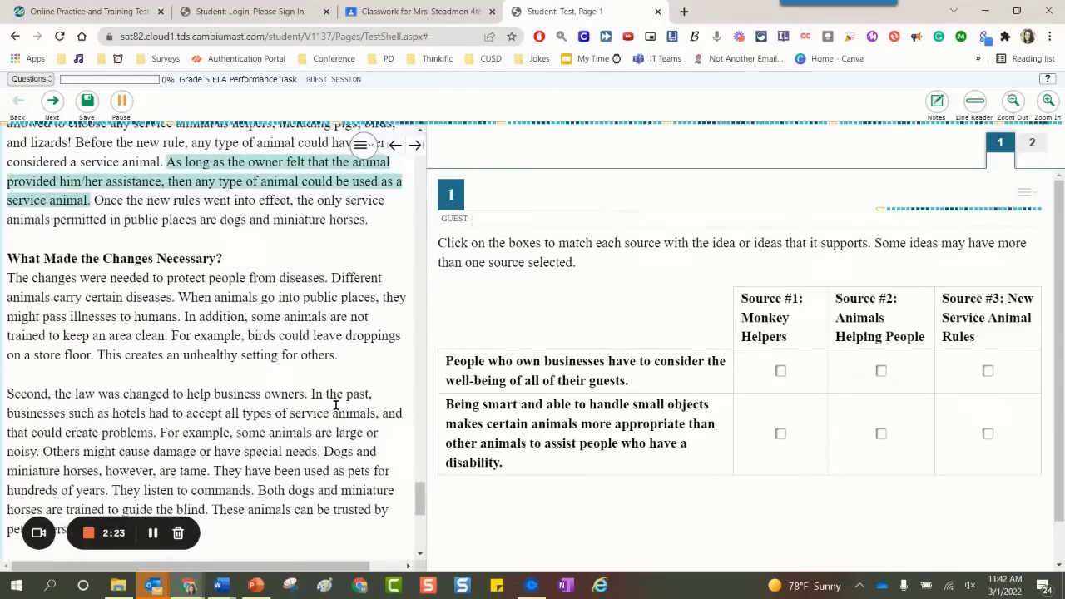
pyautogui.moveTo(183, 329)
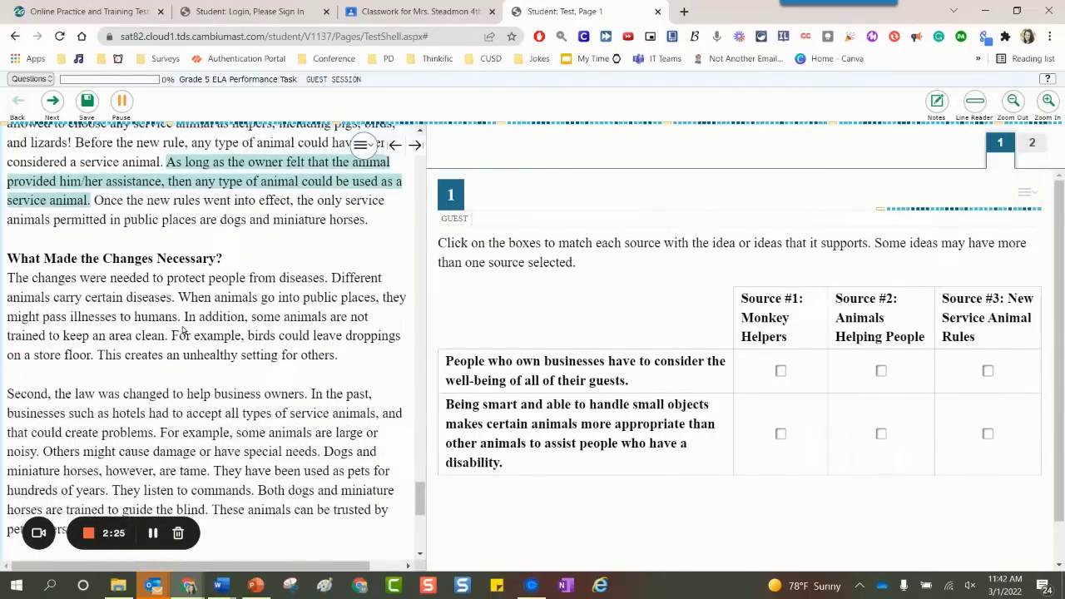
pyautogui.moveTo(182, 296); pyautogui.dragTo(176, 316)
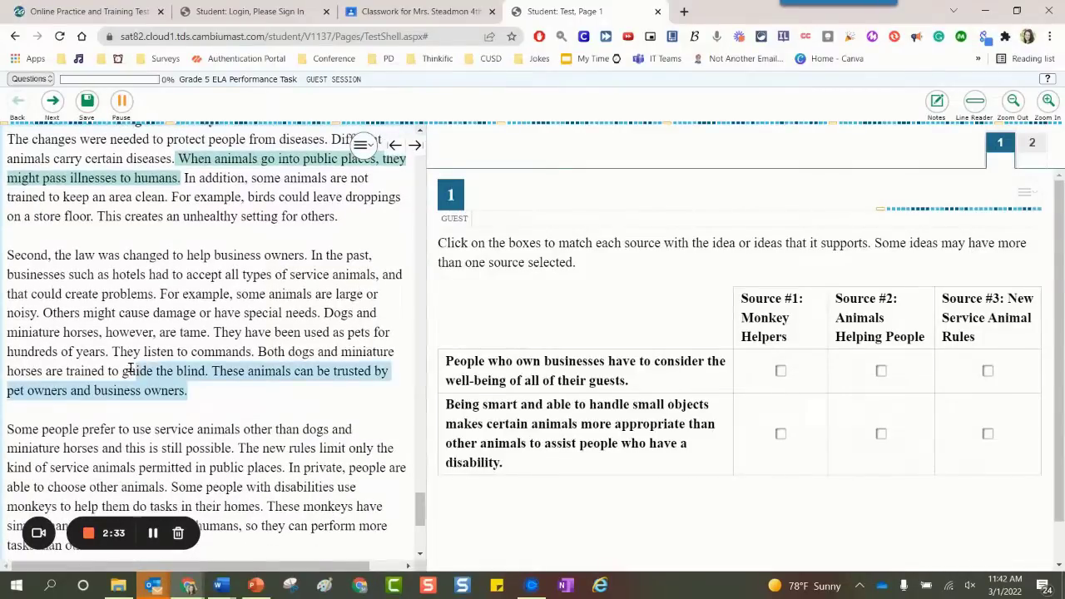
pyautogui.moveTo(110, 352); pyautogui.dragTo(213, 370)
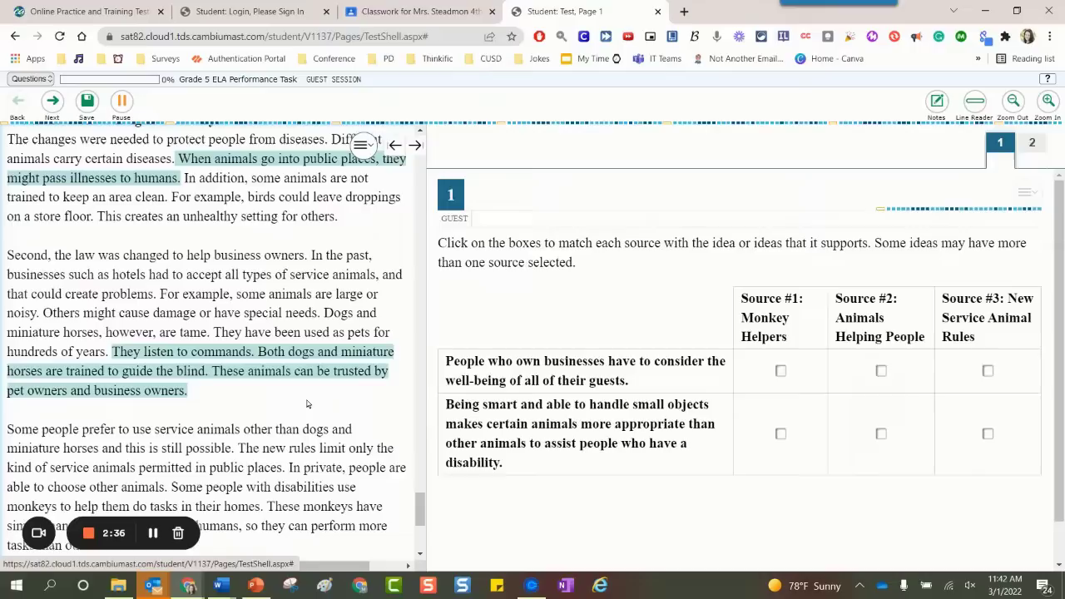
pyautogui.scroll(-3)
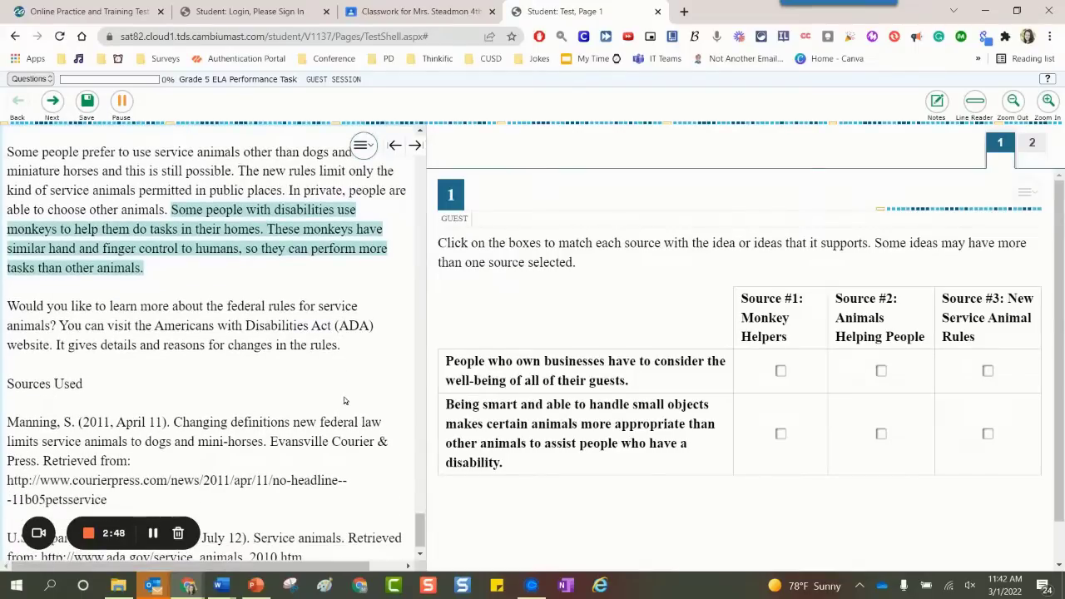
# Tick Sources #2 and #3 for guests' well-being and Sources #1 and #2 for small-object handling, then go to question 2.
pyautogui.click(780, 369)
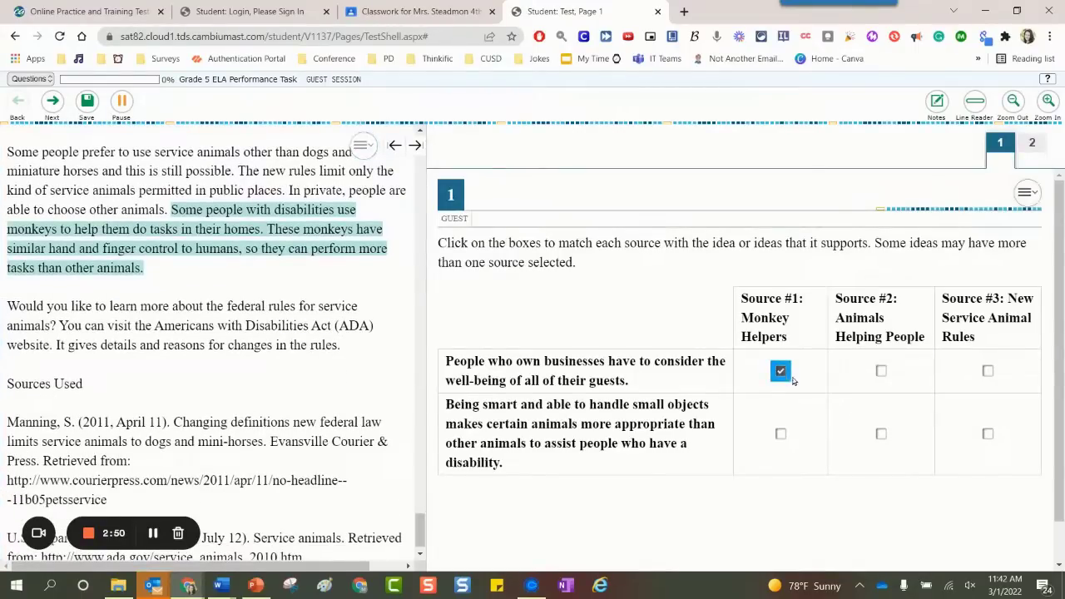
pyautogui.click(880, 369)
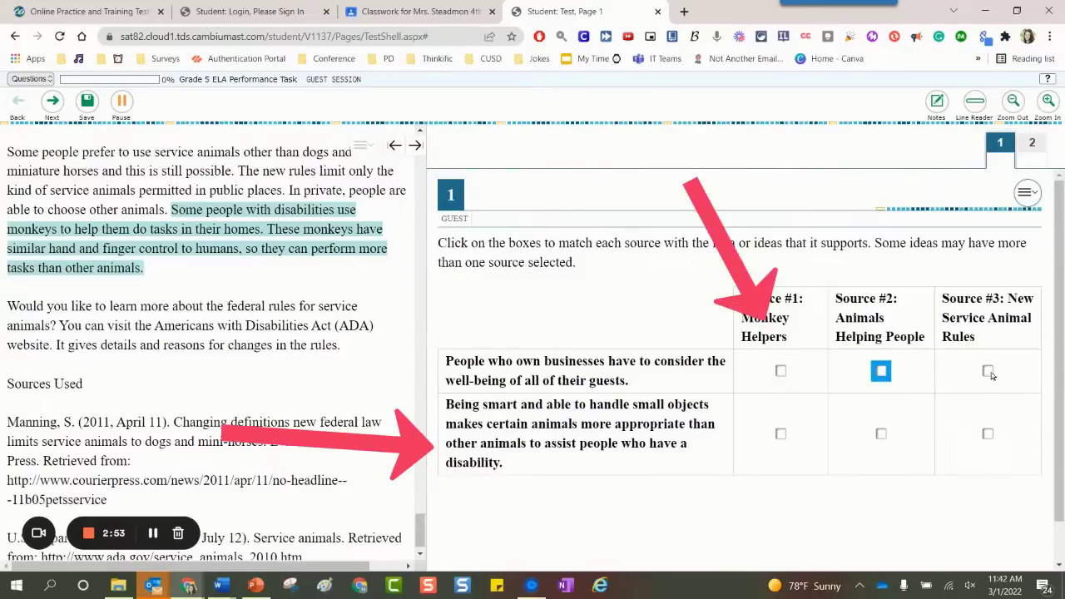
pyautogui.click(988, 371)
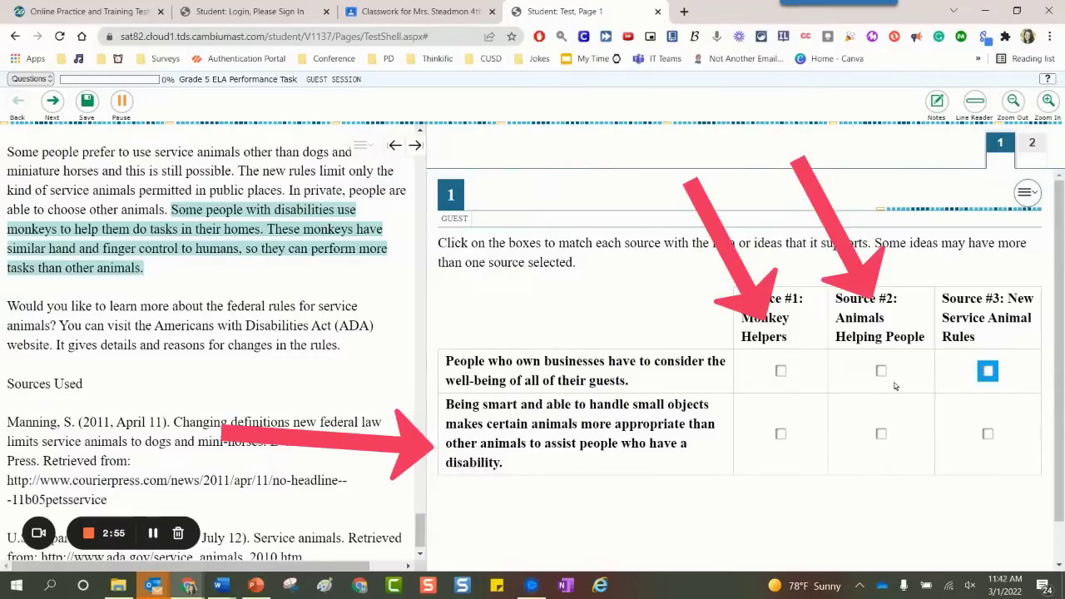
pyautogui.click(882, 369)
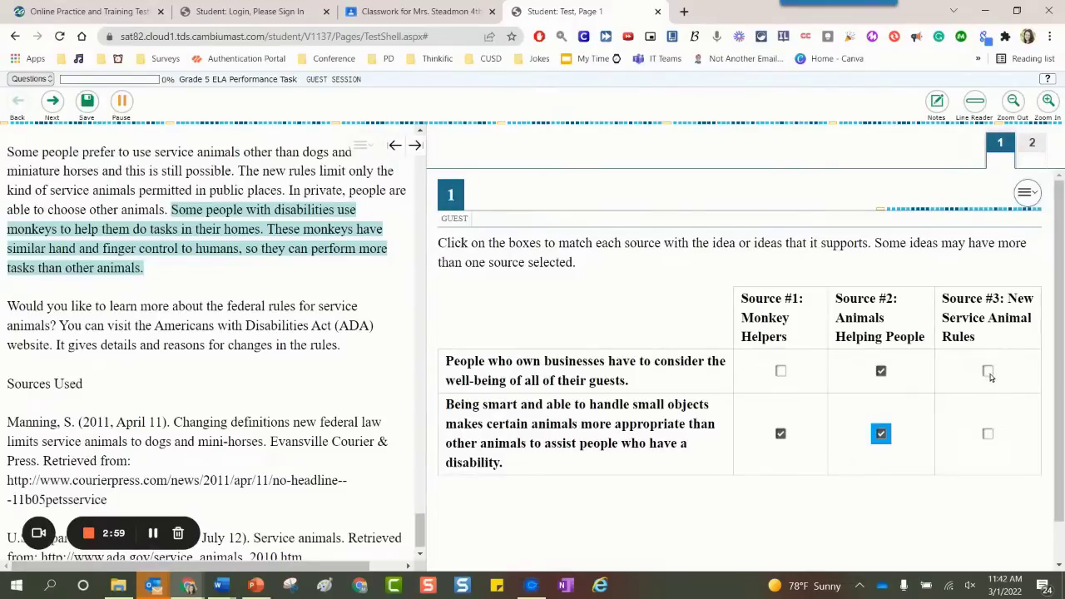
pyautogui.click(988, 370)
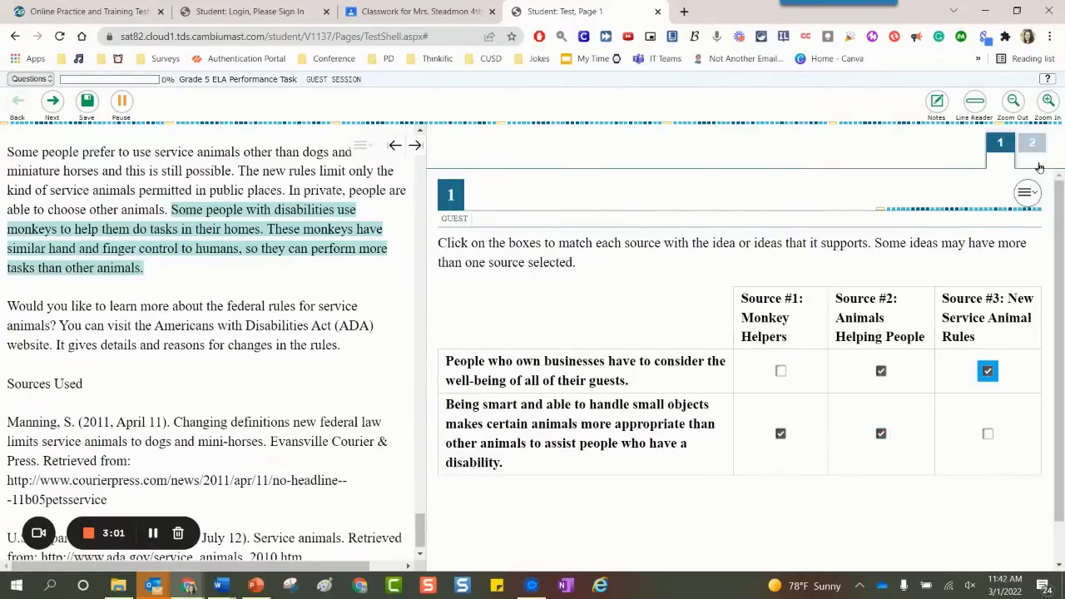
pyautogui.click(1032, 143)
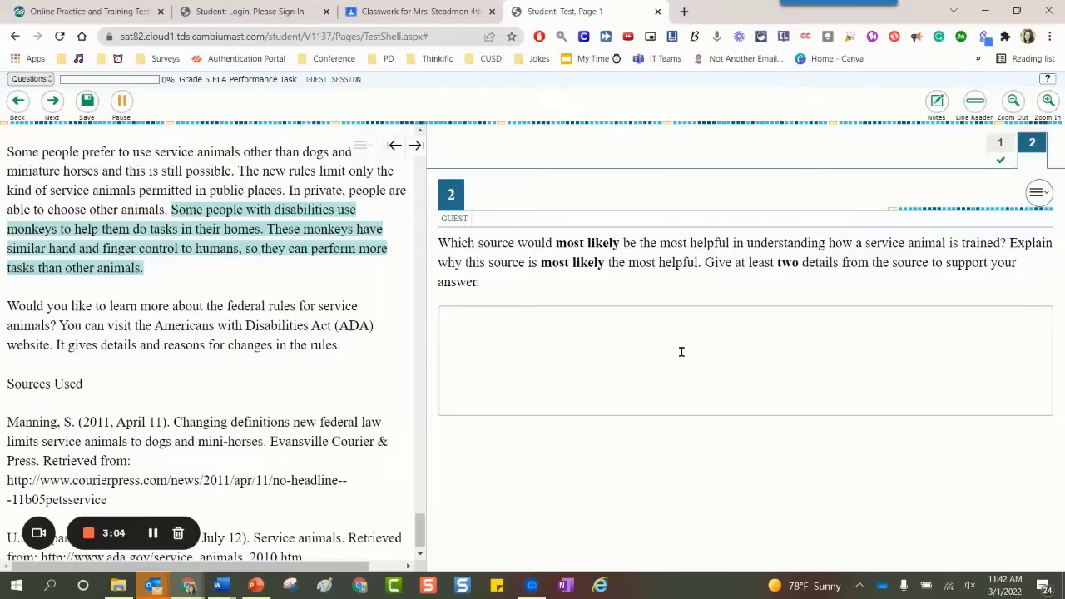
# Write the opening frame naming Source #2 as the most helpful article because….
pyautogui.write('S')
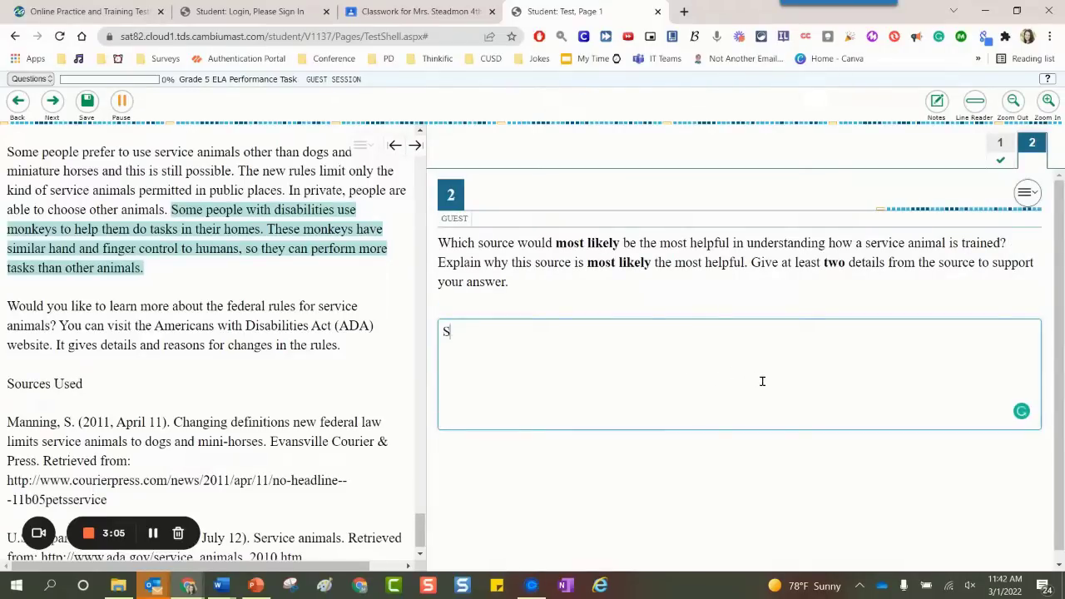
pyautogui.write('ource')
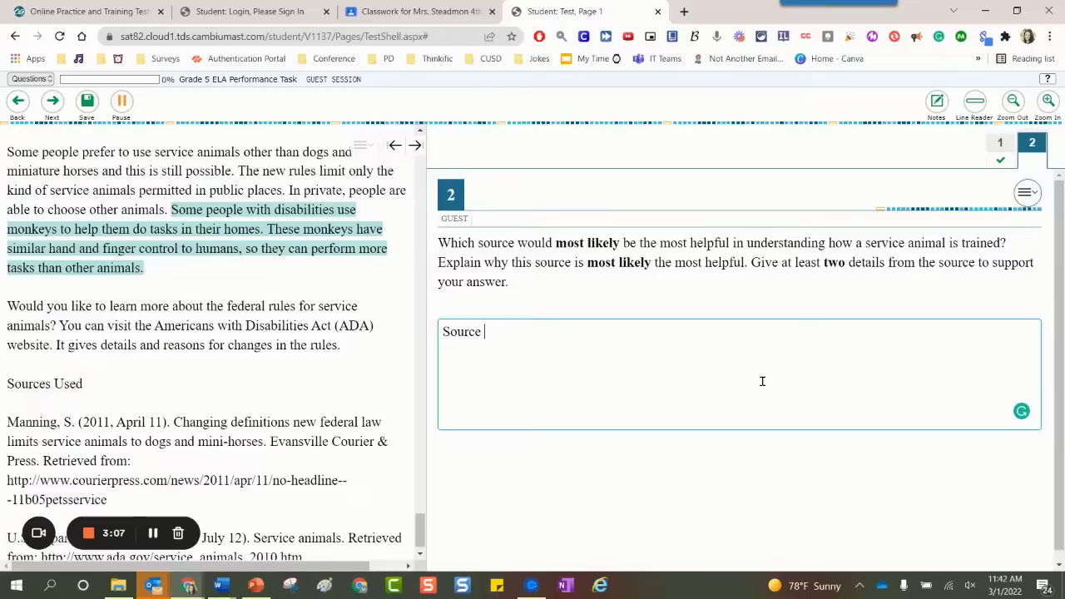
pyautogui.write('#')
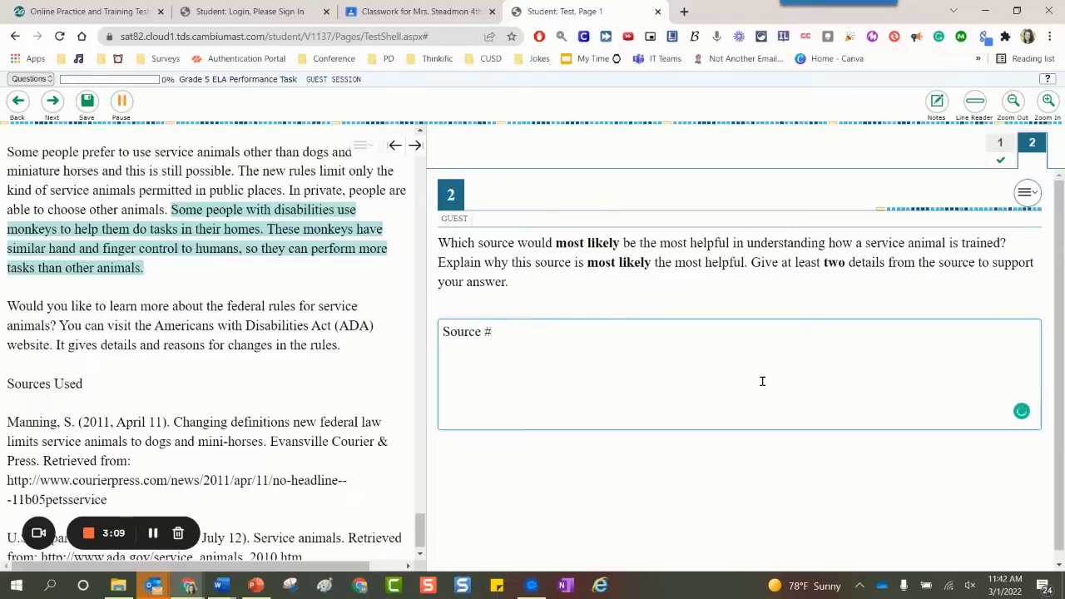
pyautogui.write('2 is t')
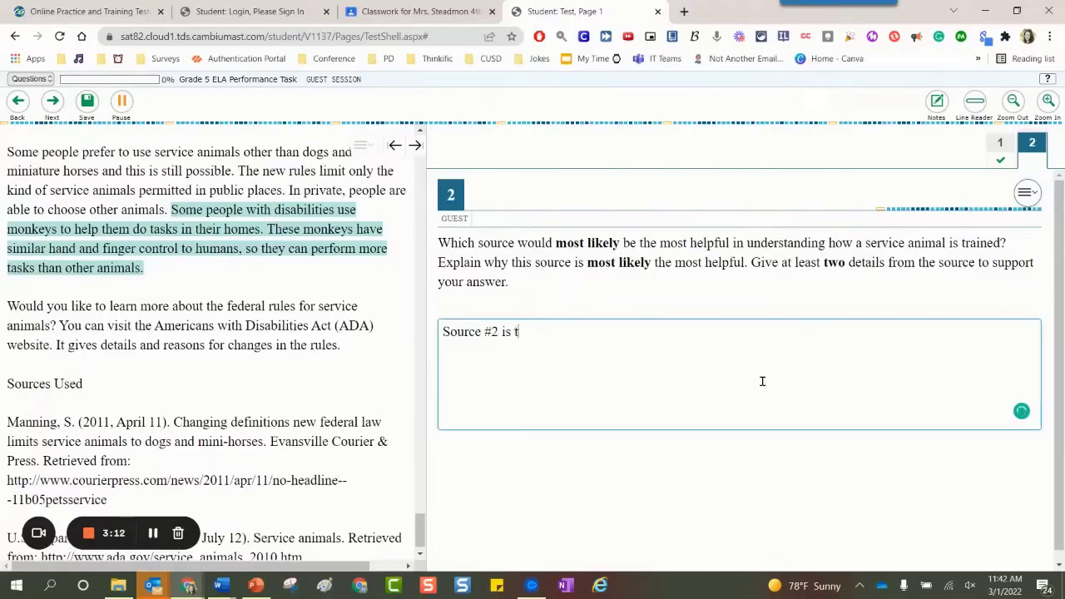
pyautogui.write('he most help')
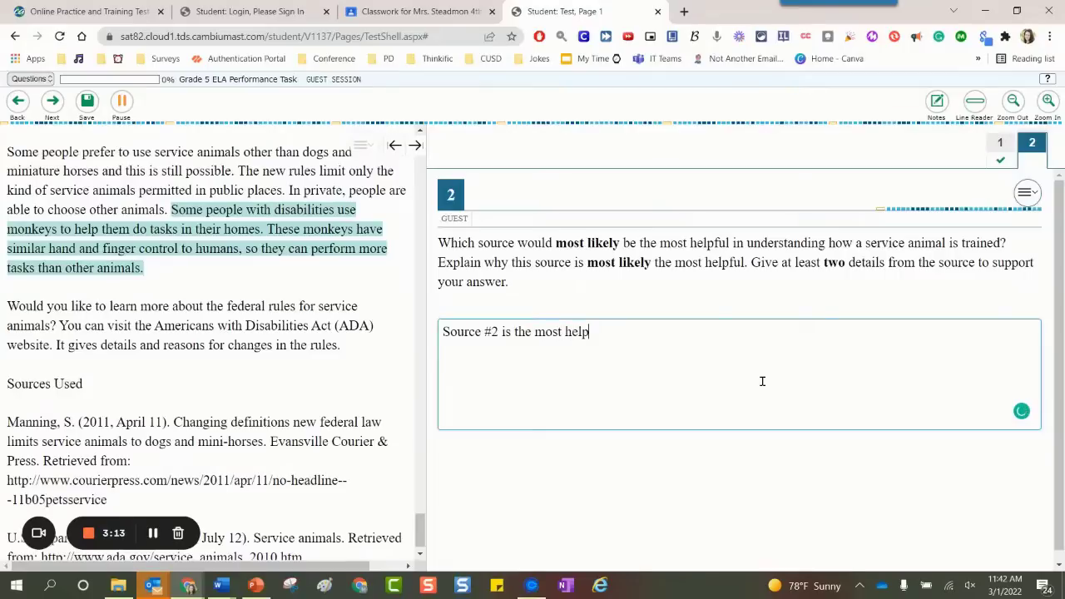
pyautogui.write('ful article ________. Source #2')
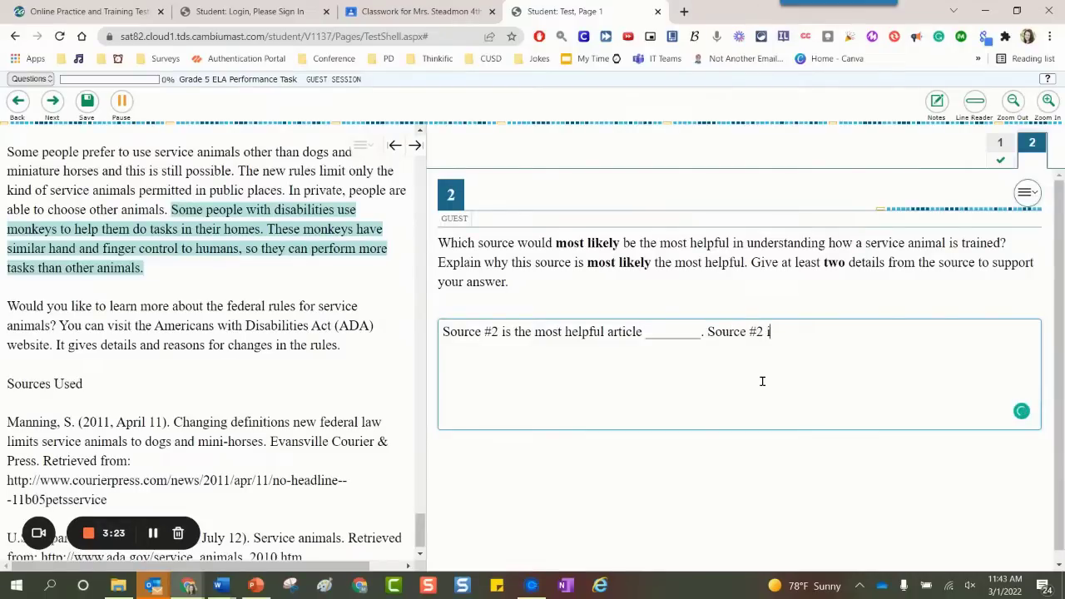
pyautogui.write('is most helpfu')
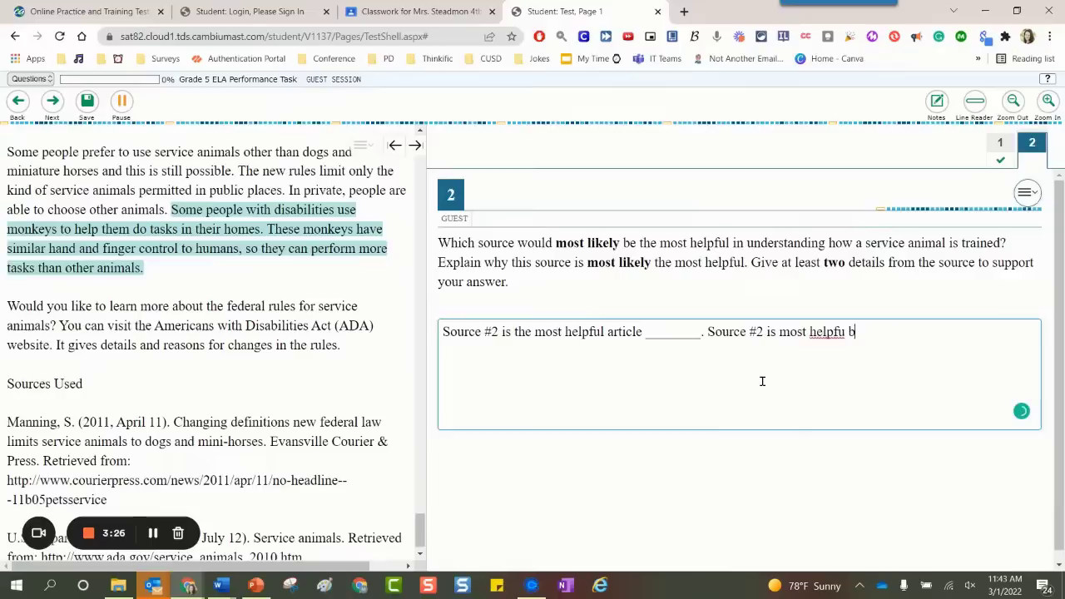
pyautogui.write('because ______. A')
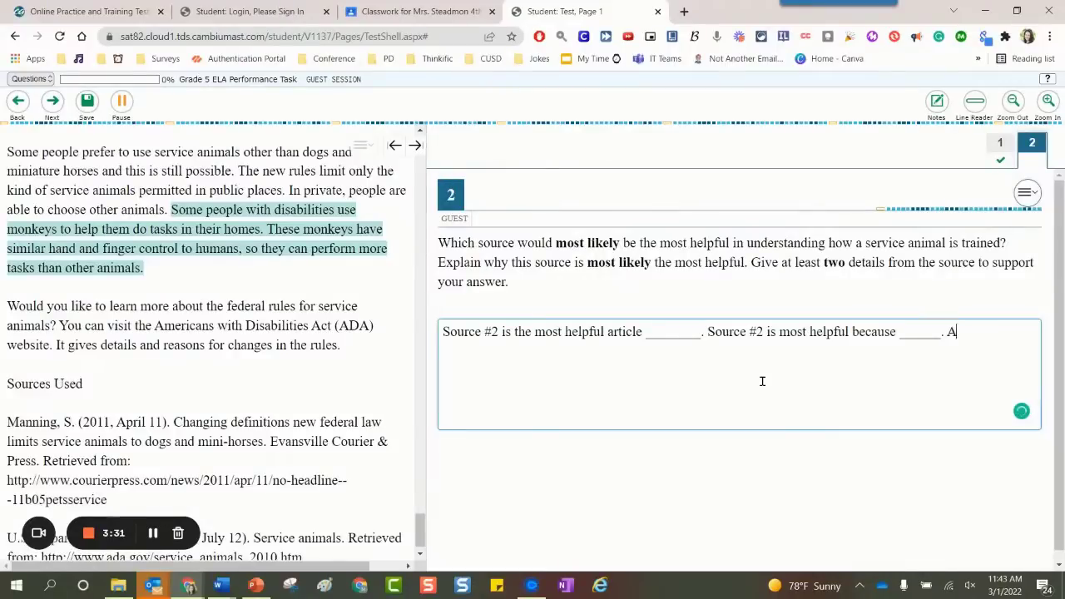
# Add the "Additionally, source #2 … because" sentence starters with blanks for reasons.
pyautogui.write('dditio')
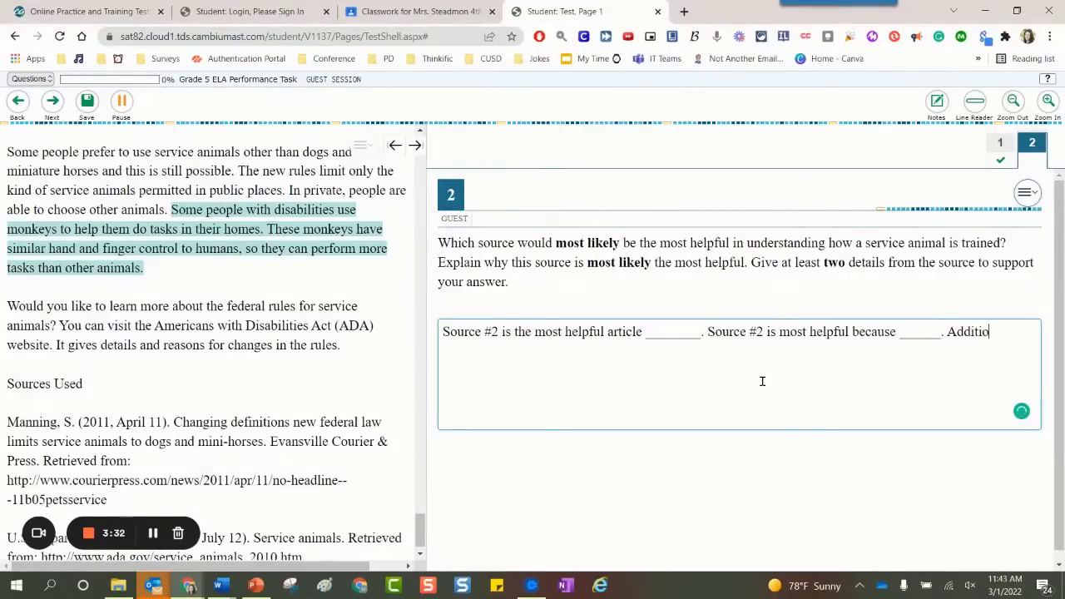
pyautogui.write('nally,')
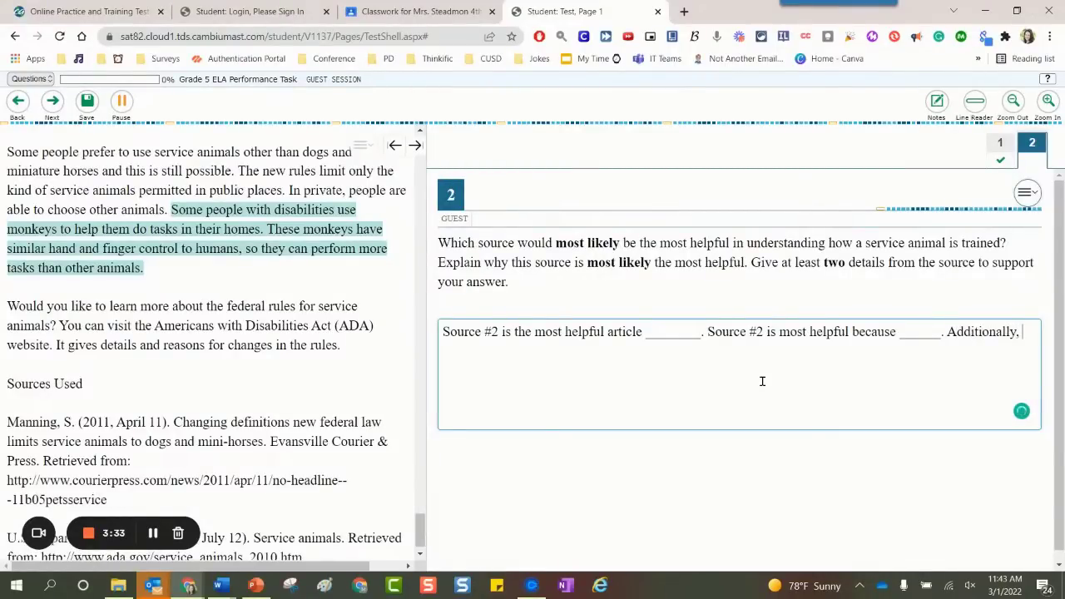
pyautogui.write('sourc')
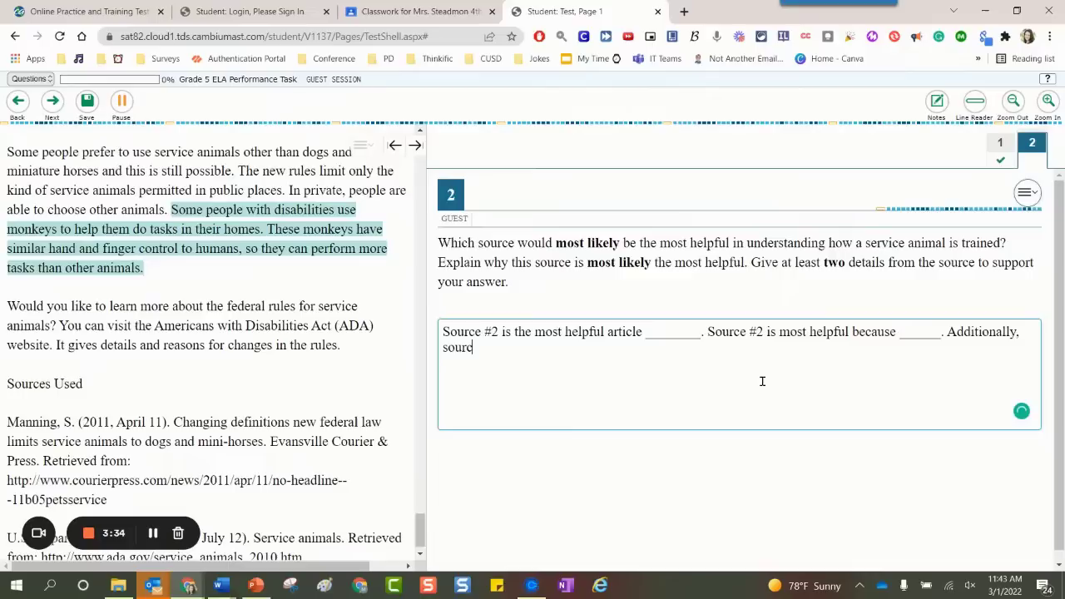
pyautogui.write('#2 is most helpful be')
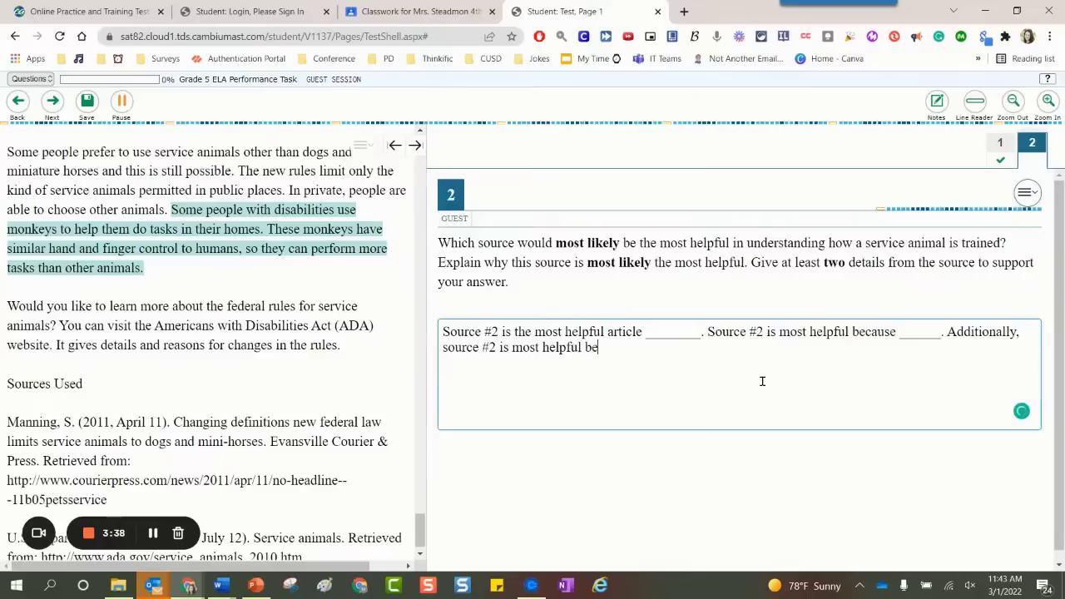
pyautogui.write('cause ______. Lastly, s')
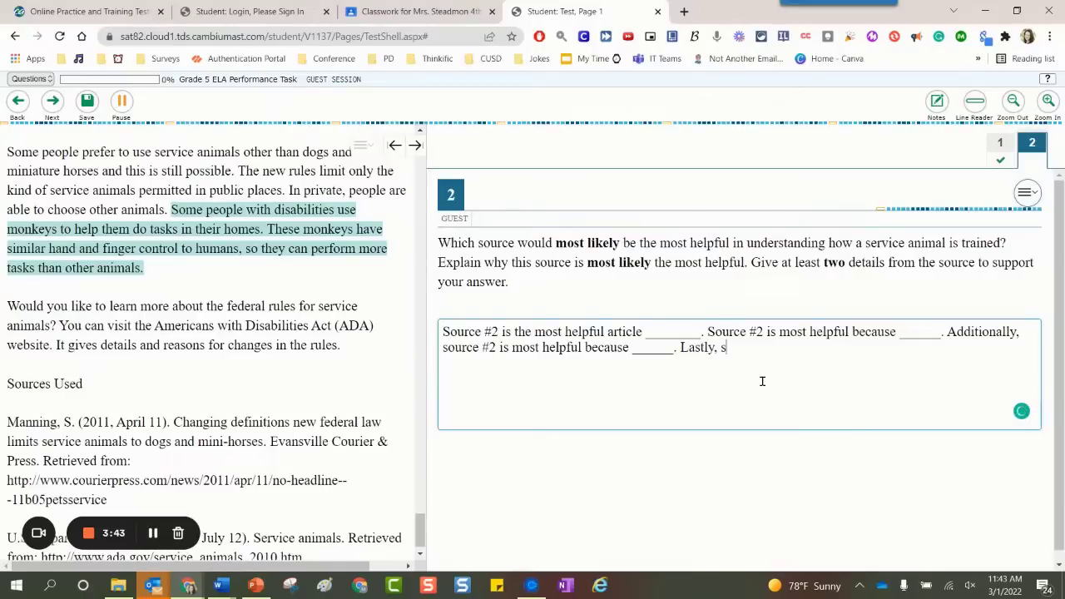
pyautogui.write('ource #2 is m')
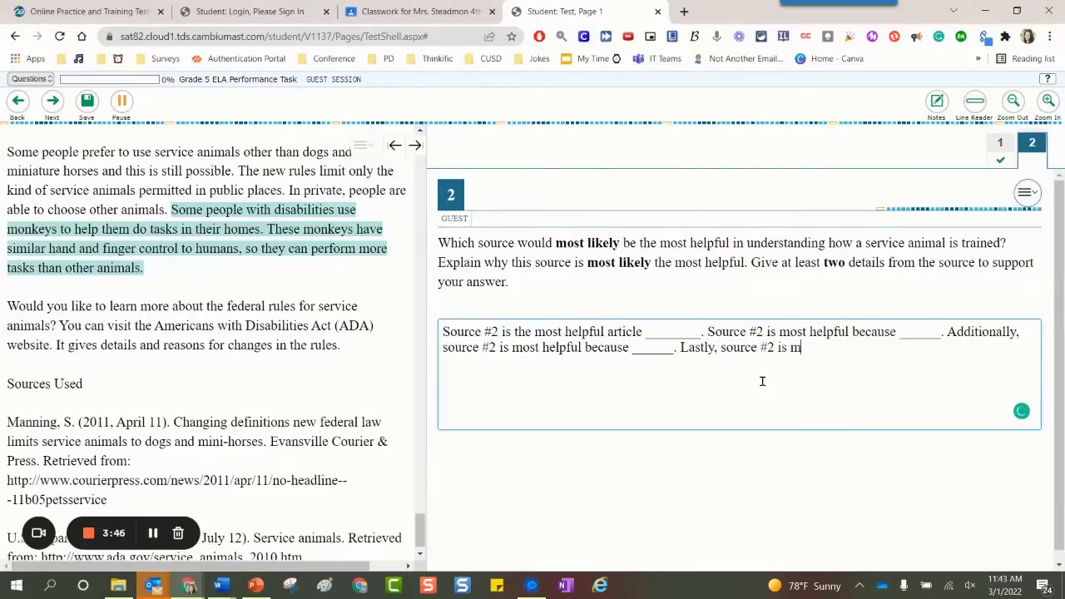
pyautogui.click(52, 102)
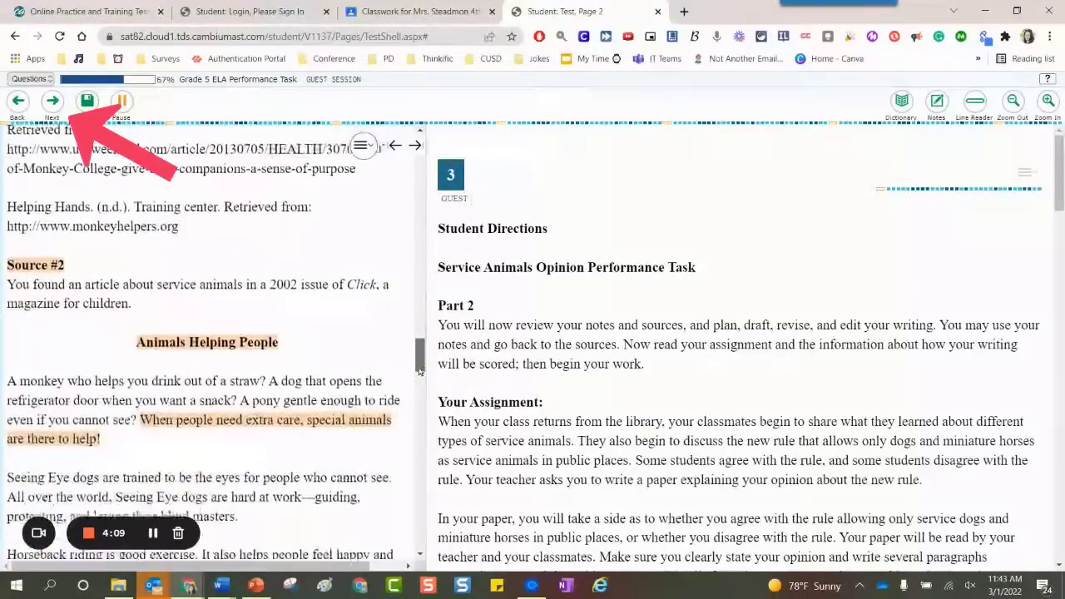
# Scroll the passage pane through Sources #2 and #3 down to the Sources Used list.
pyautogui.scroll(-3)
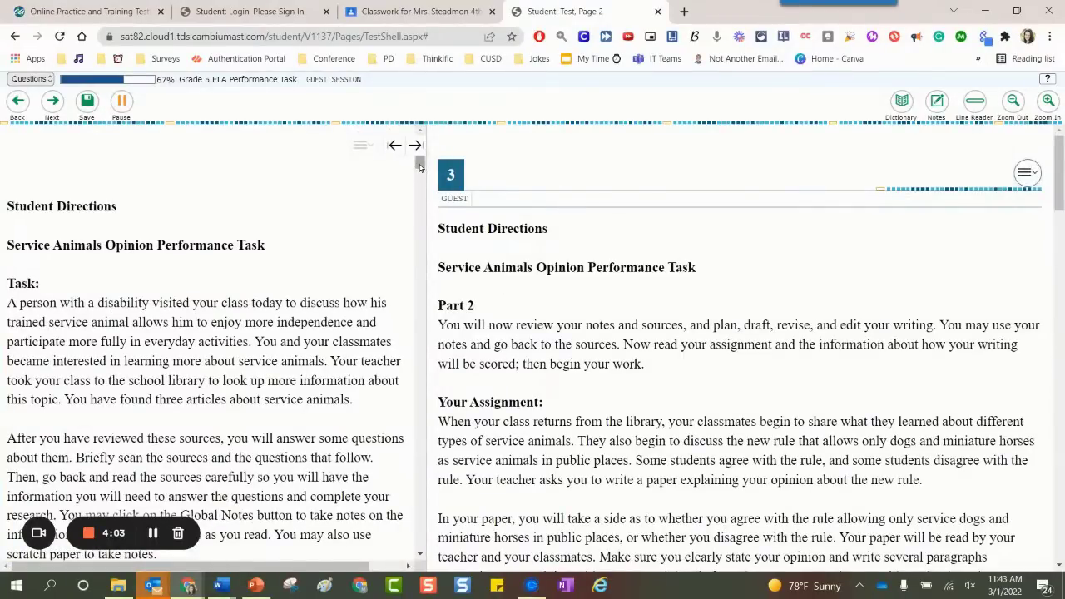
pyautogui.scroll(-3)
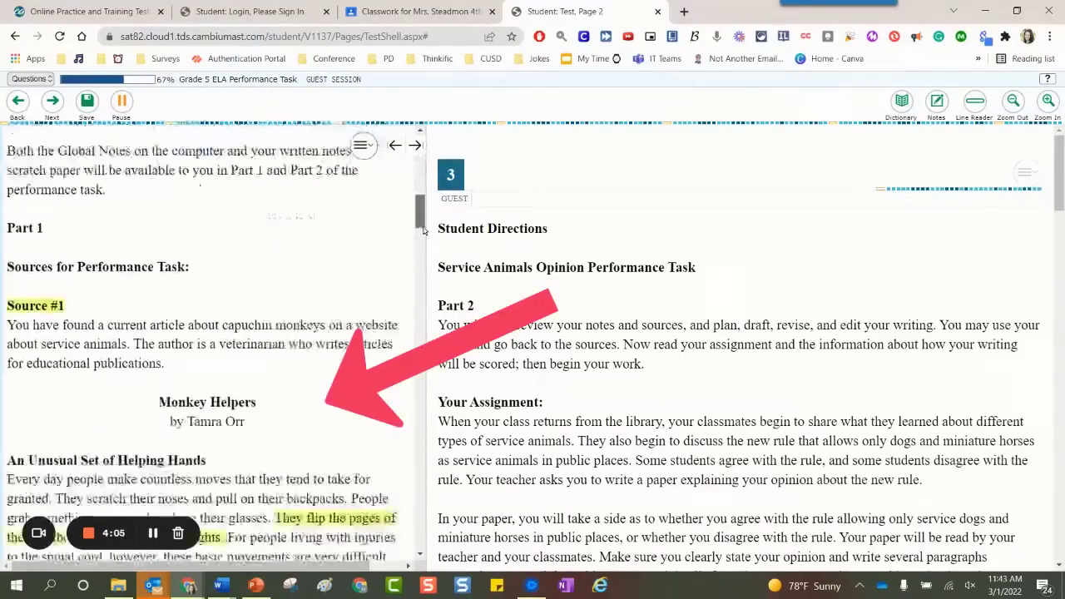
pyautogui.scroll(-3)
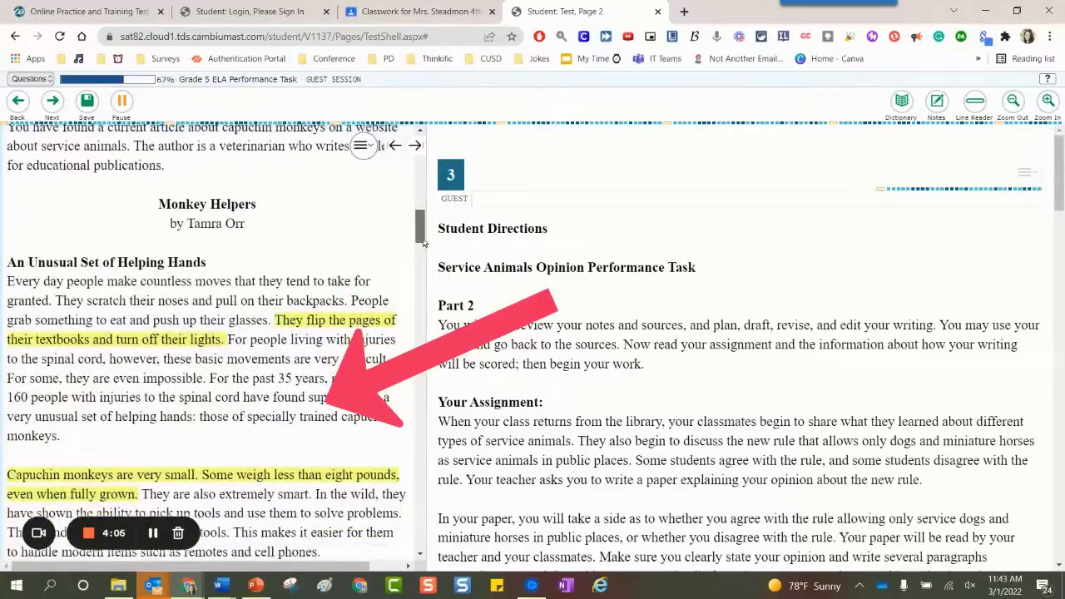
pyautogui.scroll(-3)
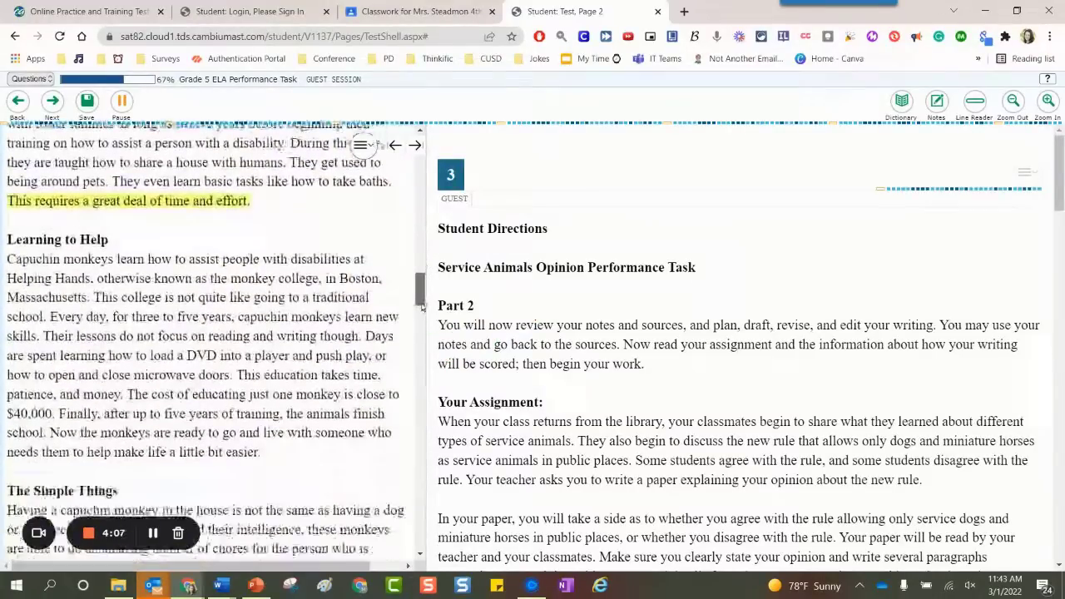
pyautogui.scroll(-3)
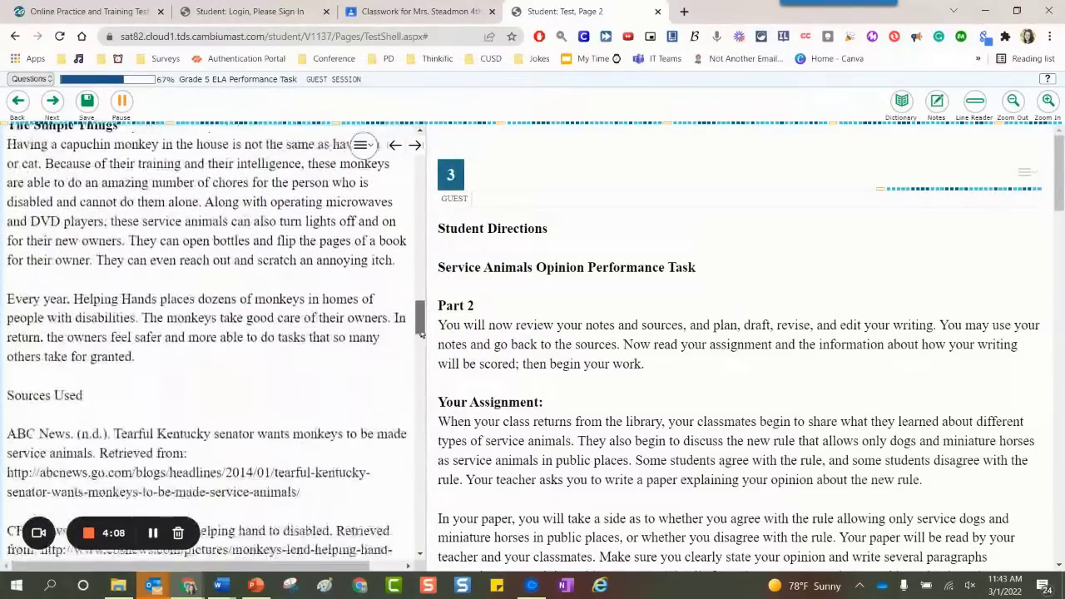
pyautogui.scroll(-3)
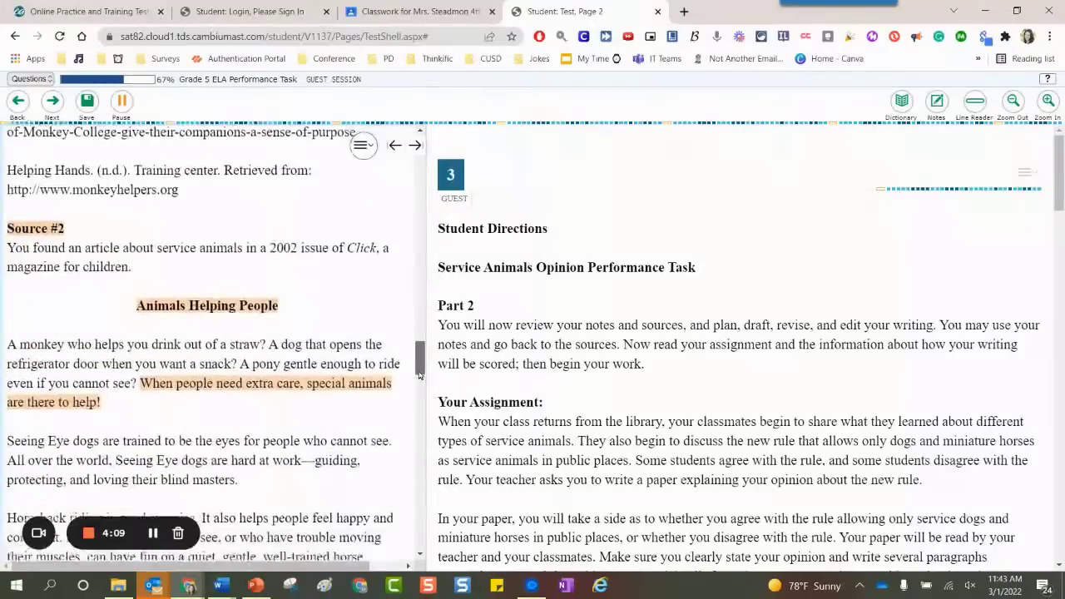
pyautogui.scroll(-3)
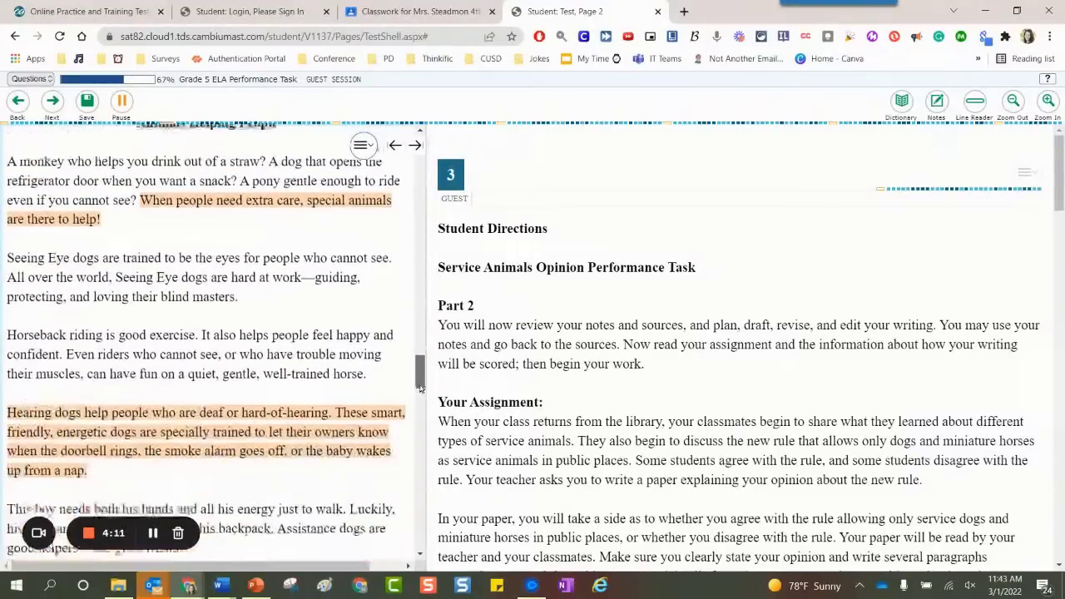
pyautogui.scroll(-3)
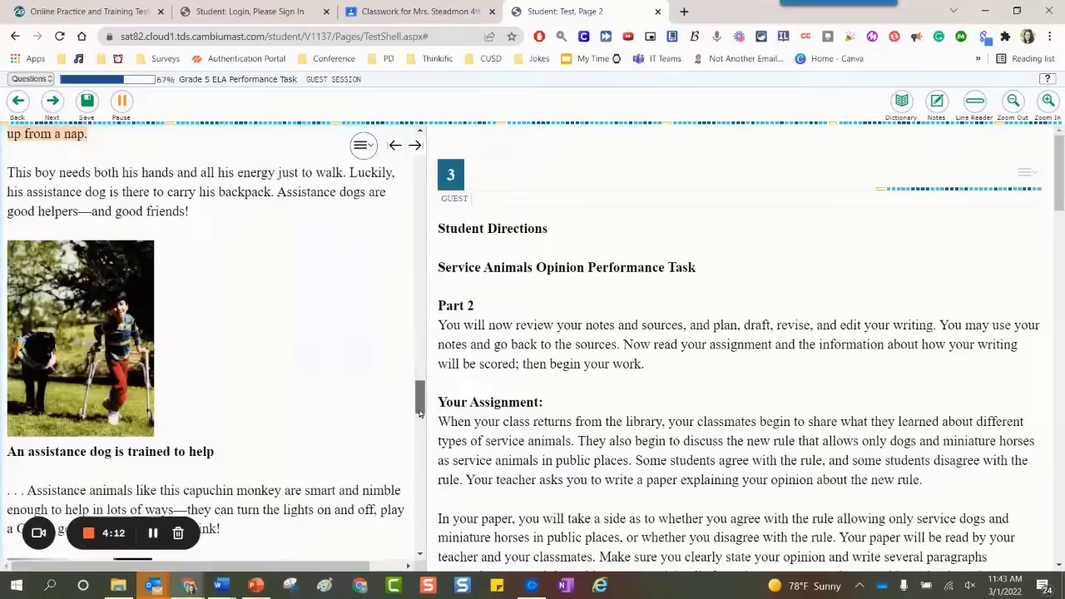
pyautogui.scroll(-3)
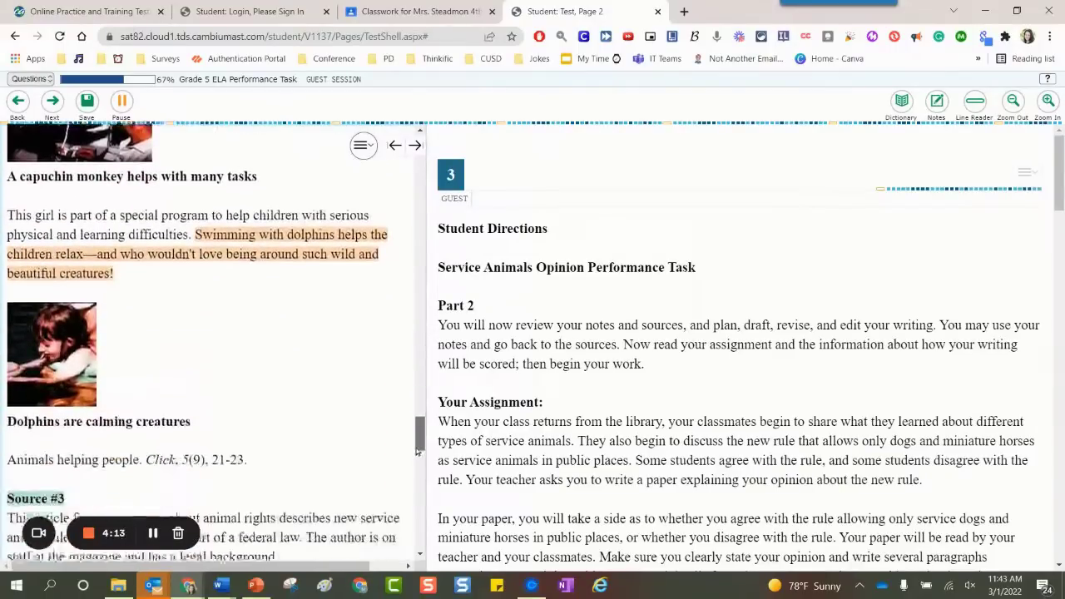
pyautogui.scroll(-3)
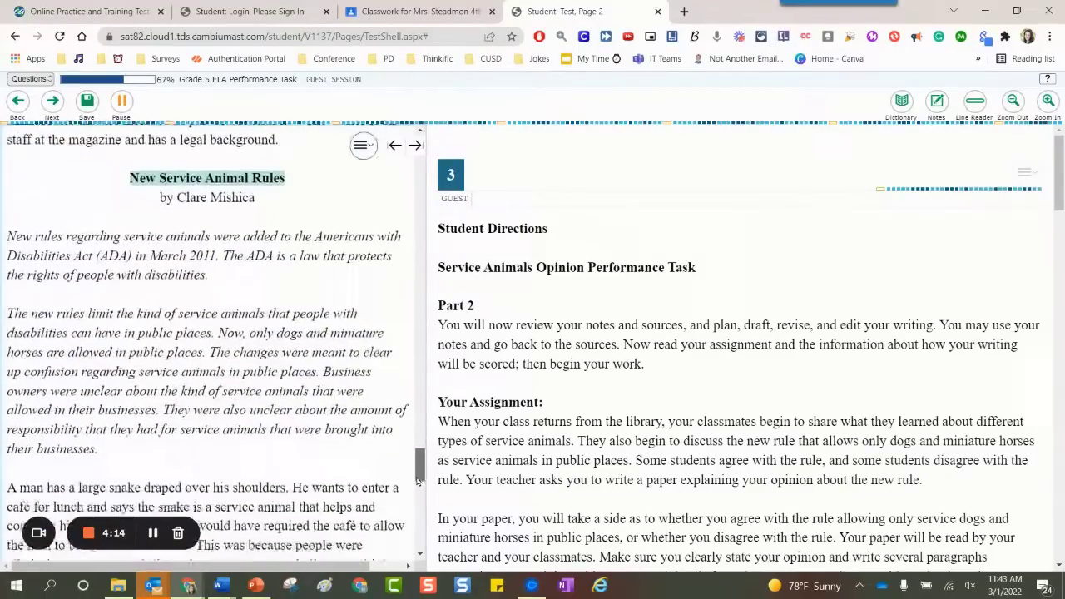
pyautogui.scroll(-3)
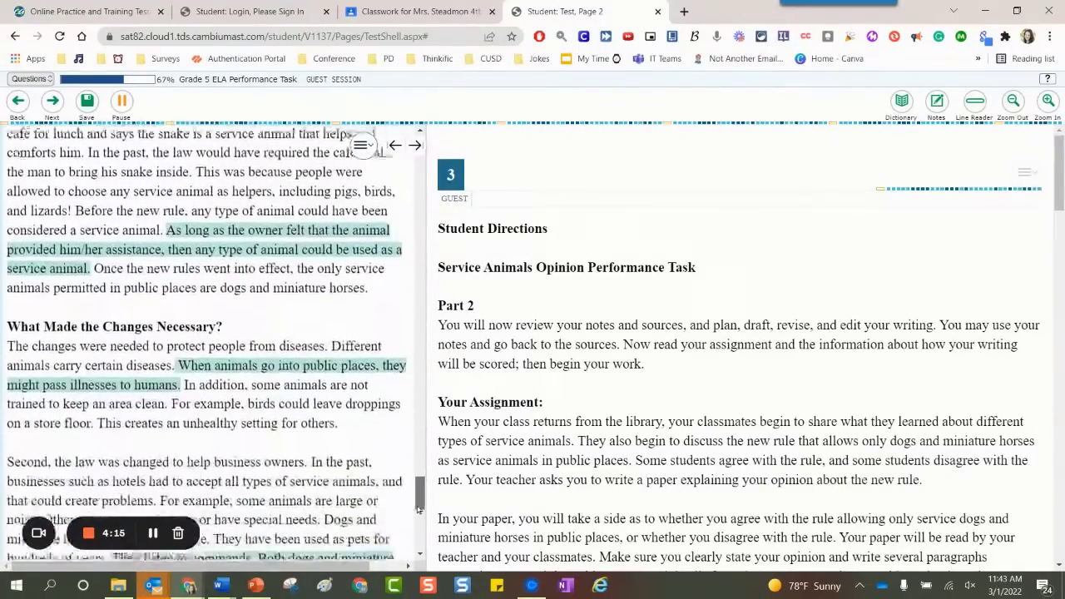
pyautogui.scroll(-3)
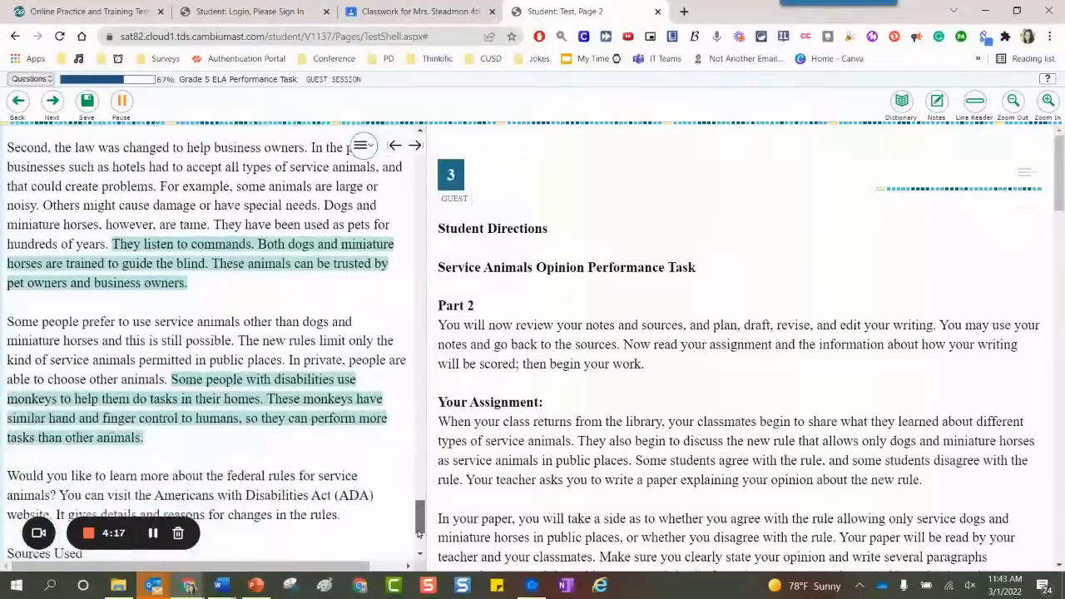
pyautogui.scroll(-3)
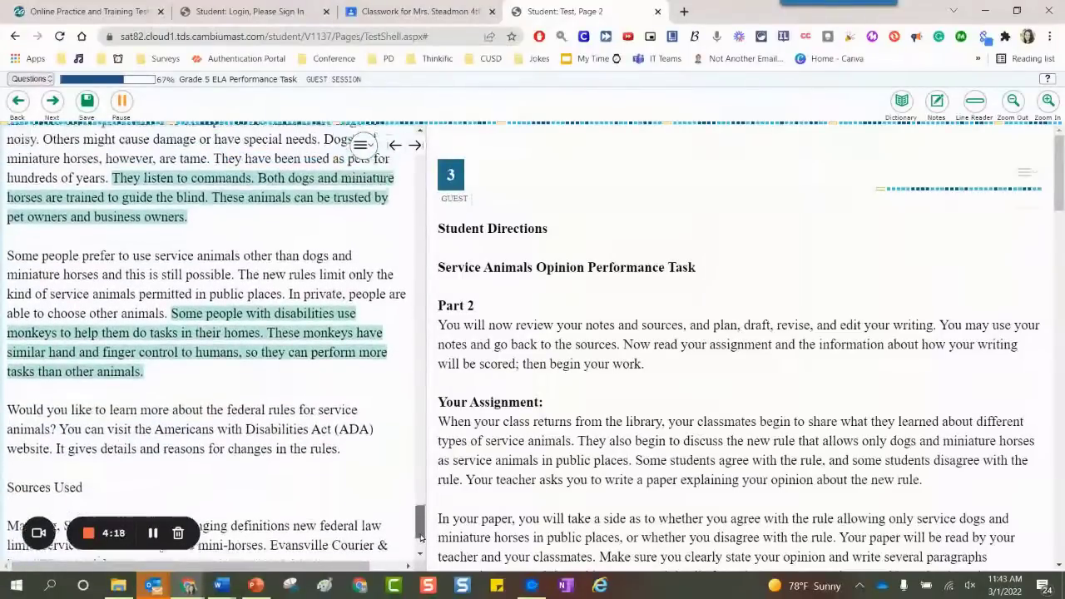
pyautogui.scroll(-3)
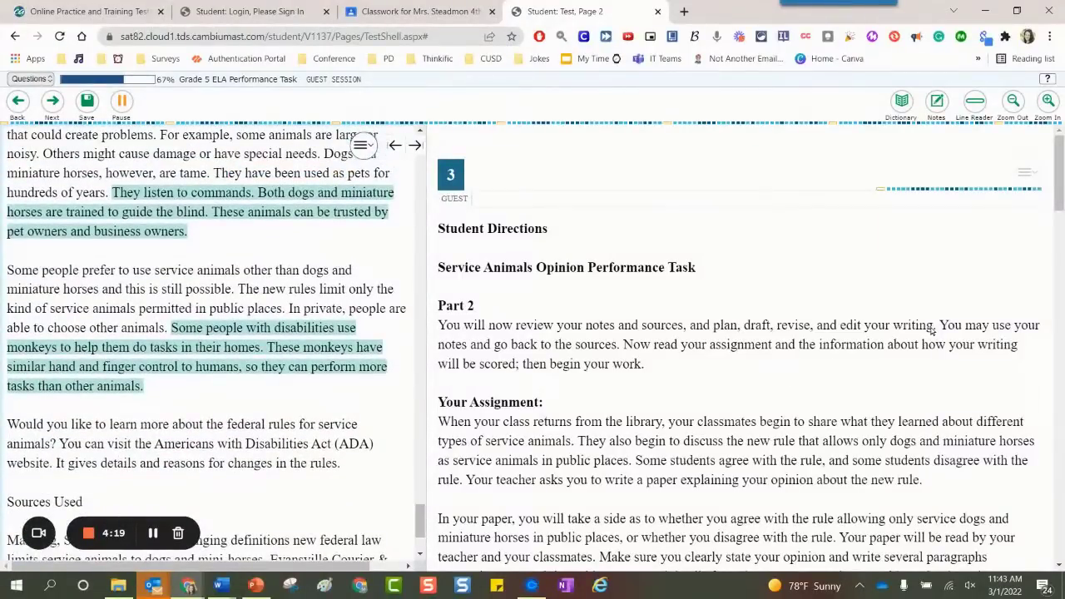
pyautogui.scroll(-3)
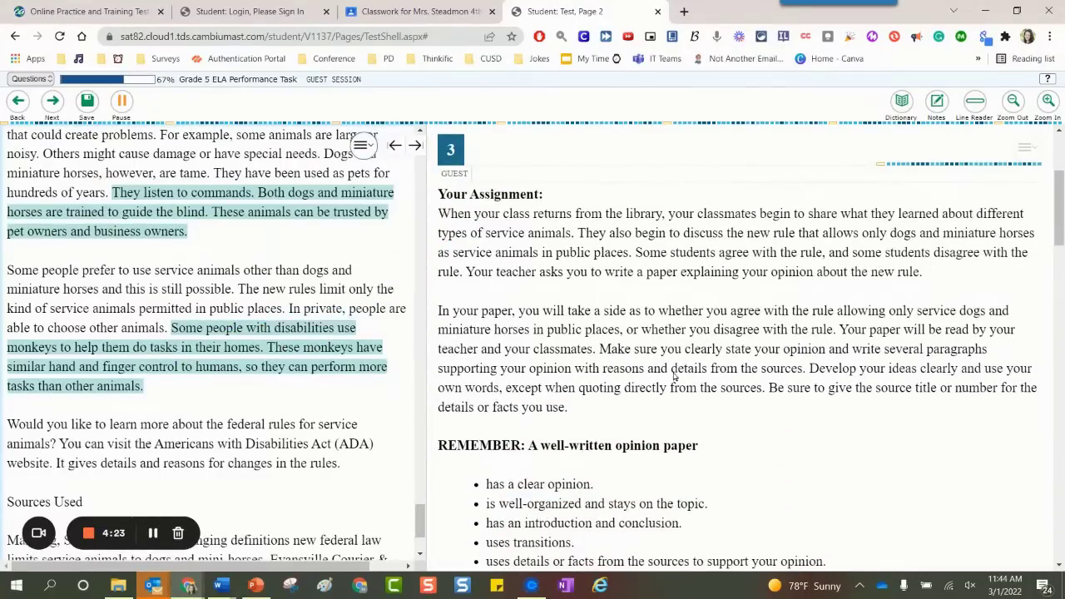
# Highlight the "clearly state your opinion" assignment sentences in lavender and read on.
pyautogui.moveTo(597, 350); pyautogui.dragTo(612, 368)
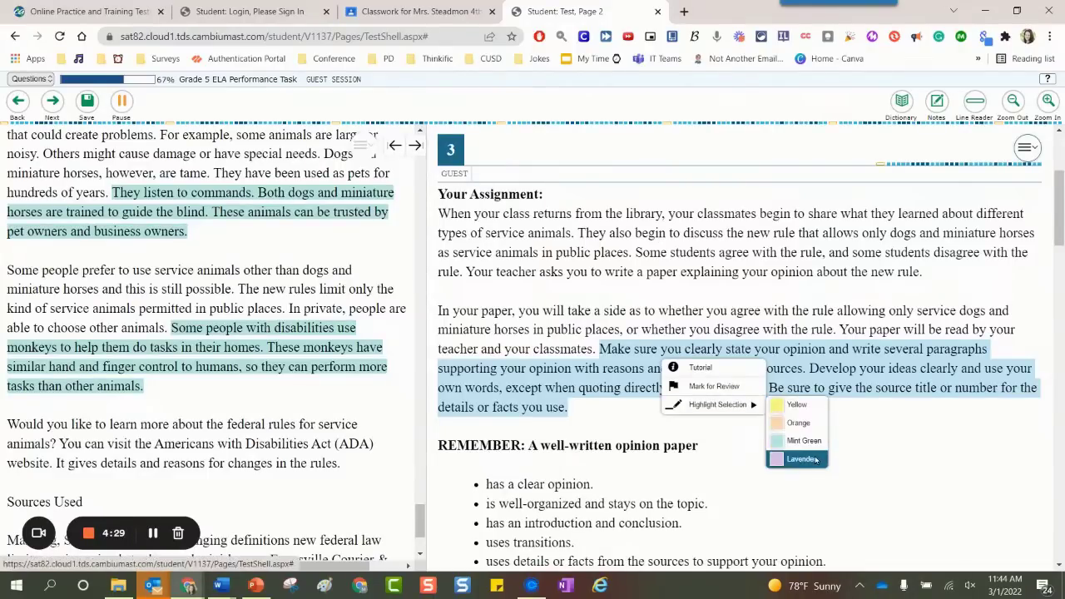
pyautogui.click(802, 459)
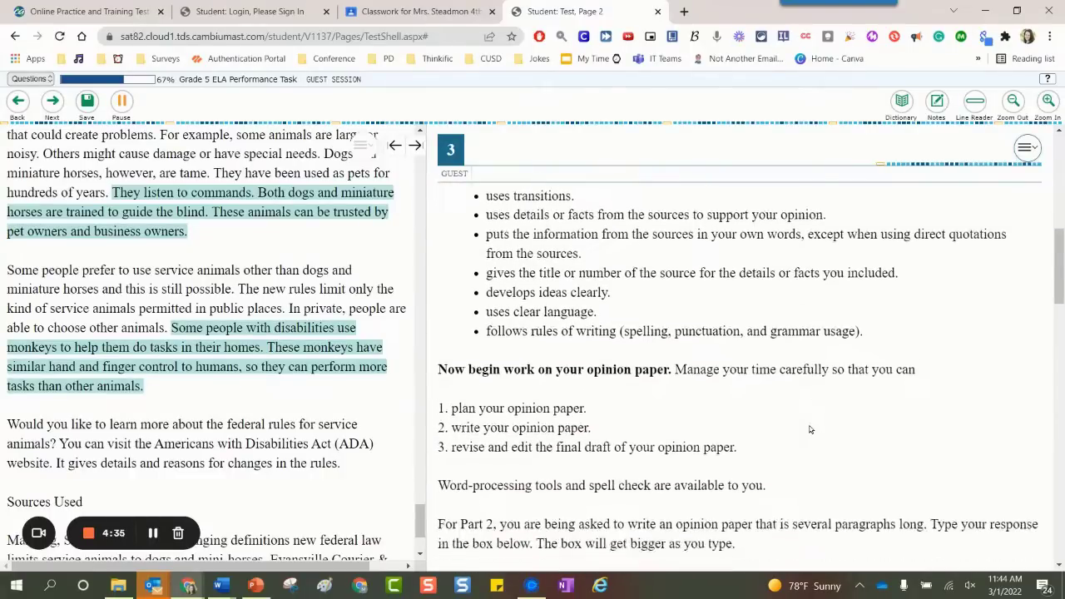
pyautogui.scroll(-3)
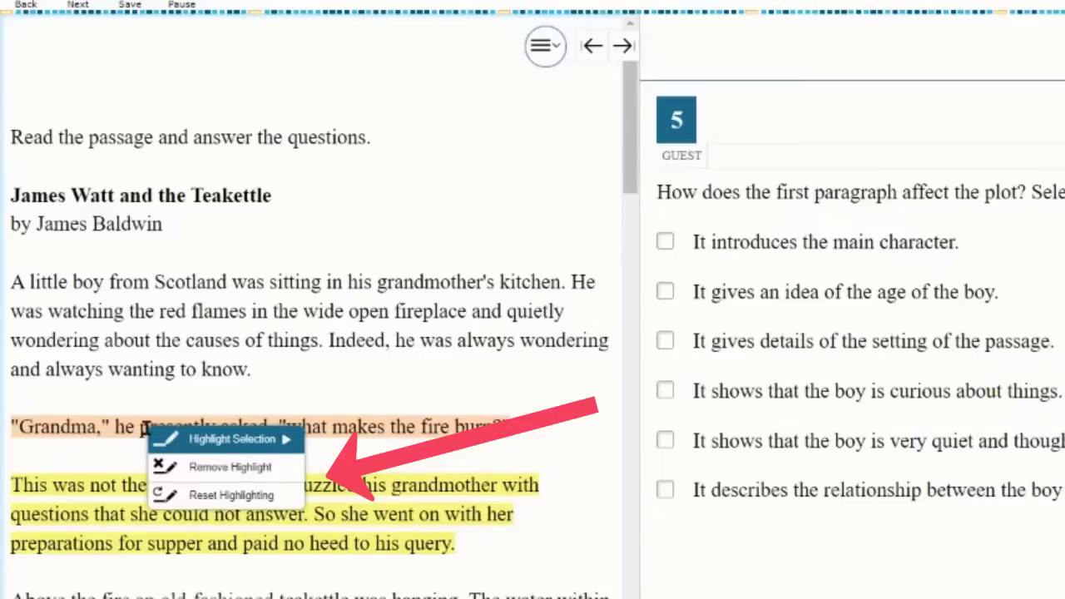
pyautogui.moveTo(229, 466)
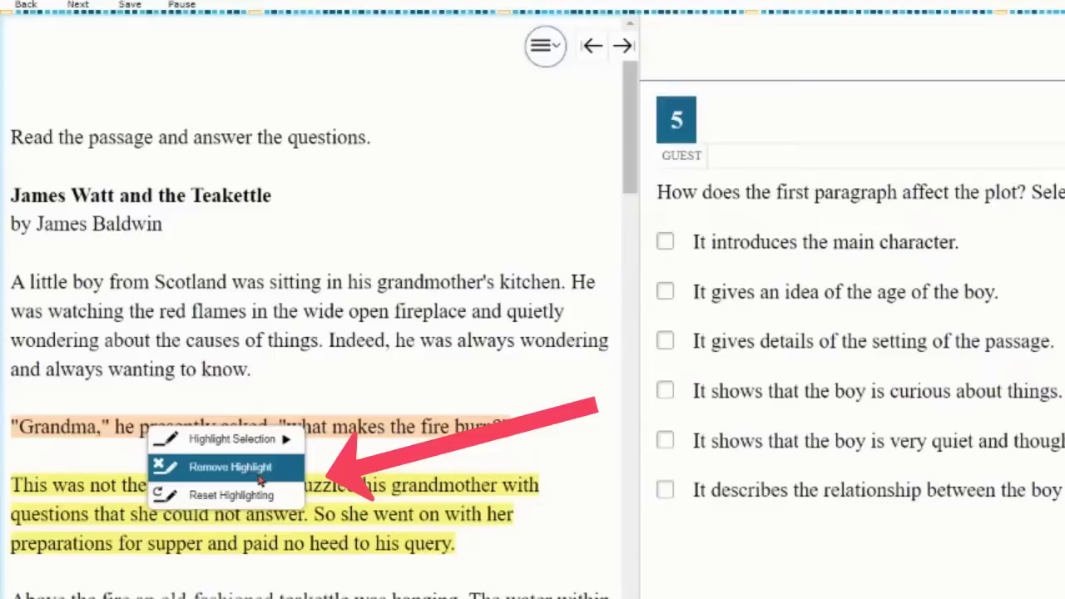
# Remove the orange highlight from the "Grandma," question line in the James Watt passage.
pyautogui.click(240, 466)
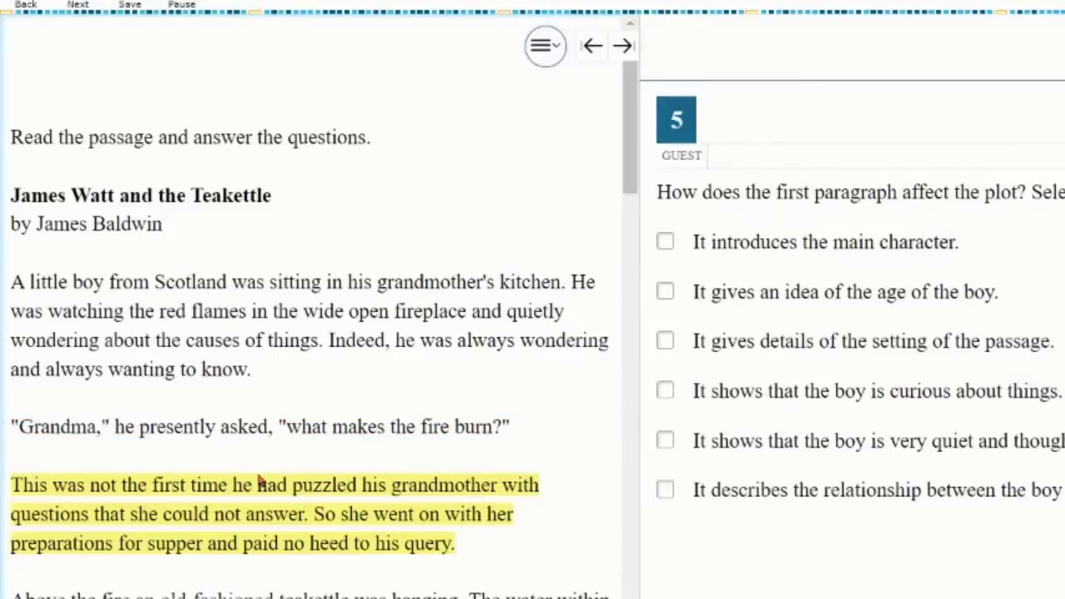
pyautogui.moveTo(283, 469)
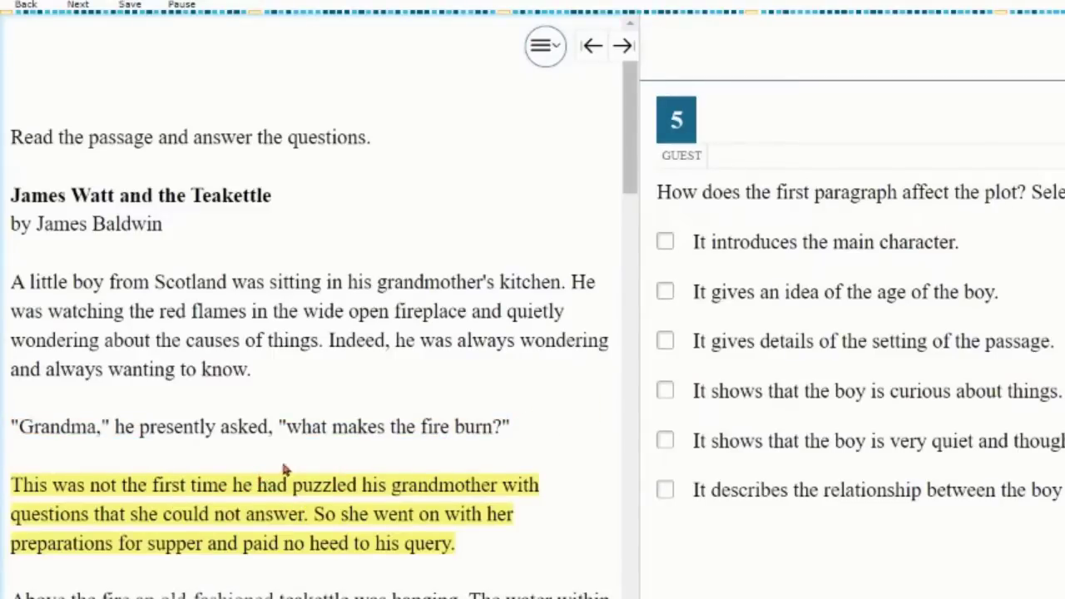
pyautogui.moveTo(431, 545)
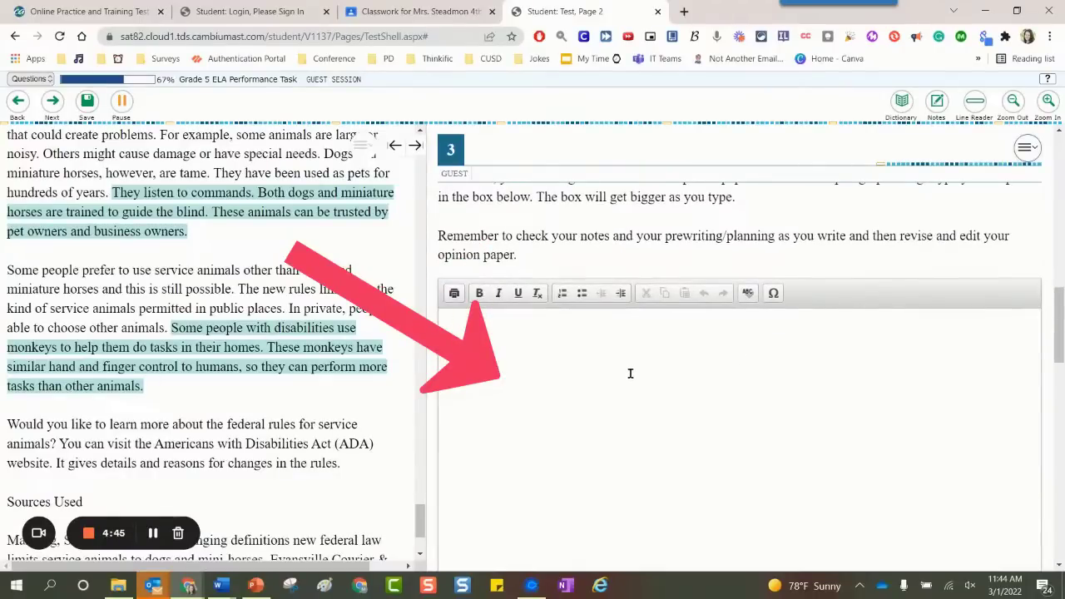
# Lay out the outline headings Topic, three Body sections and Conclusion.
pyautogui.write('Topic')
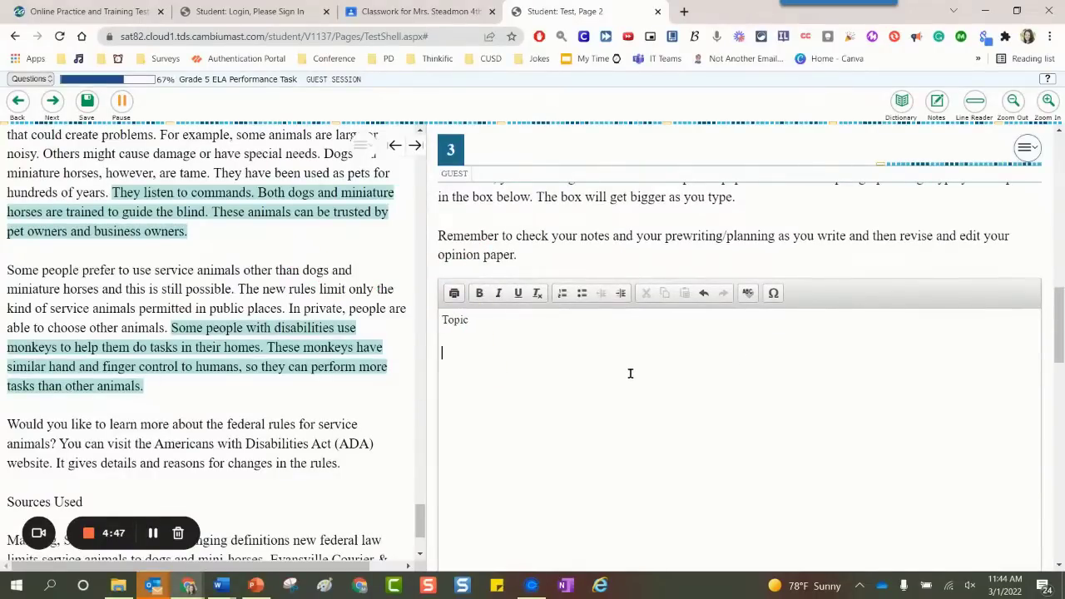
pyautogui.write('Body')
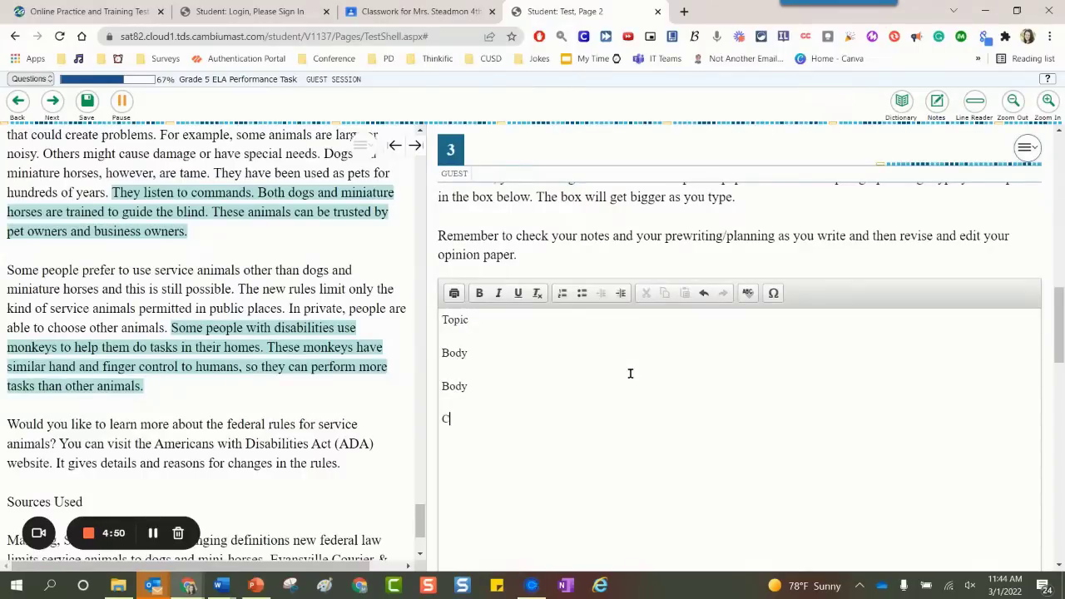
pyautogui.write('Body')
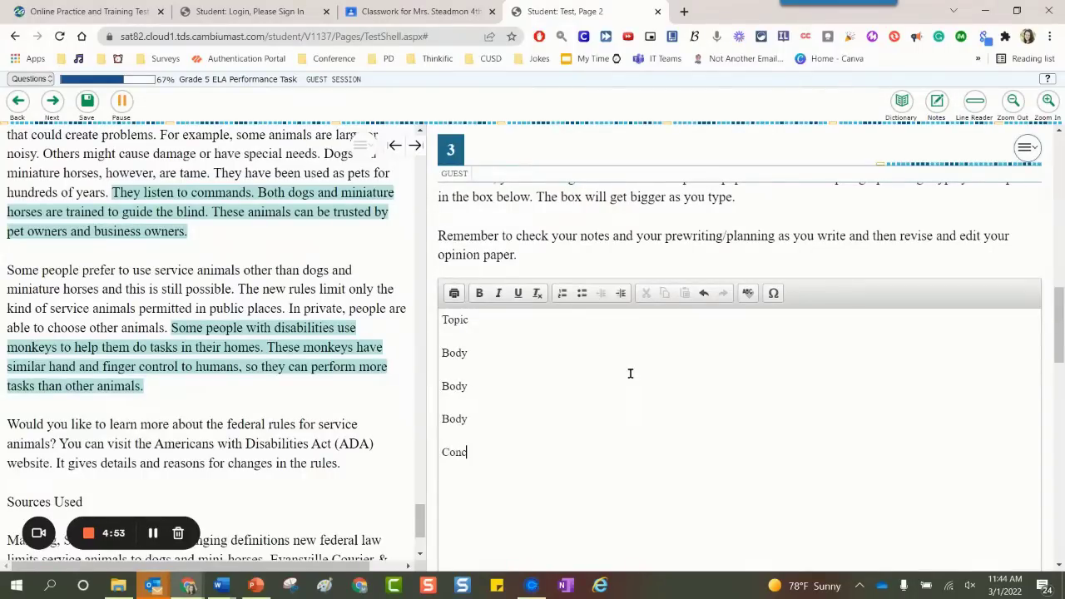
pyautogui.write('lusion')
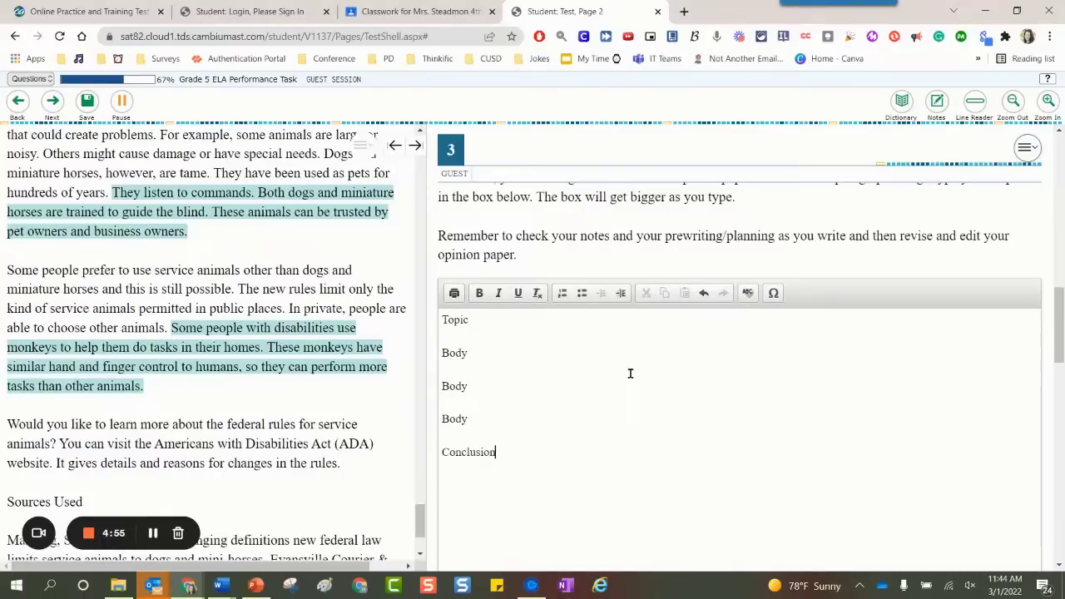
pyautogui.press('enter')
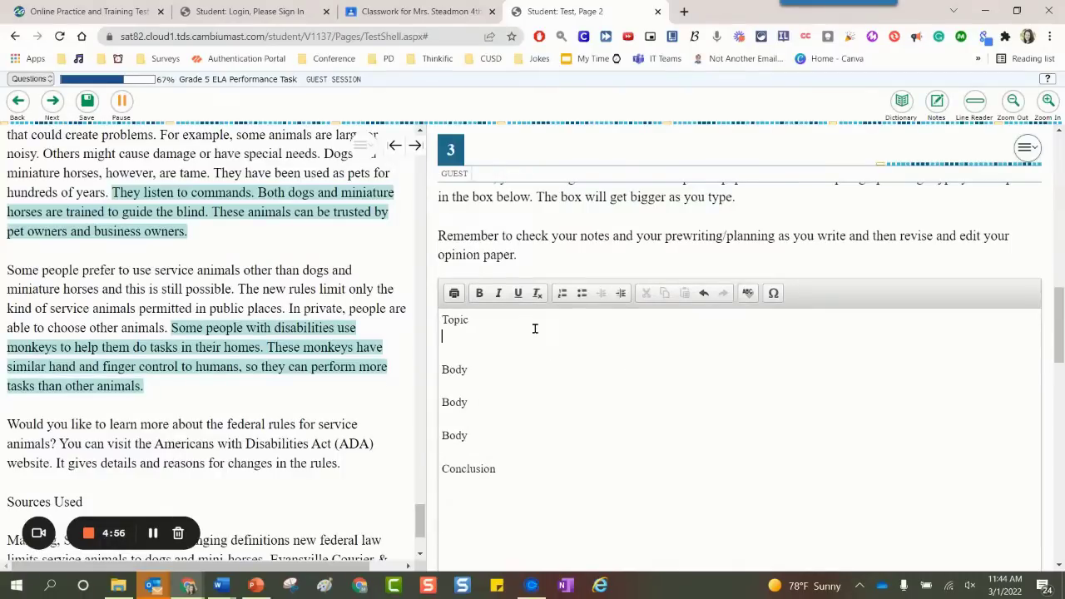
# Add bullet reminders: thesis under Topic, topic sentence and Source under the Body sections.
pyautogui.write('*')
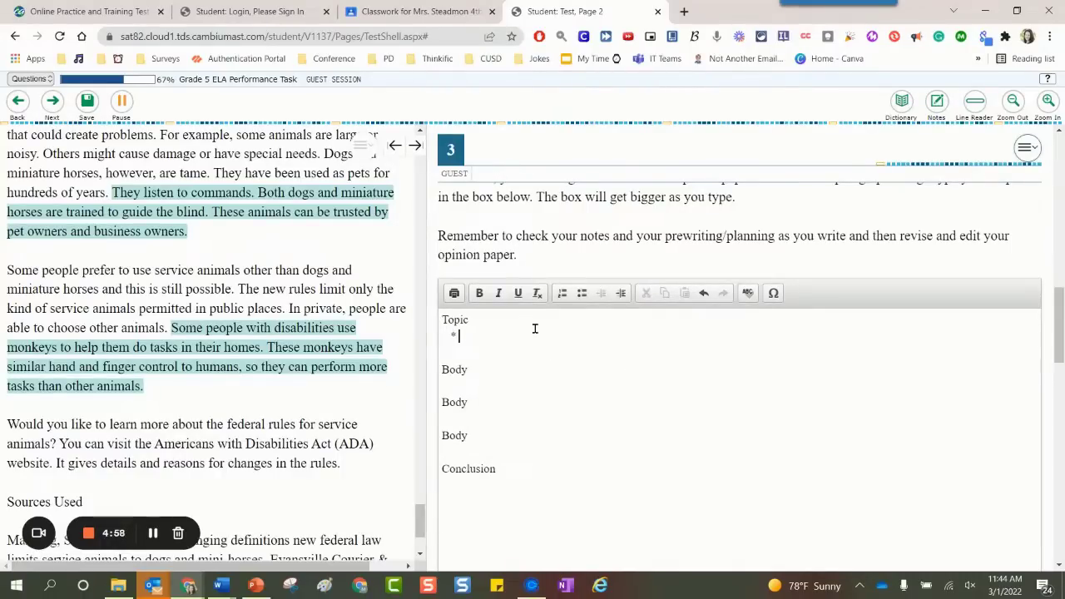
pyautogui.write('thesis')
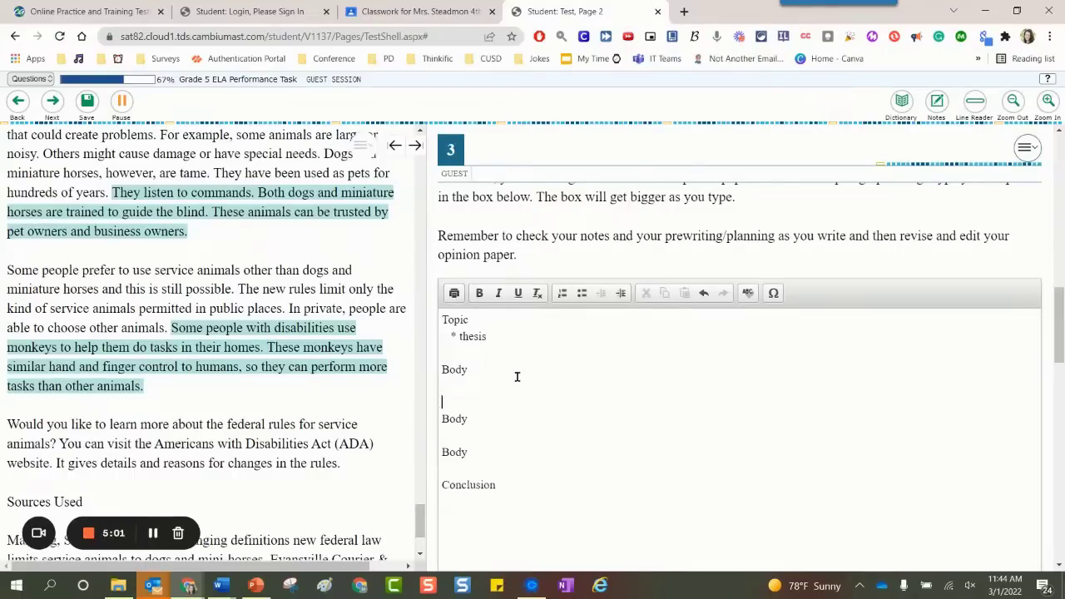
pyautogui.write('*')
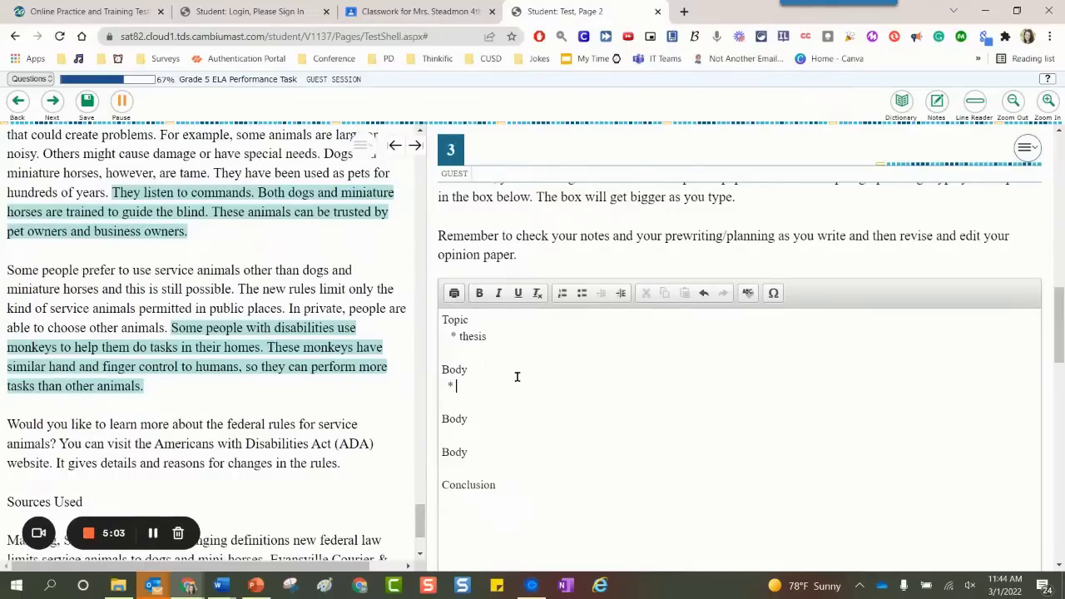
pyautogui.write('topic s')
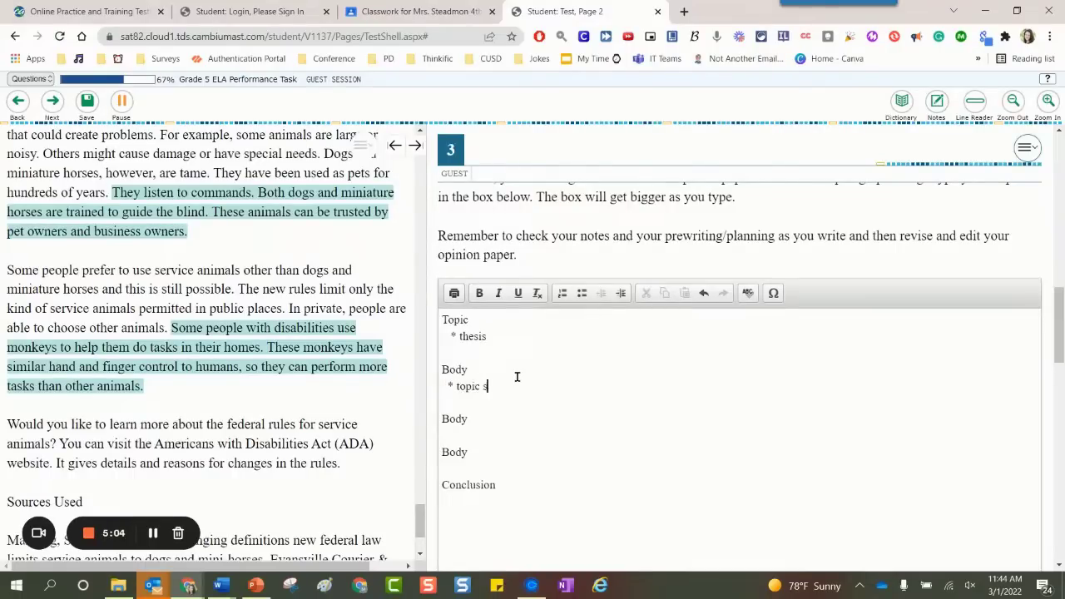
pyautogui.write('entence')
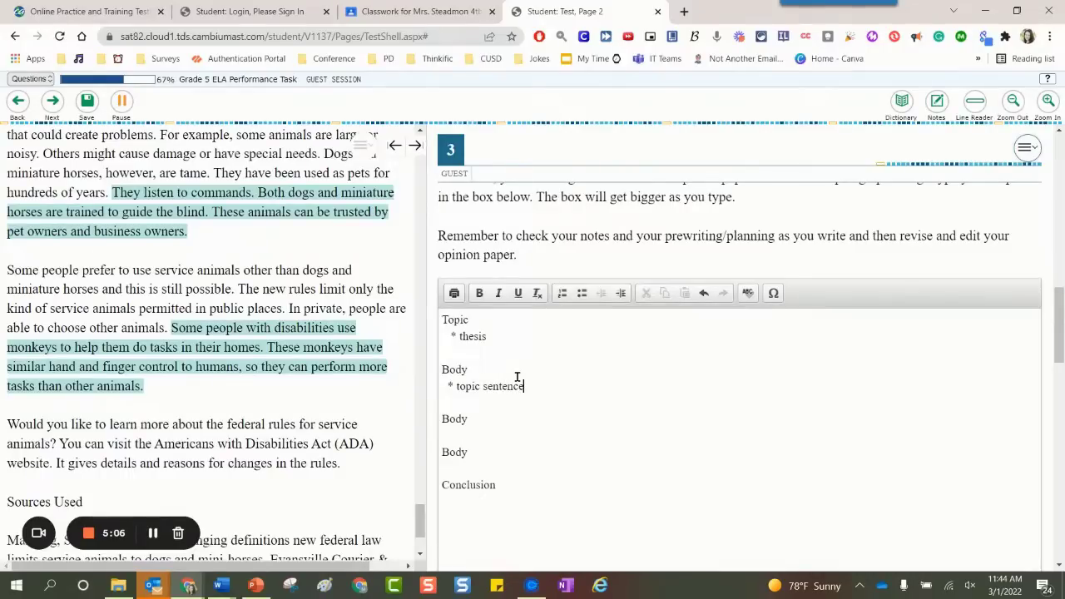
pyautogui.doubleClick(489, 386)
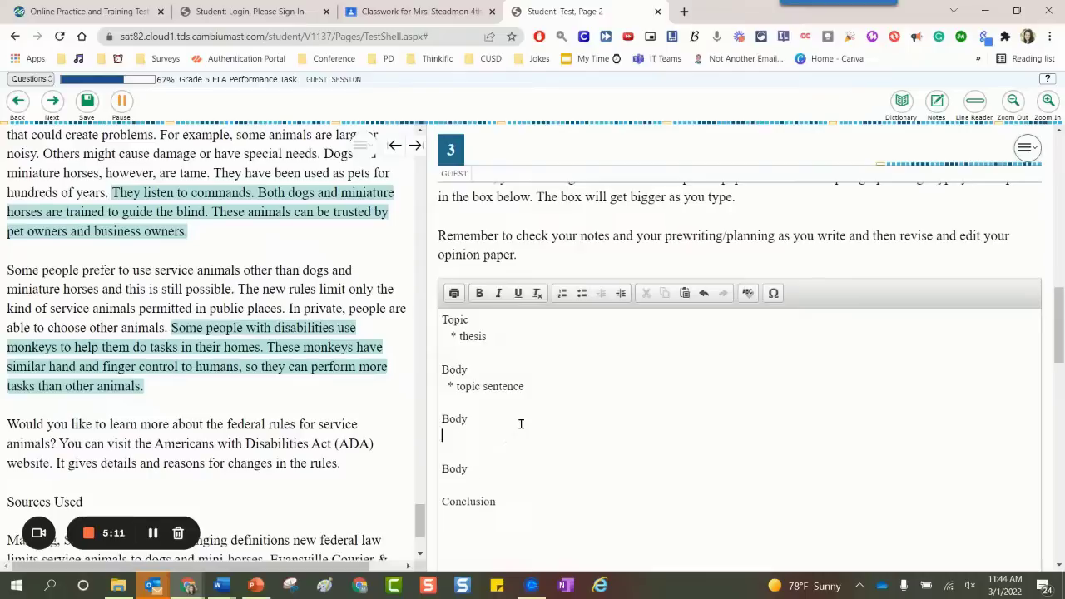
pyautogui.write('topic sentence')
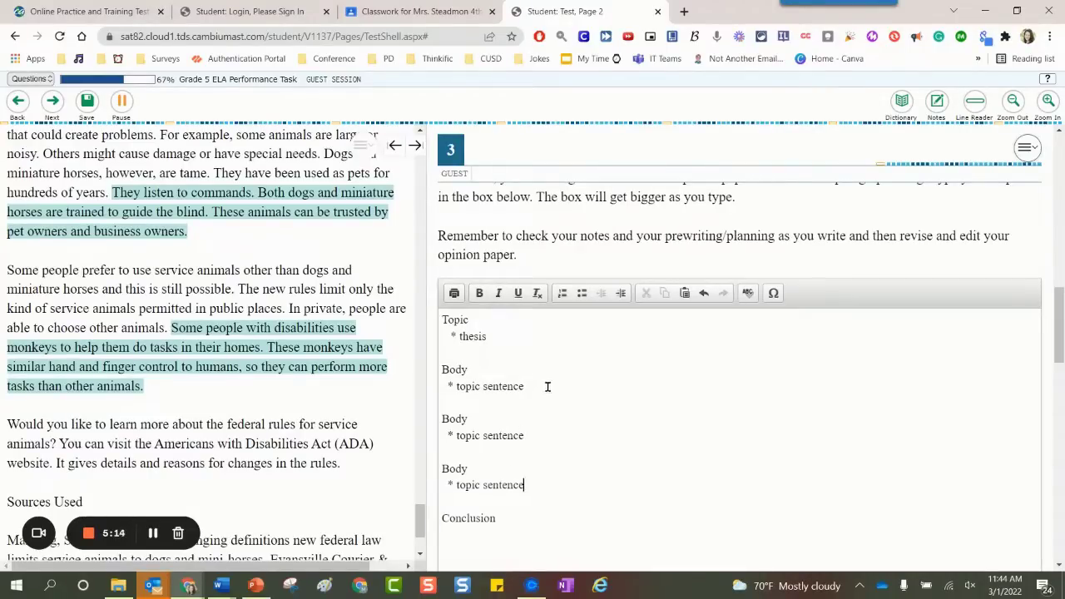
pyautogui.press('enter')
pyautogui.write('* S')
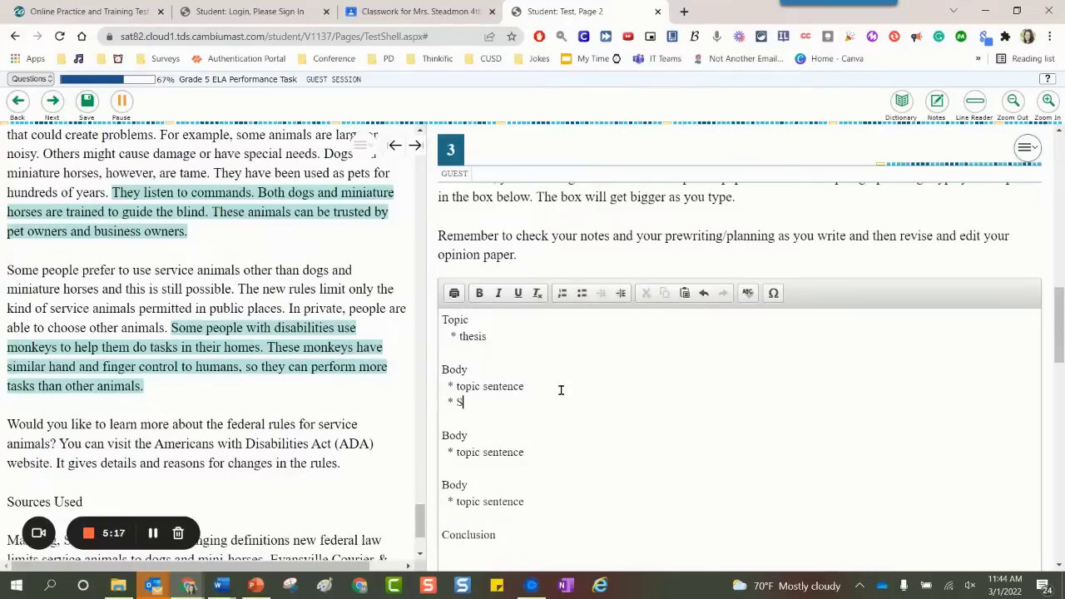
pyautogui.write('ource')
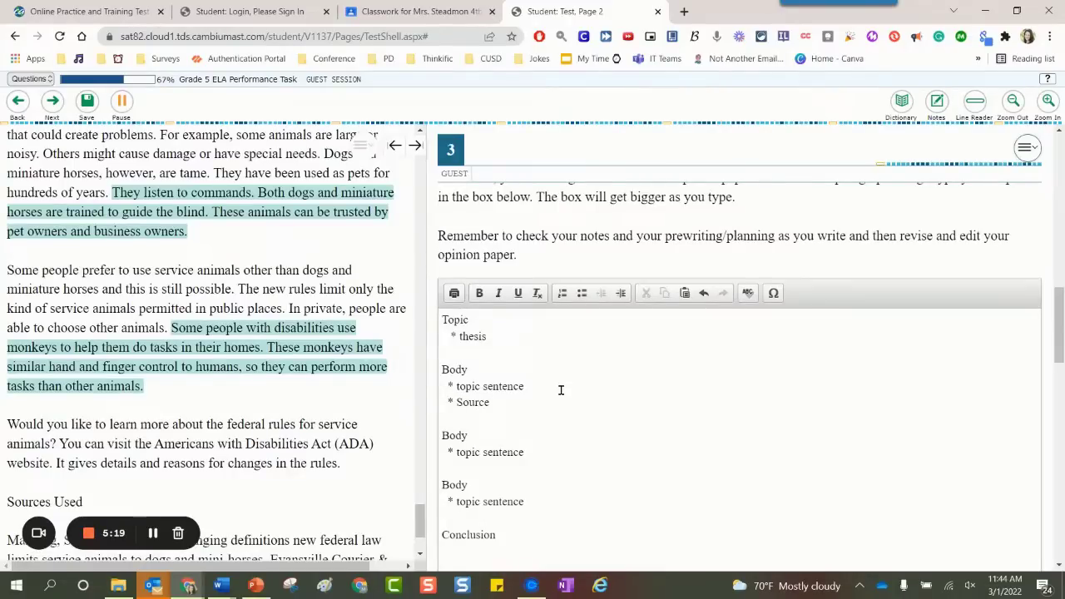
pyautogui.doubleClick(467, 401)
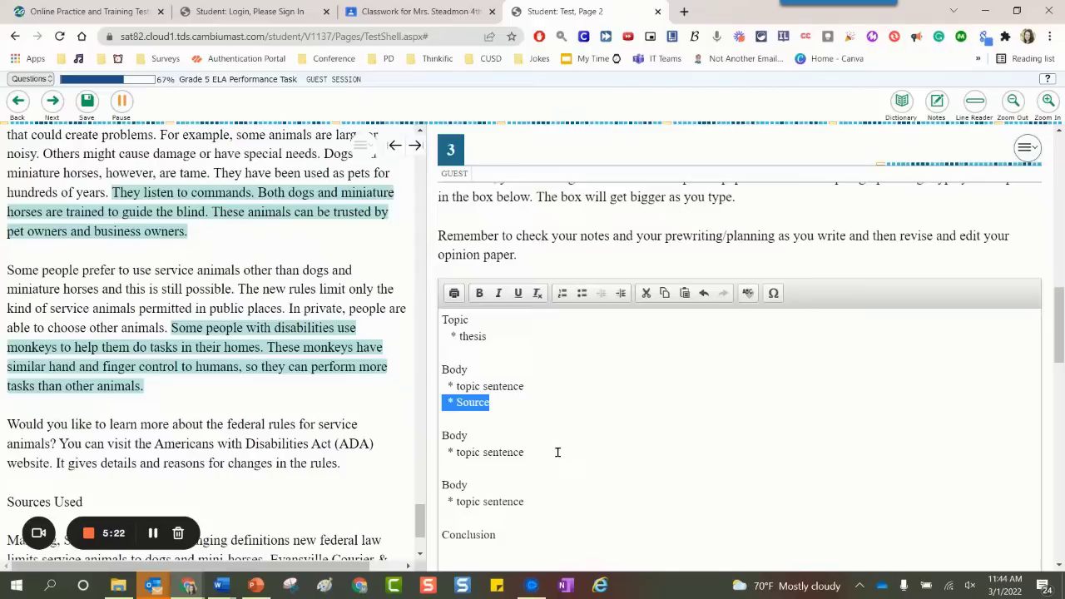
pyautogui.write('Source')
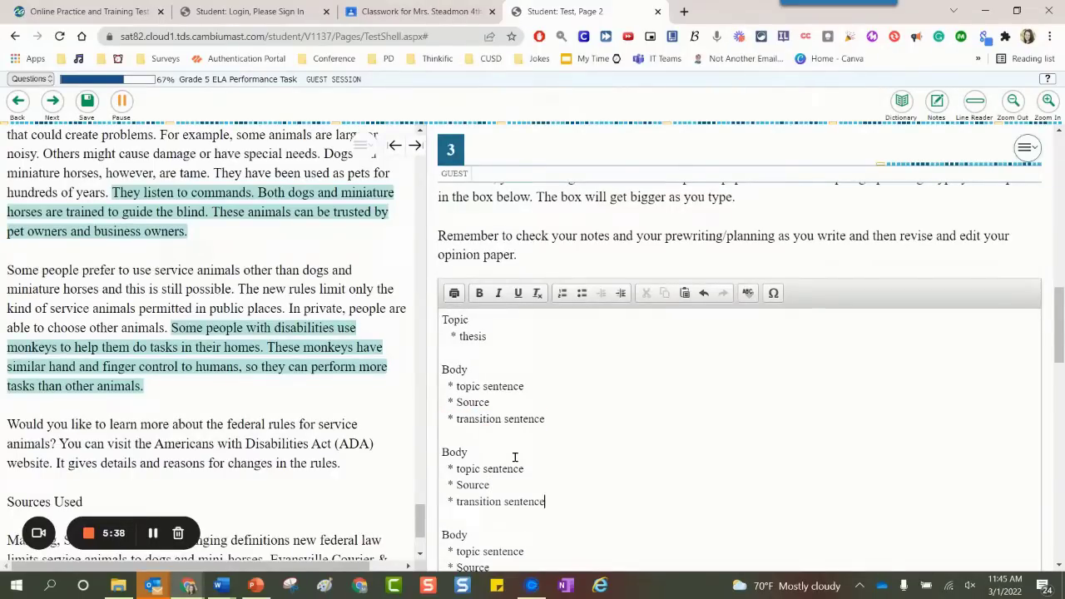
# Add Conclusion reminders about answering and your reader.
pyautogui.scroll(-3)
pyautogui.write('* wrap up your paper')
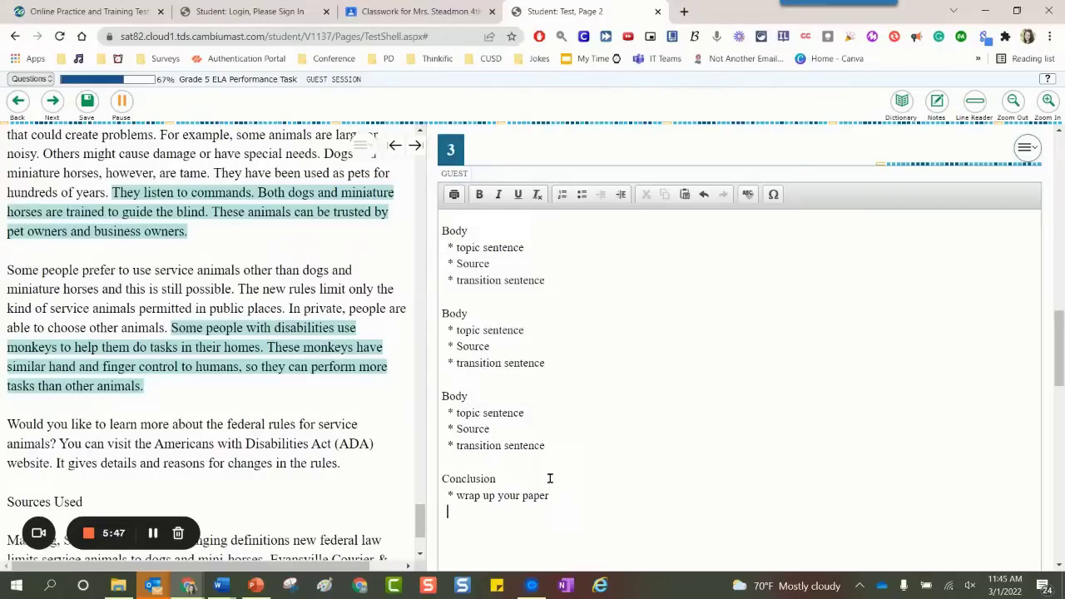
pyautogui.write('answer')
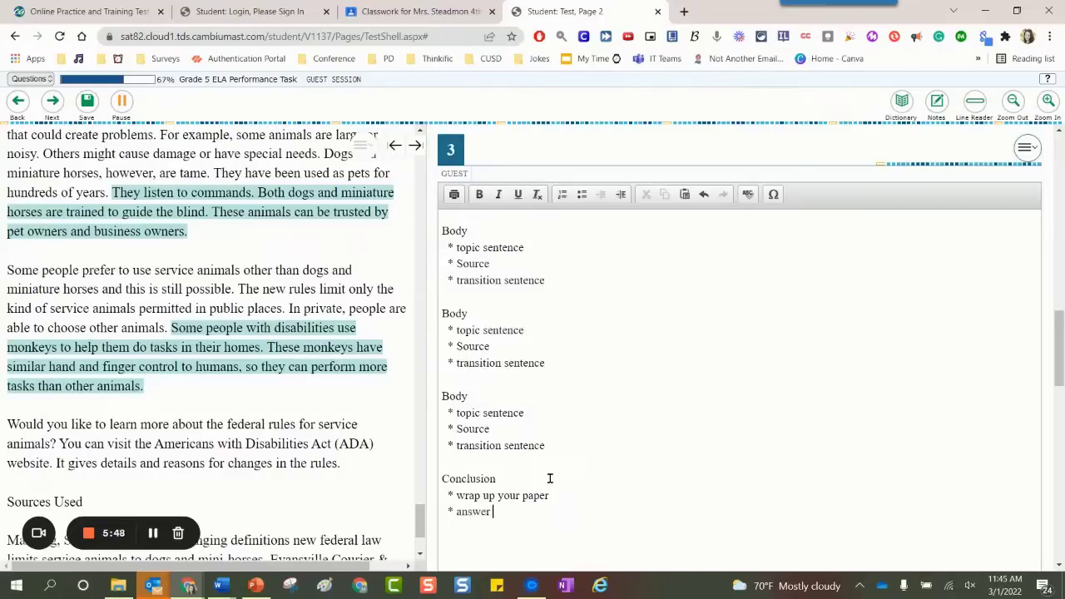
pyautogui.write('your read')
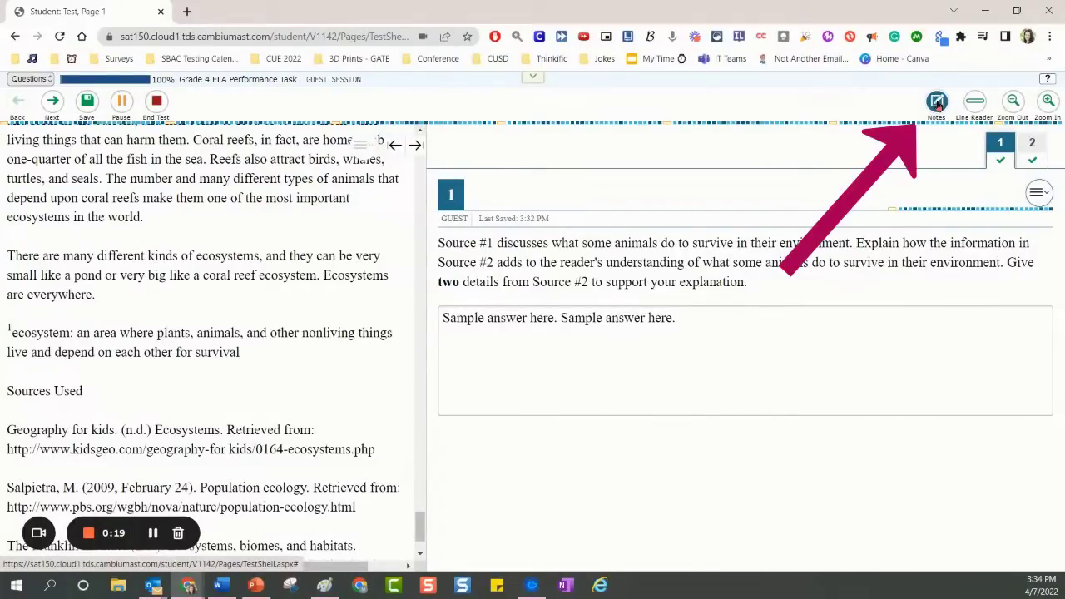
# Open the Notepad and write bulleted notes for Sources #1–#3, ending "Antarctica is a cold environment.".
pyautogui.click(935, 102)
pyautogui.write('* Antarctica is a cold e')
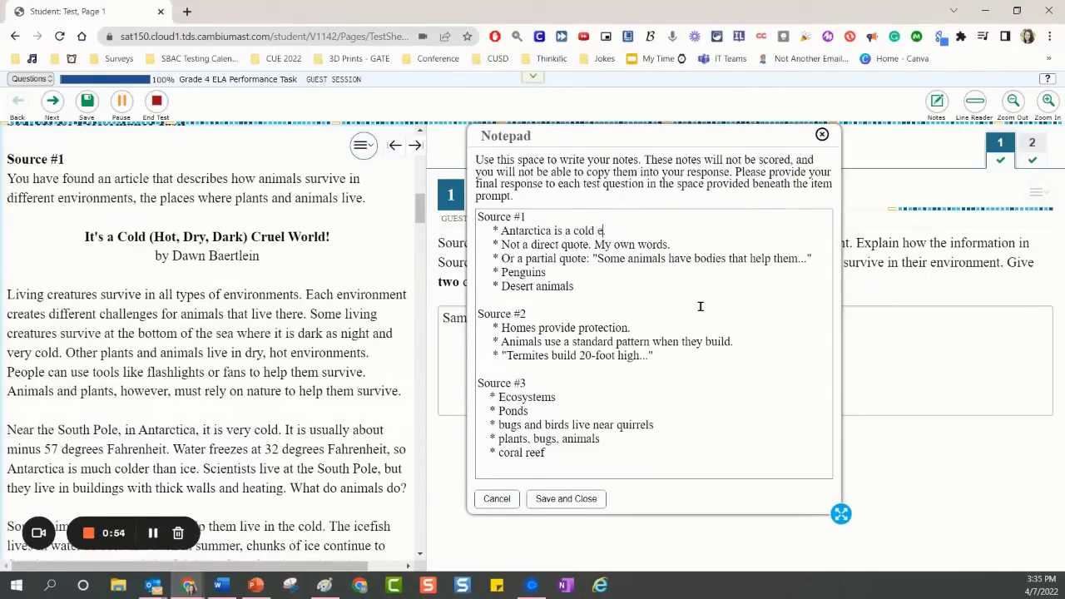
pyautogui.write('nviron')
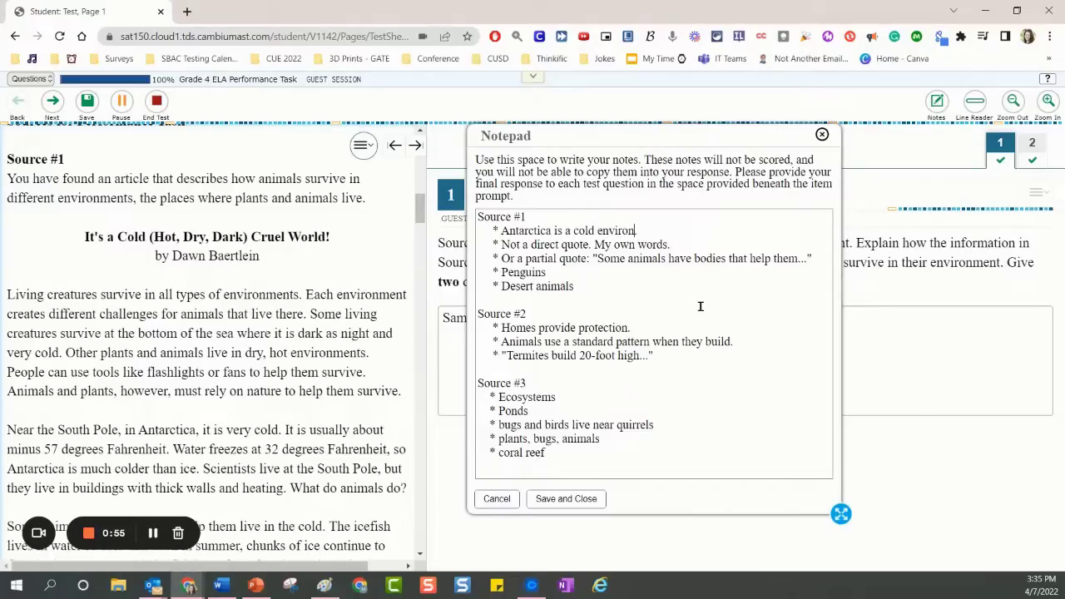
pyautogui.write('nment.')
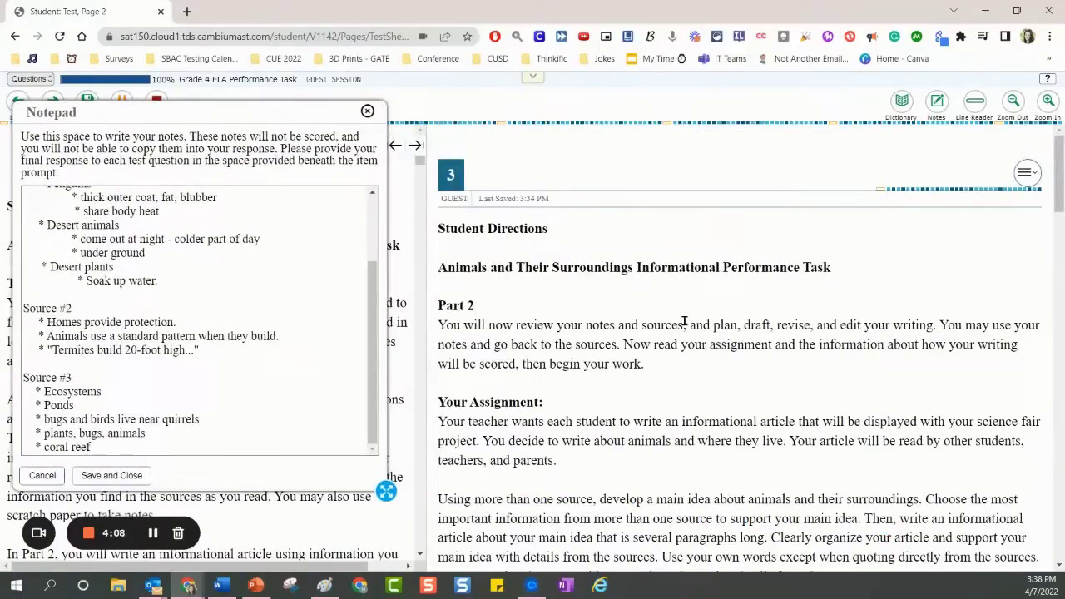
# Begin the essay response explaining how the note design kept me focused while reading.
pyautogui.scroll(-3)
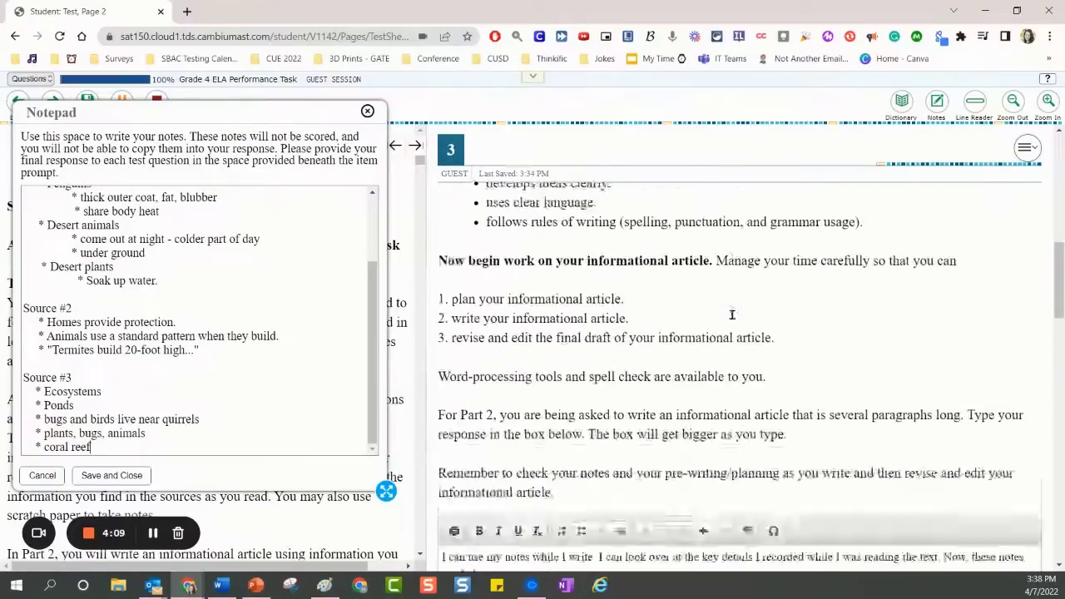
pyautogui.scroll(-3)
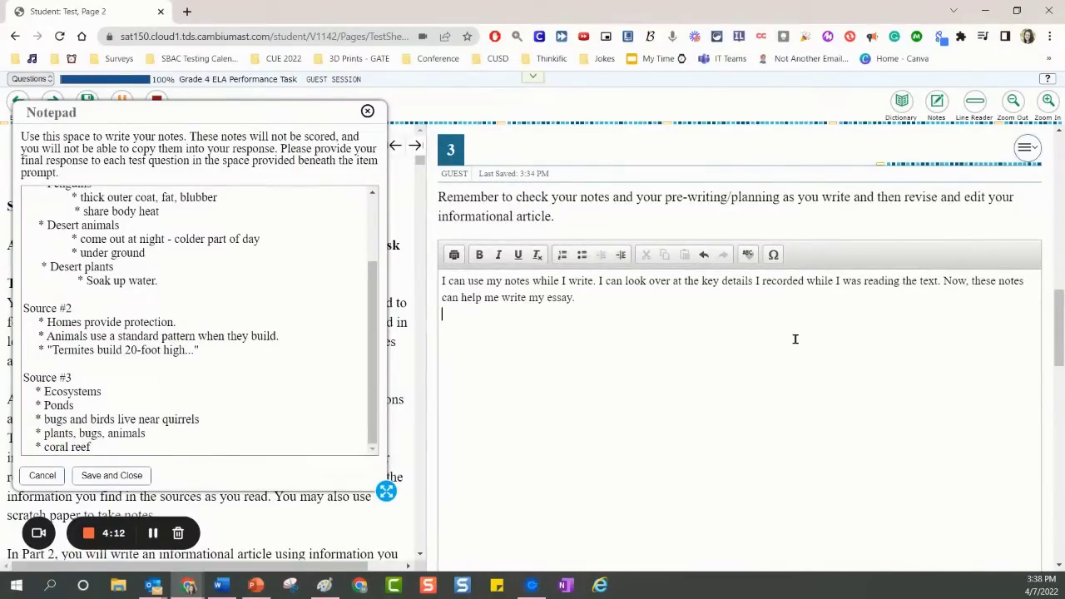
pyautogui.write('1')
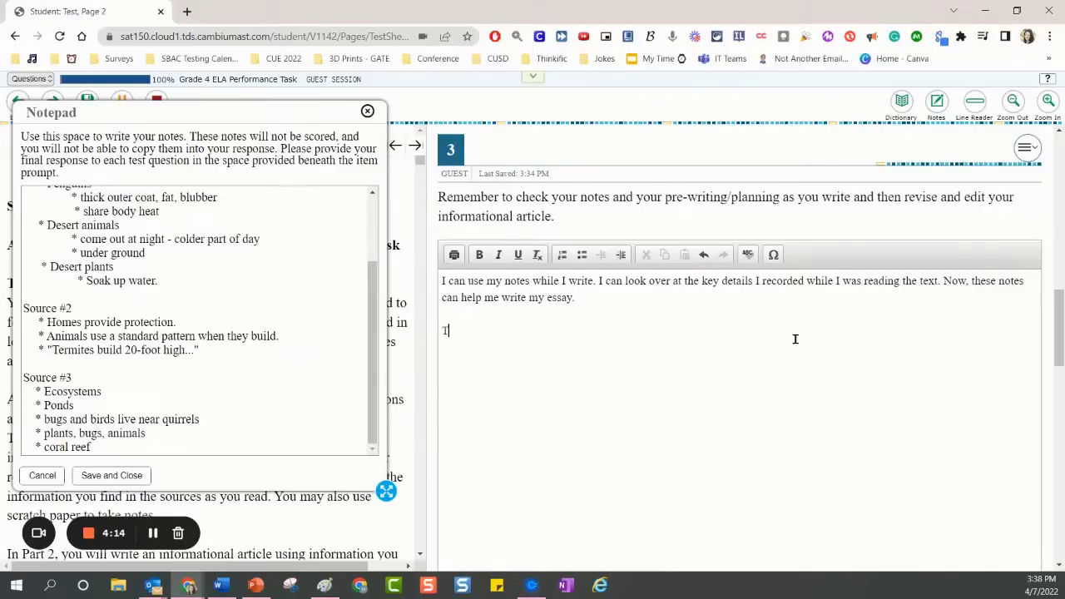
pyautogui.write('The way')
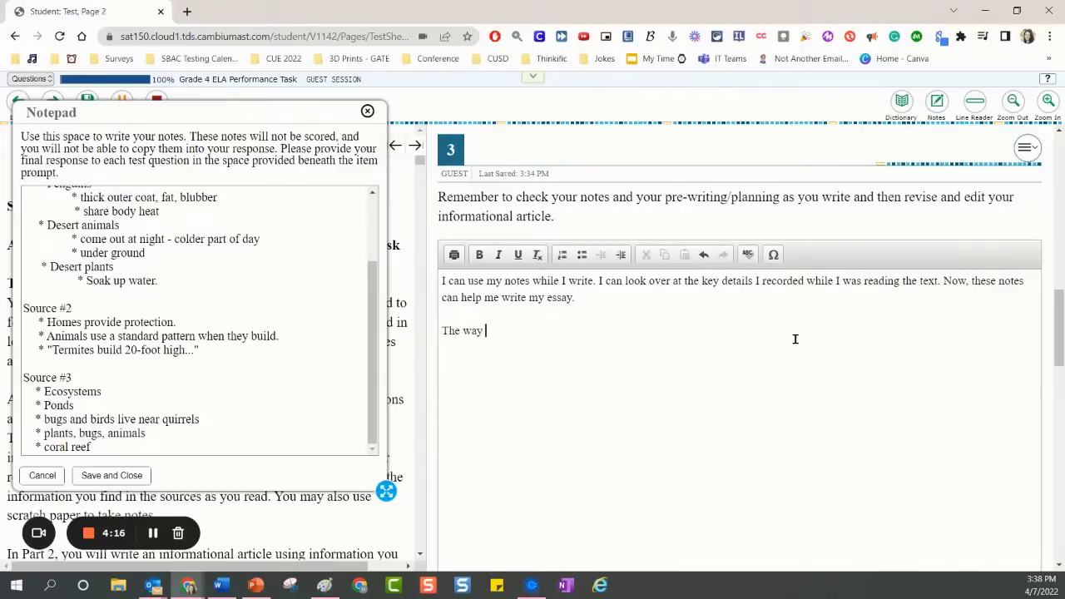
pyautogui.write('I designed my notes will help me sta')
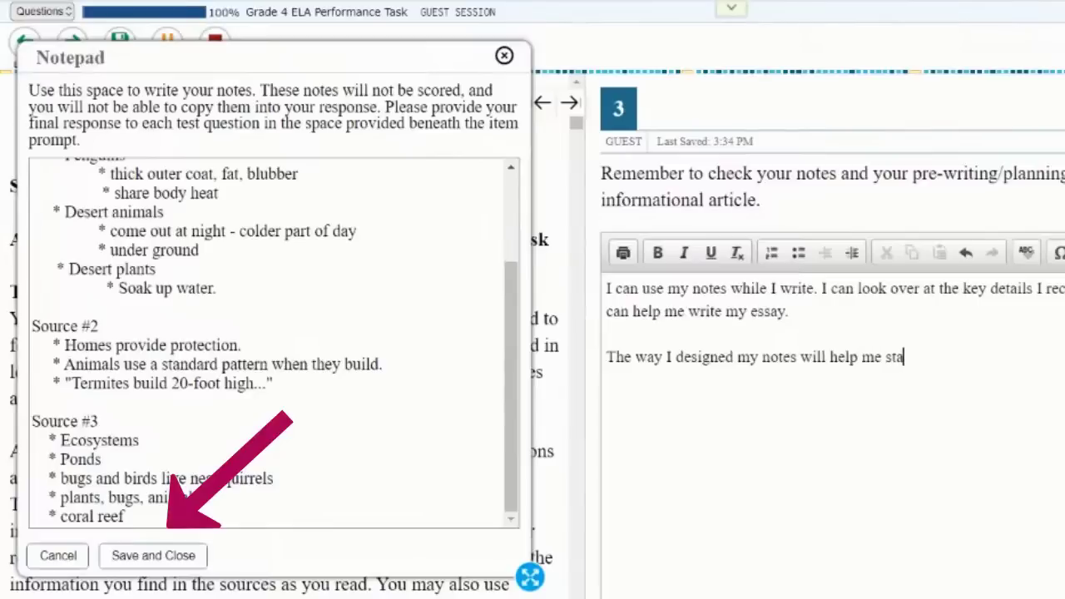
pyautogui.write('y focus')
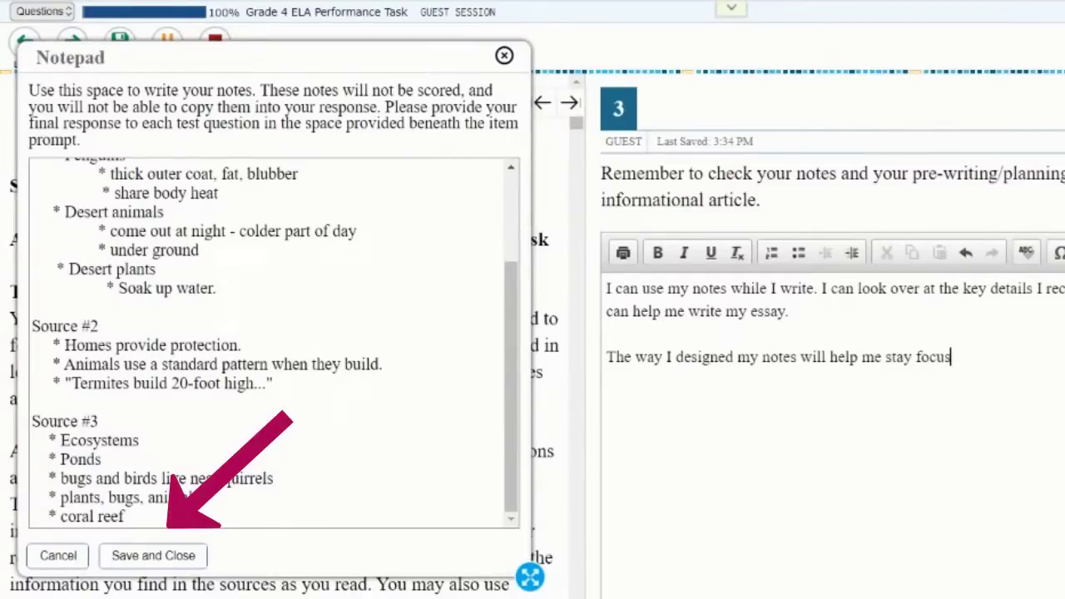
pyautogui.write('ed while I write.')
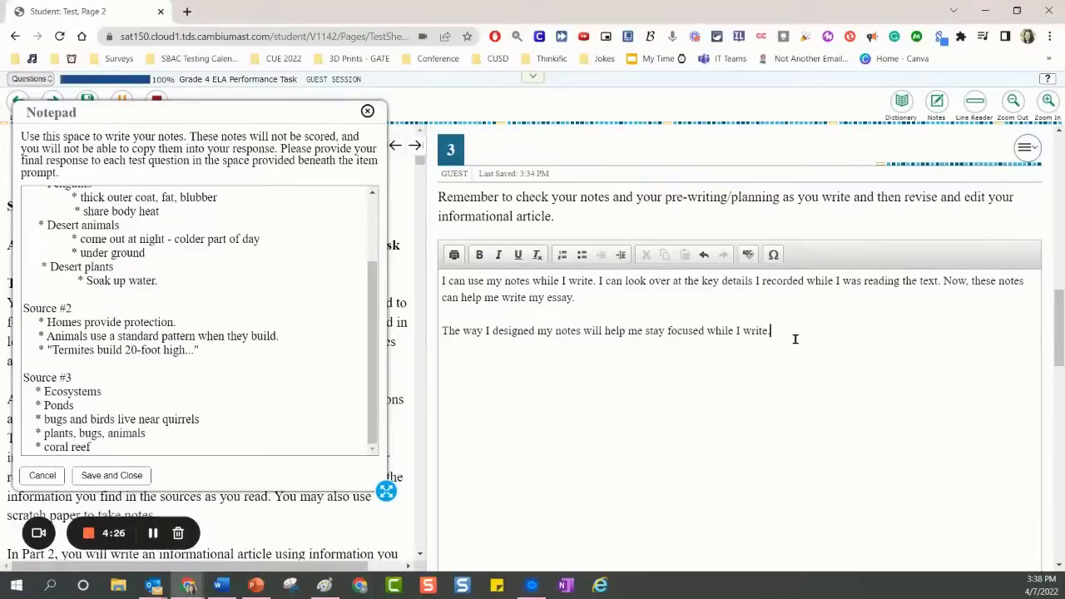
# Continue the response: I can use those notes to find key details in each article.
pyautogui.write('I can uset')
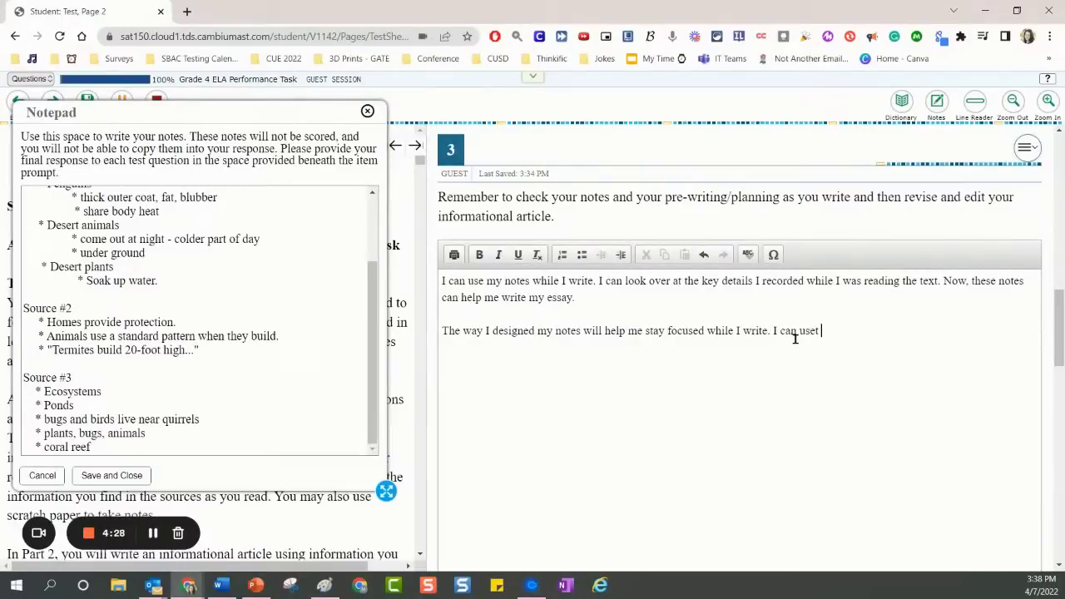
pyautogui.write('those')
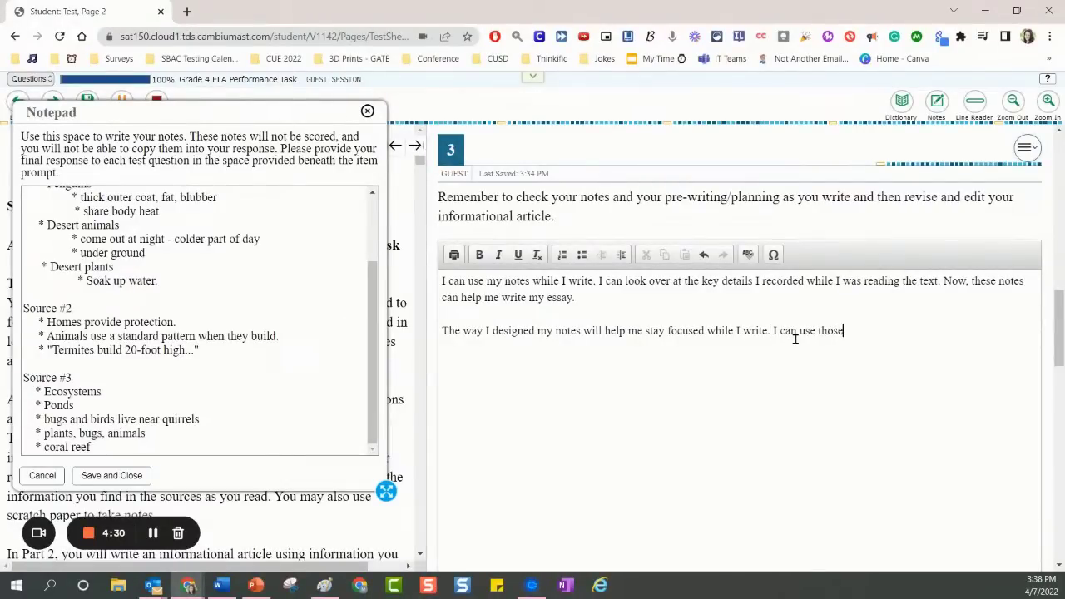
pyautogui.write('notes to find')
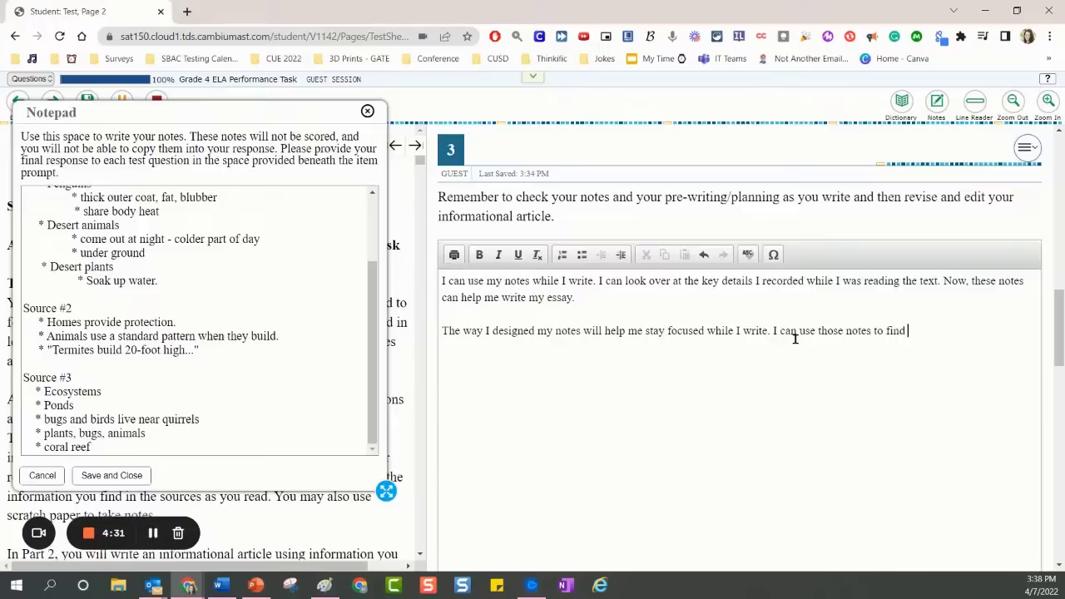
pyautogui.write('key details')
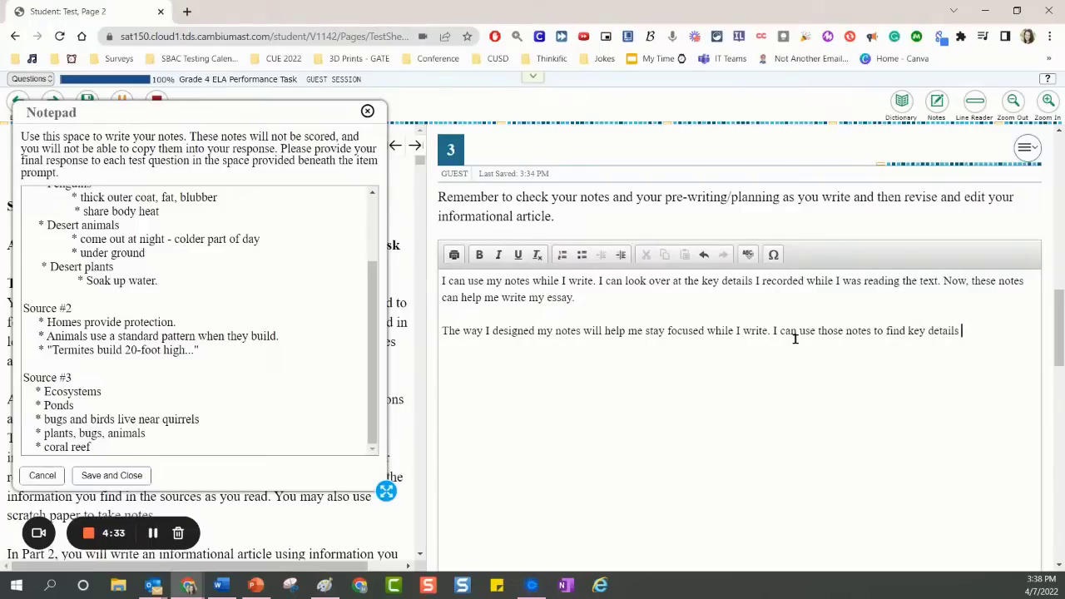
pyautogui.write('in each ar')
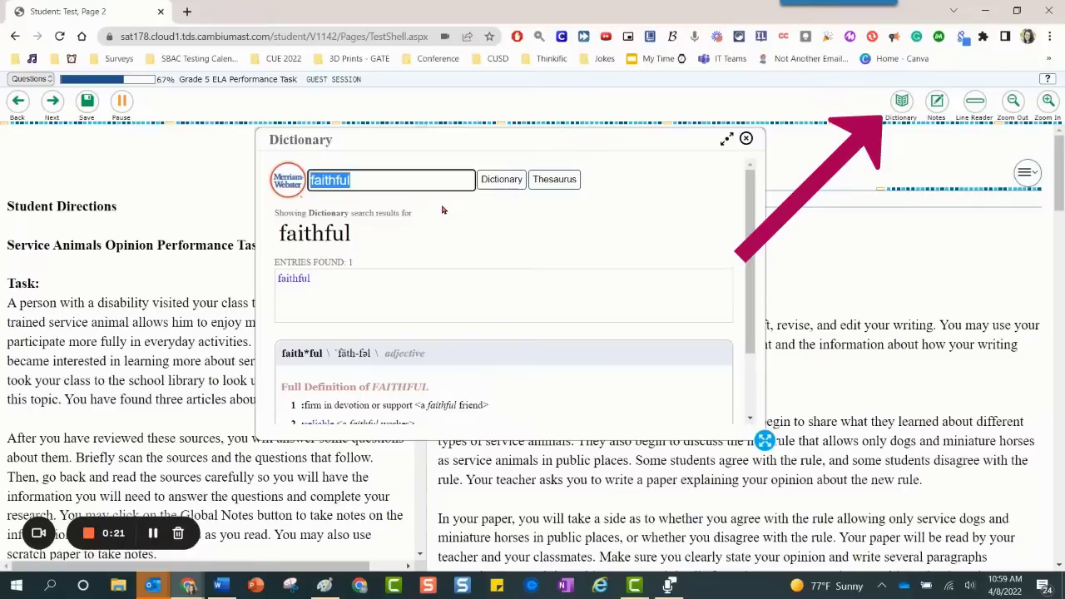
# Search the dictionary for 'hardworking', which returns spelling suggestions instead of an entry.
pyautogui.write('hard')
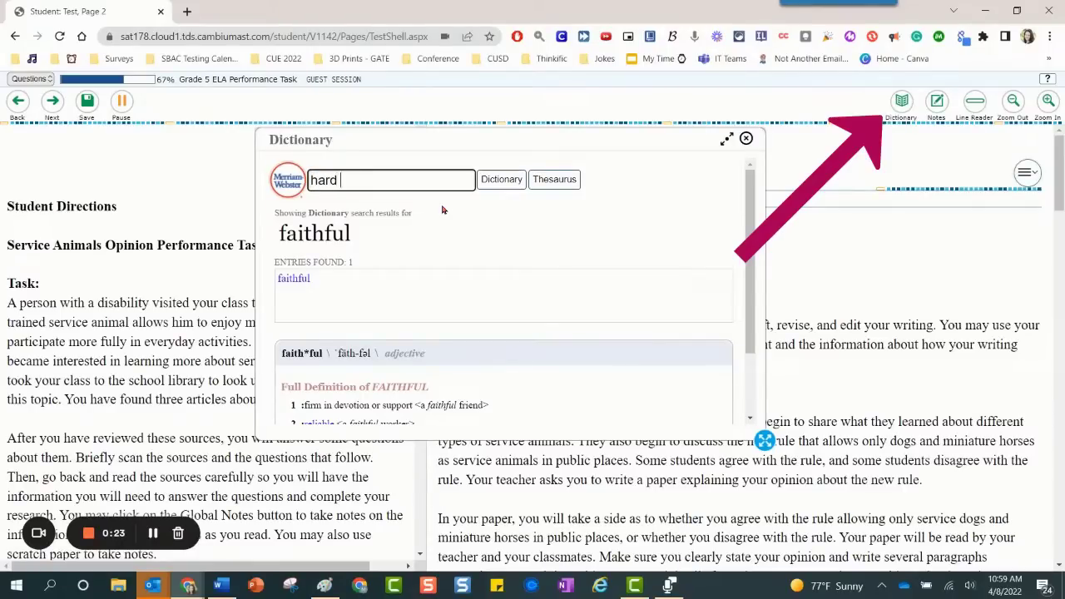
pyautogui.write('working')
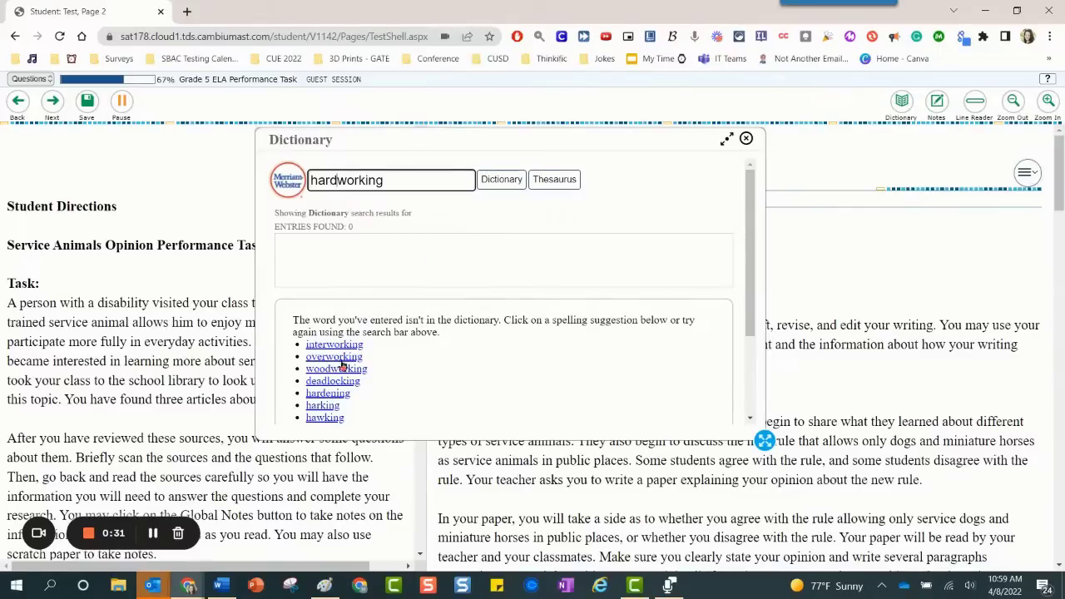
pyautogui.click(336, 369)
pyautogui.write('luxury')
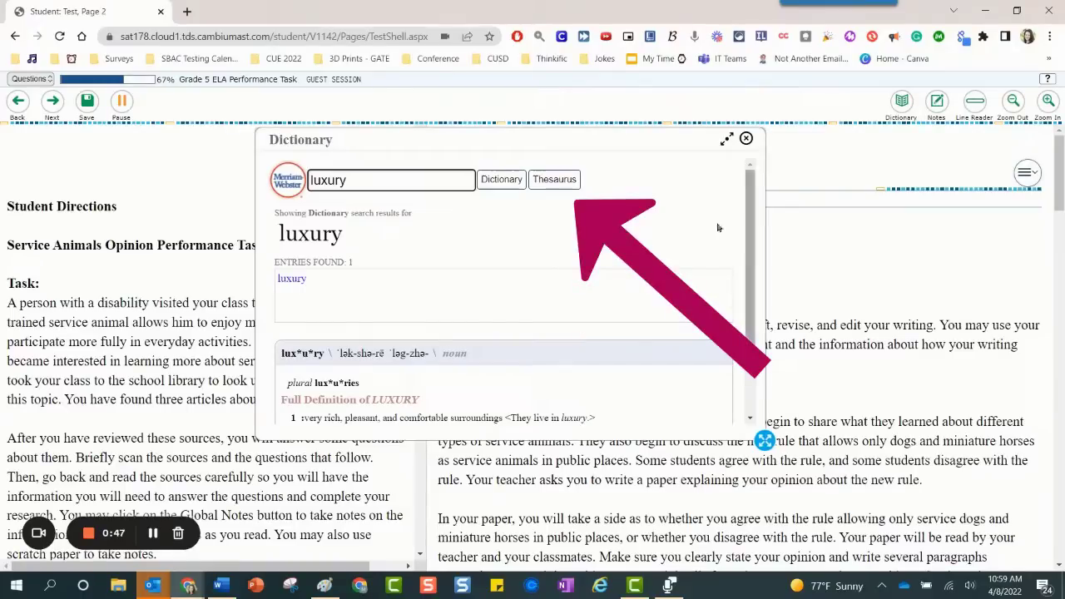
# Show the thesaurus results for 'luxury' and reveal its Synonyms and Related Words.
pyautogui.click(554, 180)
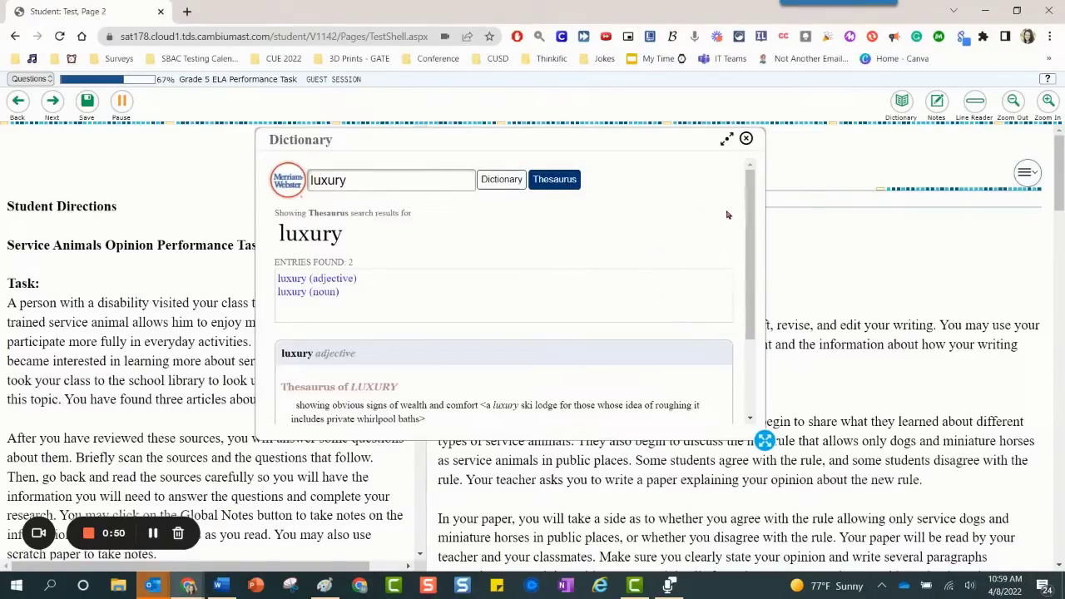
pyautogui.scroll(-3)
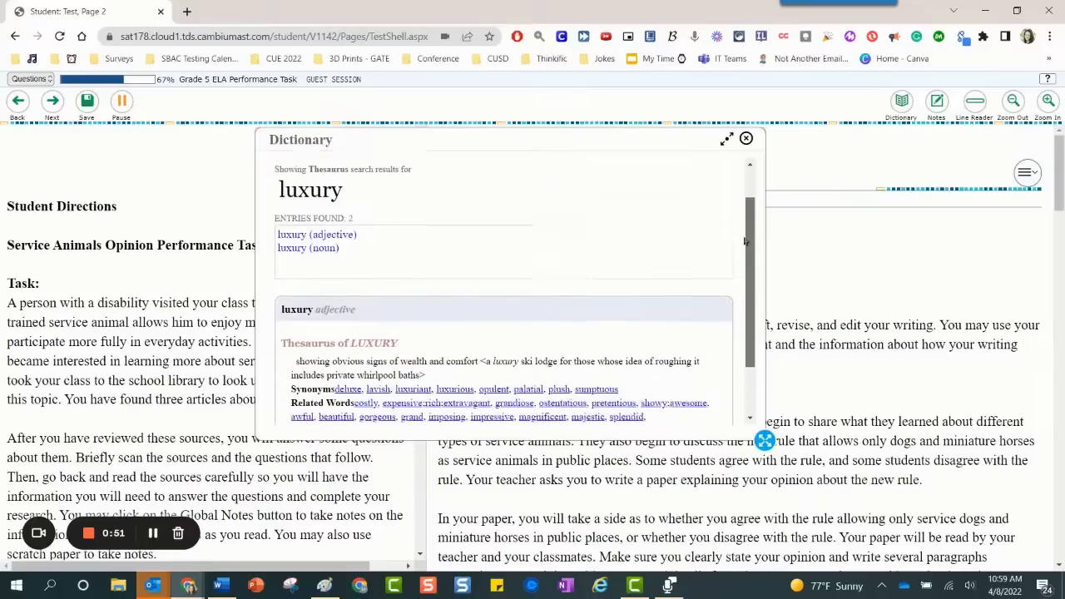
pyautogui.scroll(-3)
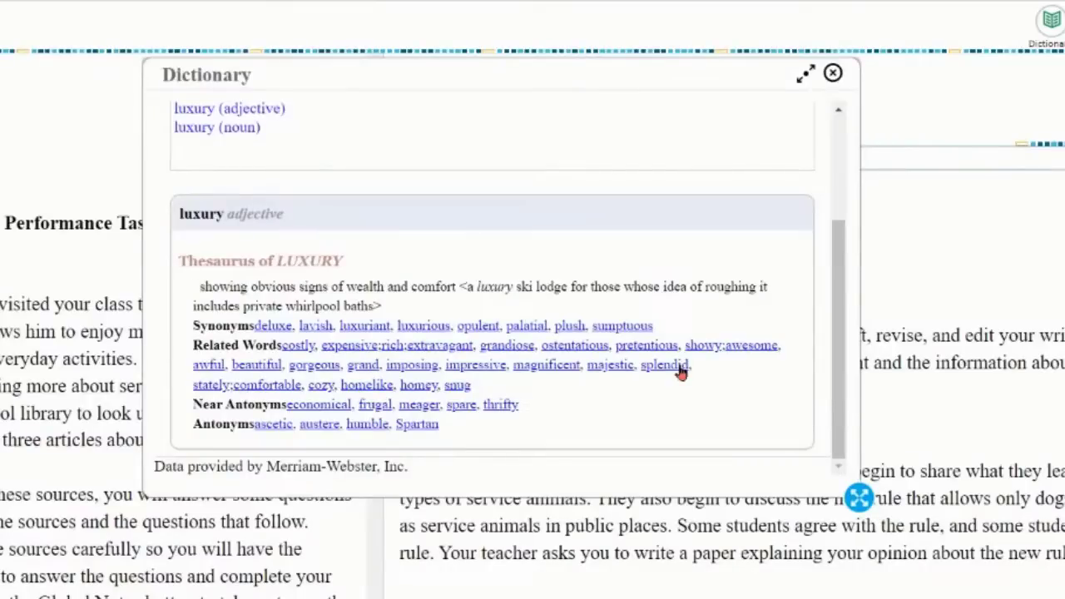
pyautogui.moveTo(745, 379)
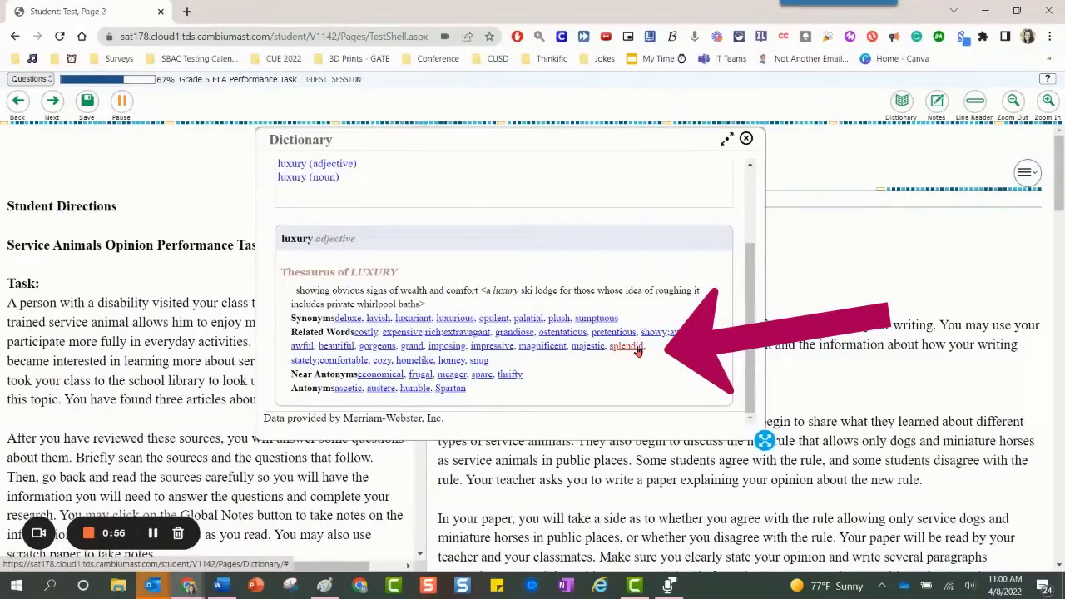
# Follow the related word 'splendid', then 'impressive', through their thesaurus entries.
pyautogui.click(626, 344)
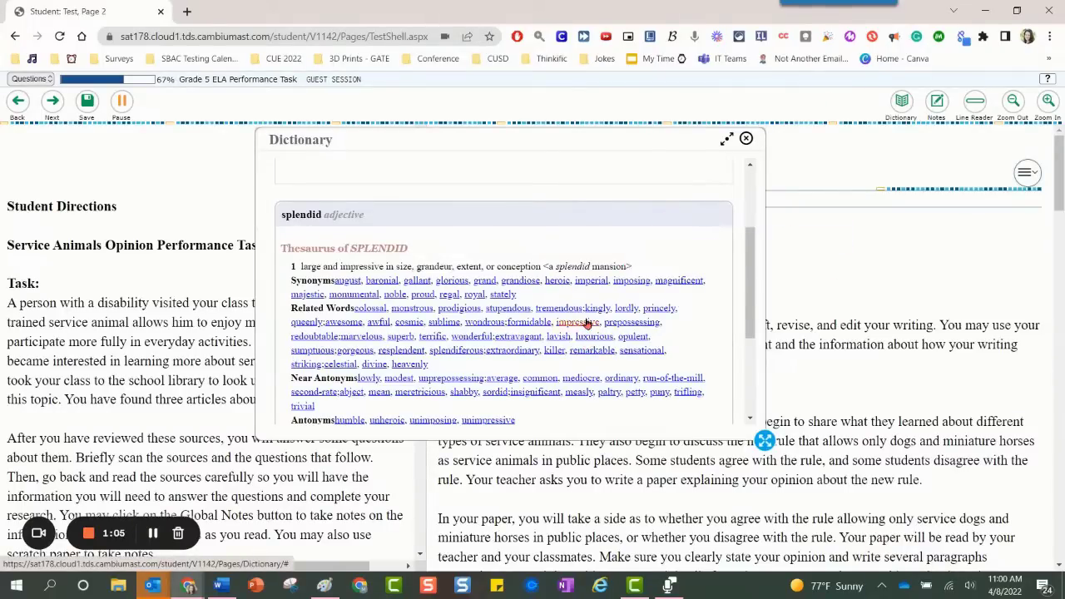
pyautogui.click(578, 321)
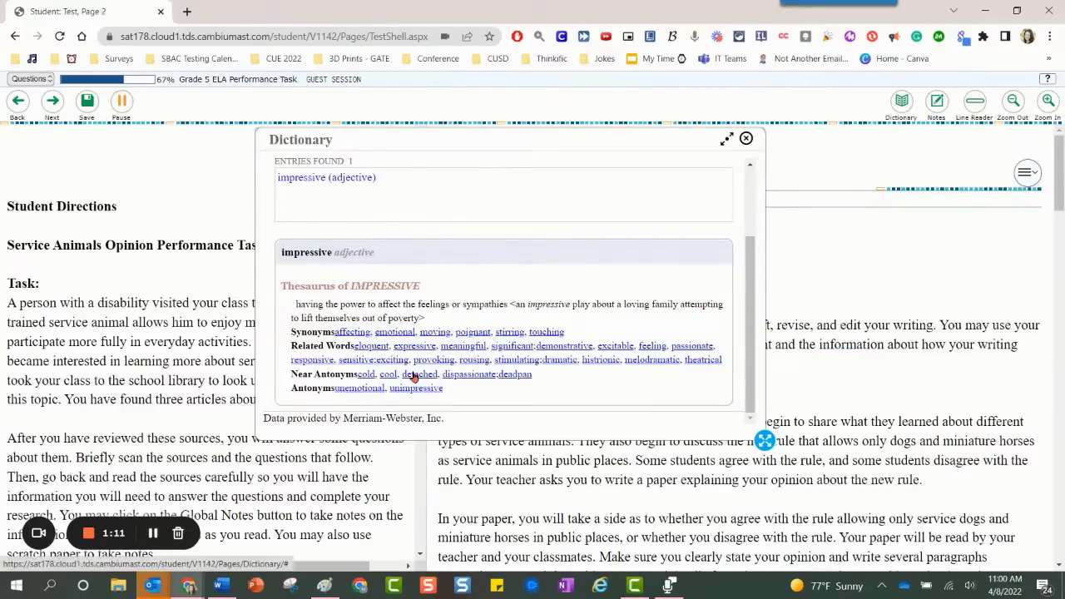
pyautogui.click(746, 138)
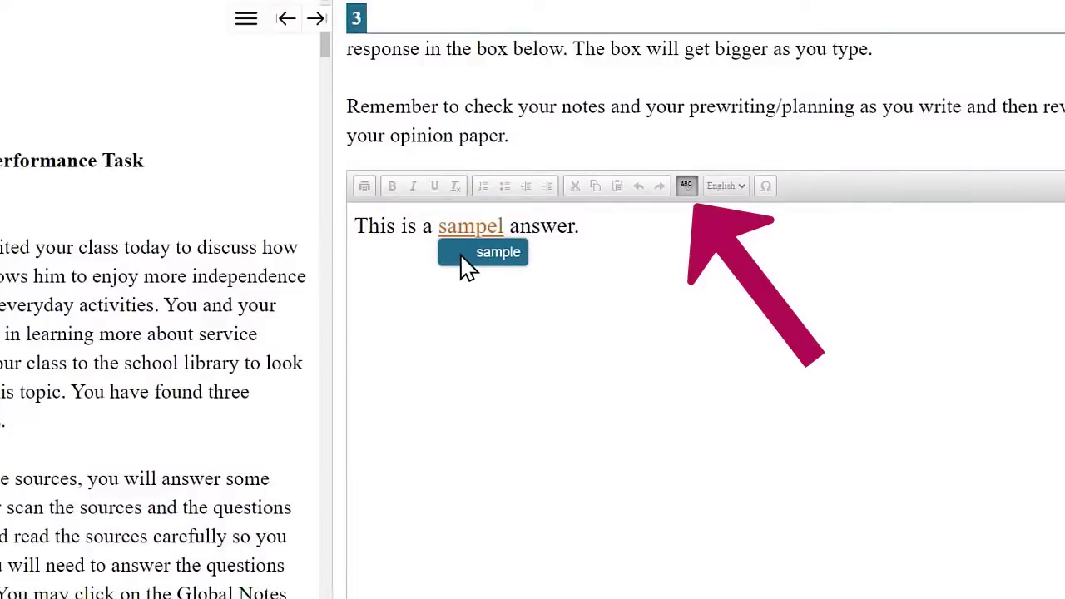